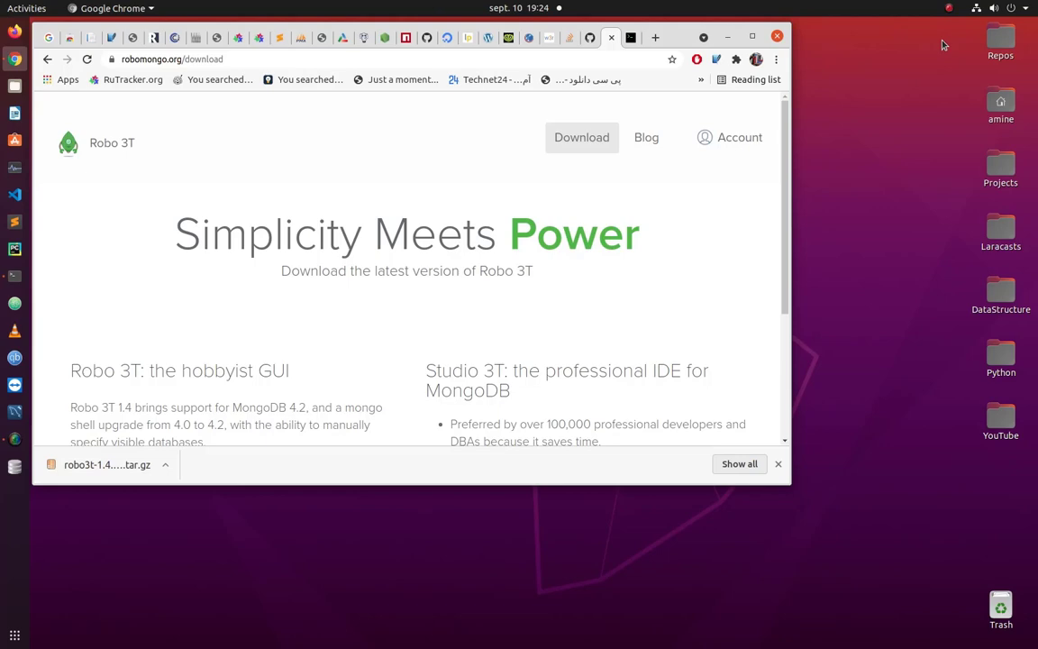
Step: Maximize Chrome on robomongo.org/download and scroll to the 'Robo 3T: the hobbyist GUI' section
{"action": "left_click", "coordinate": [743, 36]}
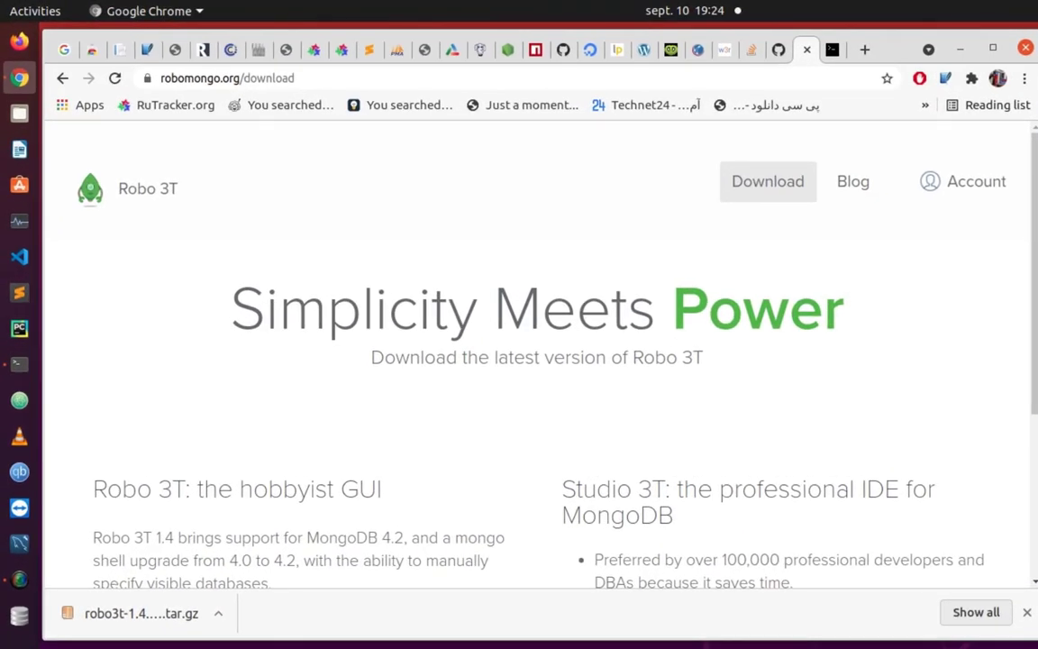
{"action": "mouse_move", "coordinate": [411, 188]}
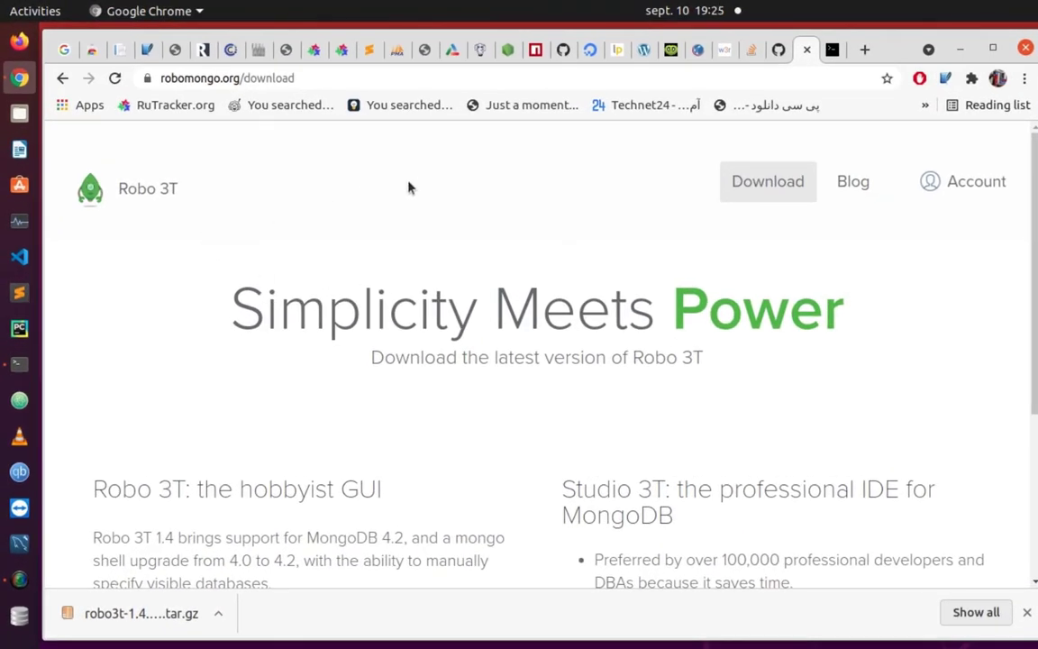
{"action": "mouse_move", "coordinate": [225, 108]}
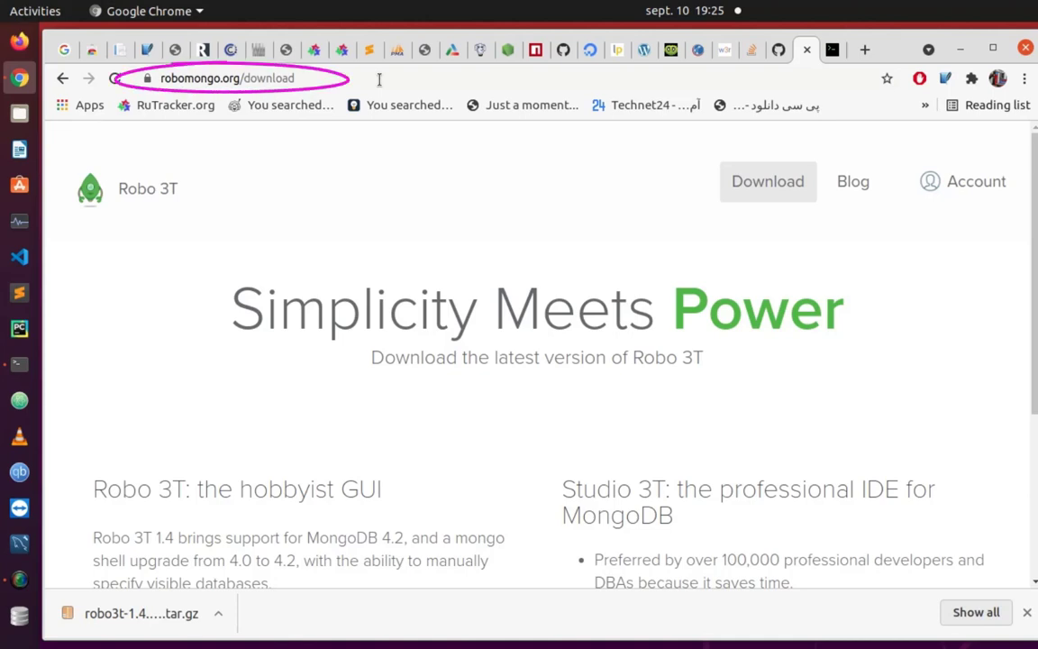
{"action": "mouse_move", "coordinate": [624, 393]}
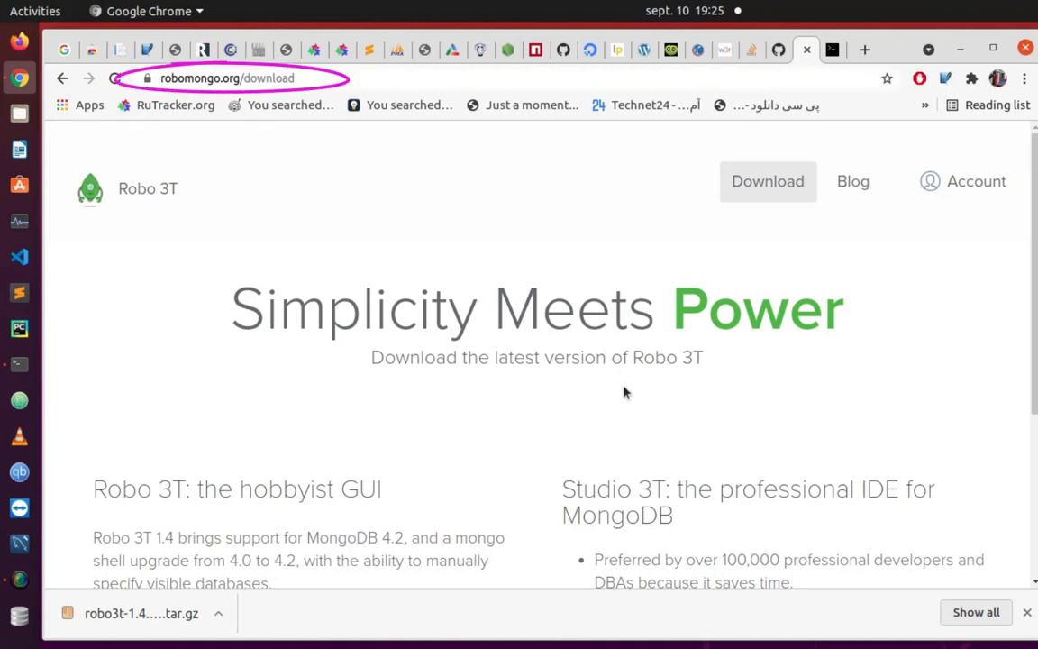
{"action": "scroll", "scroll_direction": "down", "scroll_amount": 3}
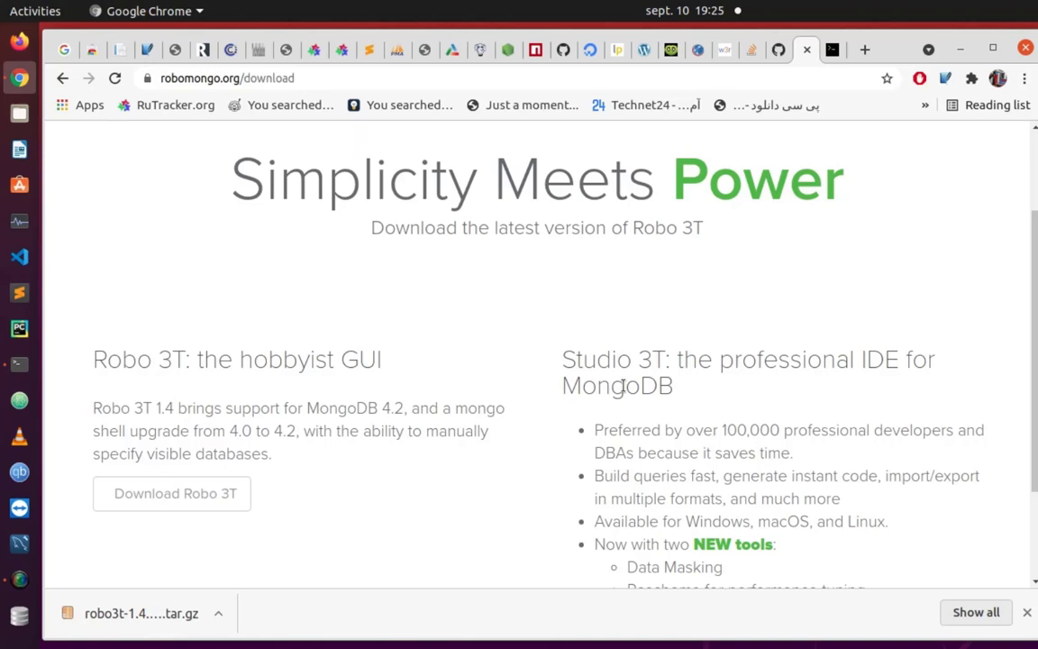
{"action": "mouse_move", "coordinate": [447, 285]}
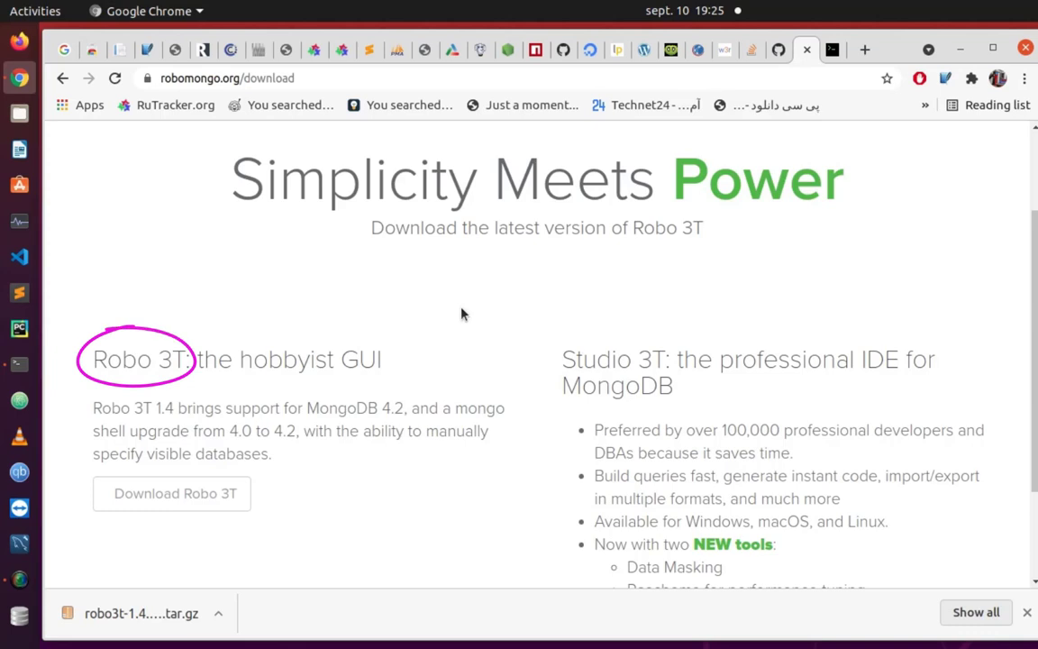
{"action": "mouse_move", "coordinate": [620, 332]}
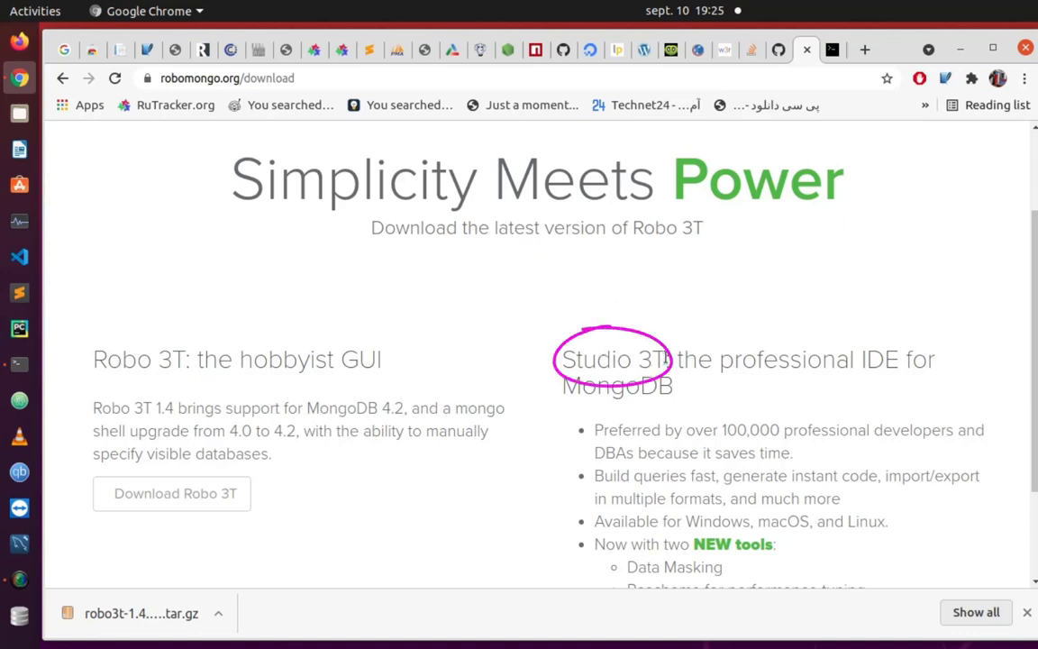
{"action": "mouse_move", "coordinate": [212, 335]}
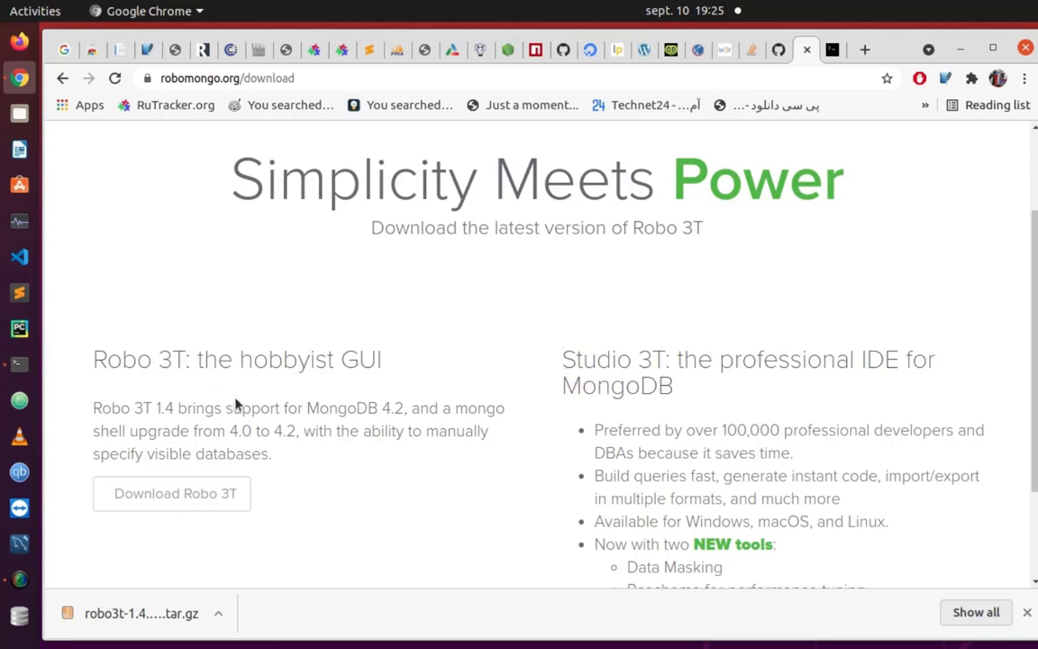
{"action": "mouse_move", "coordinate": [386, 382]}
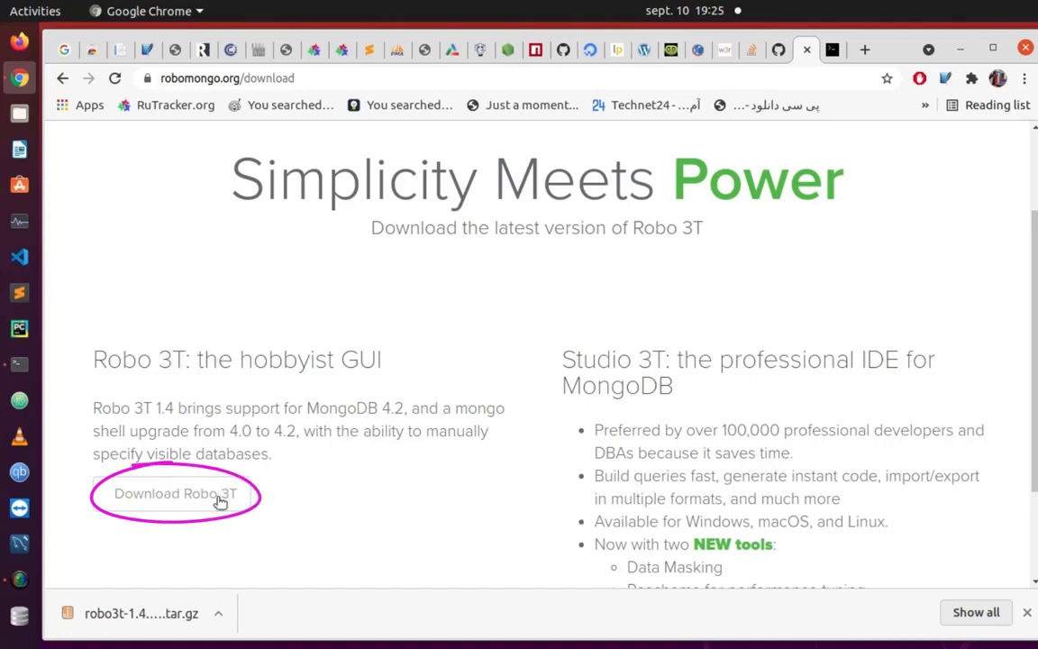
Step: Open the pre-filled Robo 3T 1.4.4 Linux download form via 'Download Robo 3T'
{"action": "left_click", "coordinate": [176, 494]}
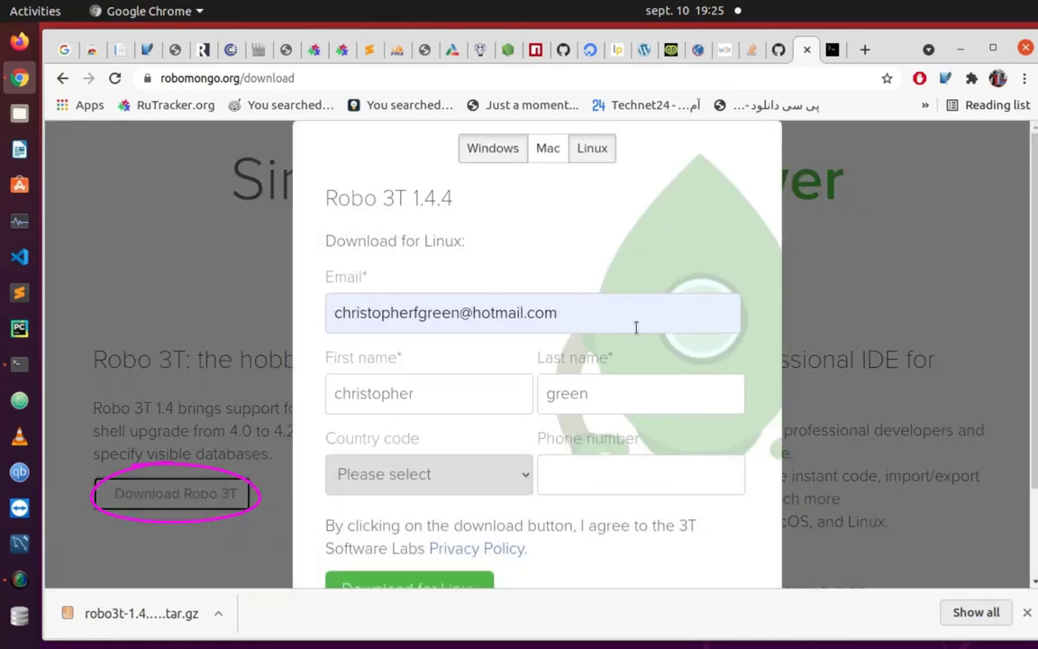
{"action": "scroll", "scroll_direction": "down", "scroll_amount": 3}
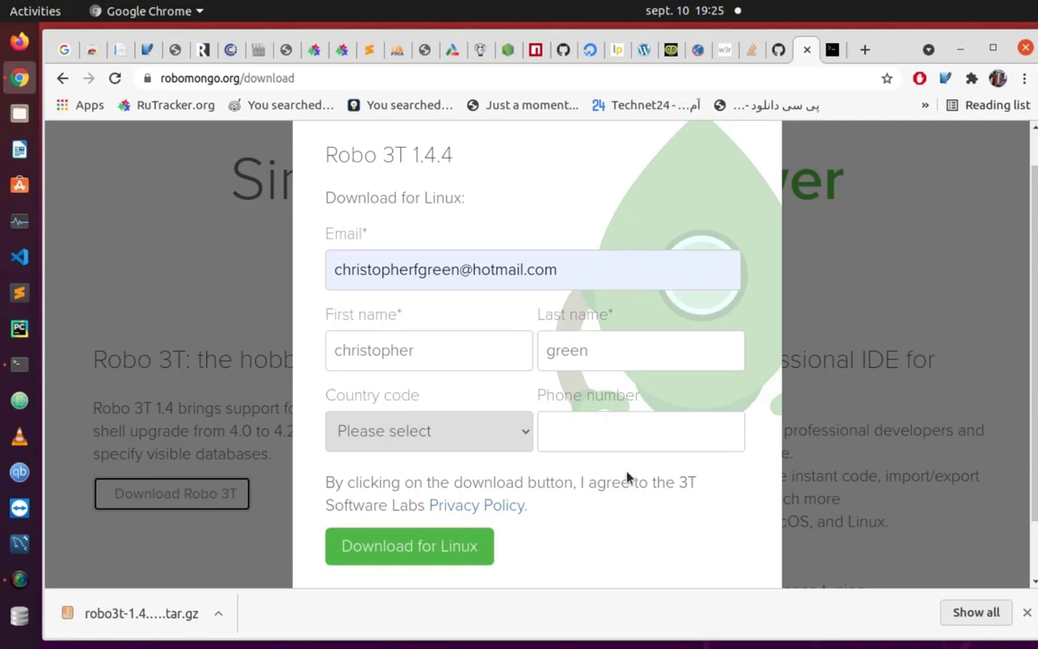
{"action": "mouse_move", "coordinate": [444, 555]}
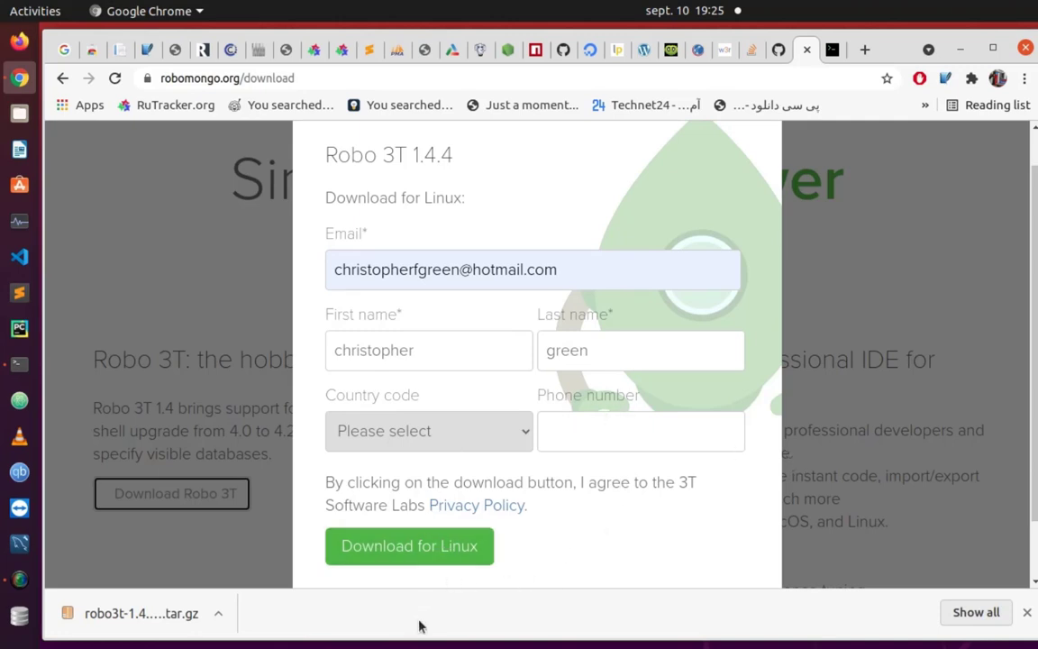
{"action": "mouse_move", "coordinate": [568, 555]}
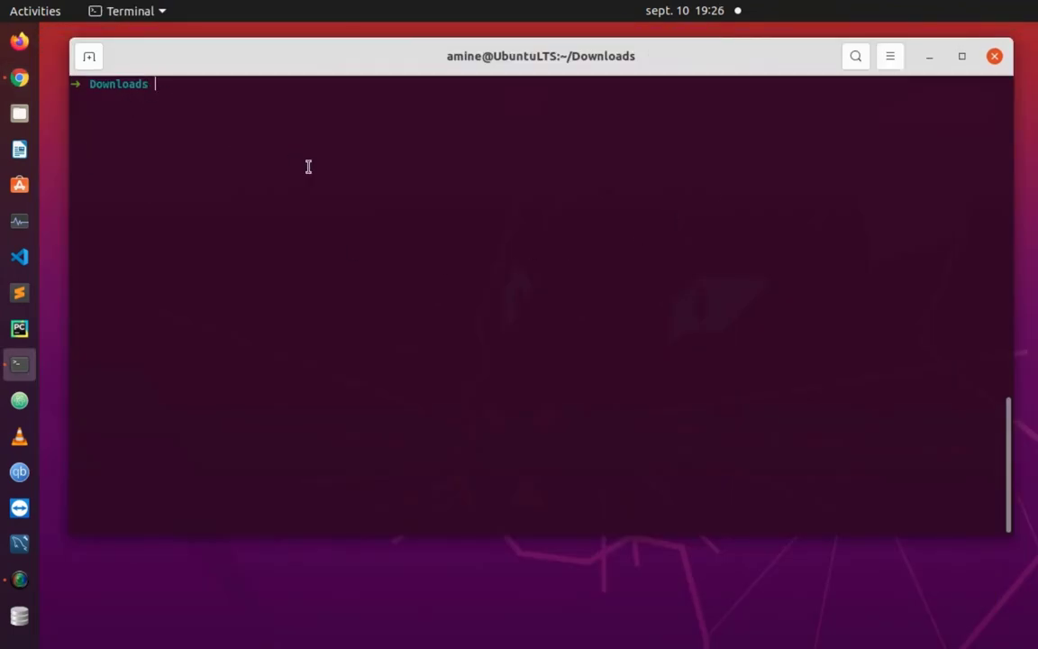
Step: List the ~/Downloads contents with ls, showing the Robo 3T tar.gz archive
{"action": "type", "text": "ls"}
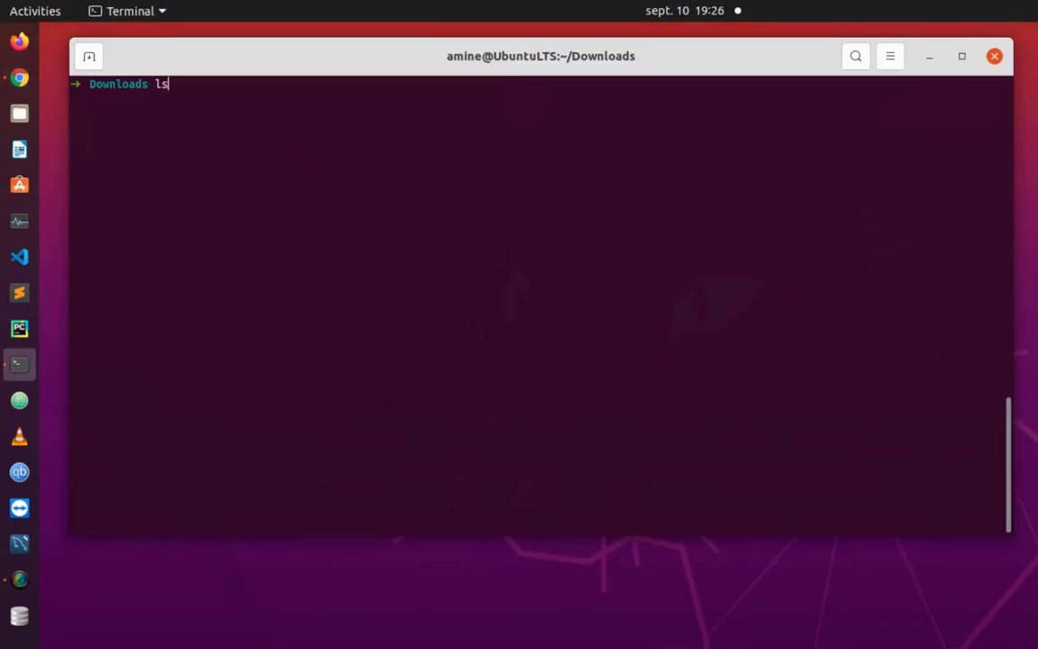
{"action": "key", "text": "Return"}
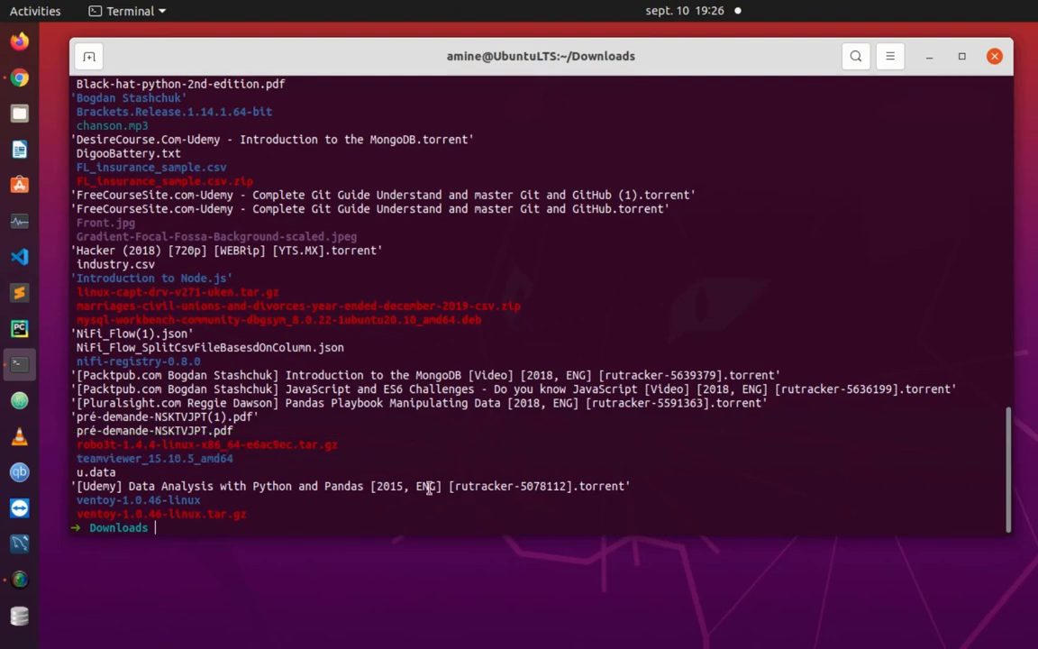
{"action": "mouse_move", "coordinate": [270, 443]}
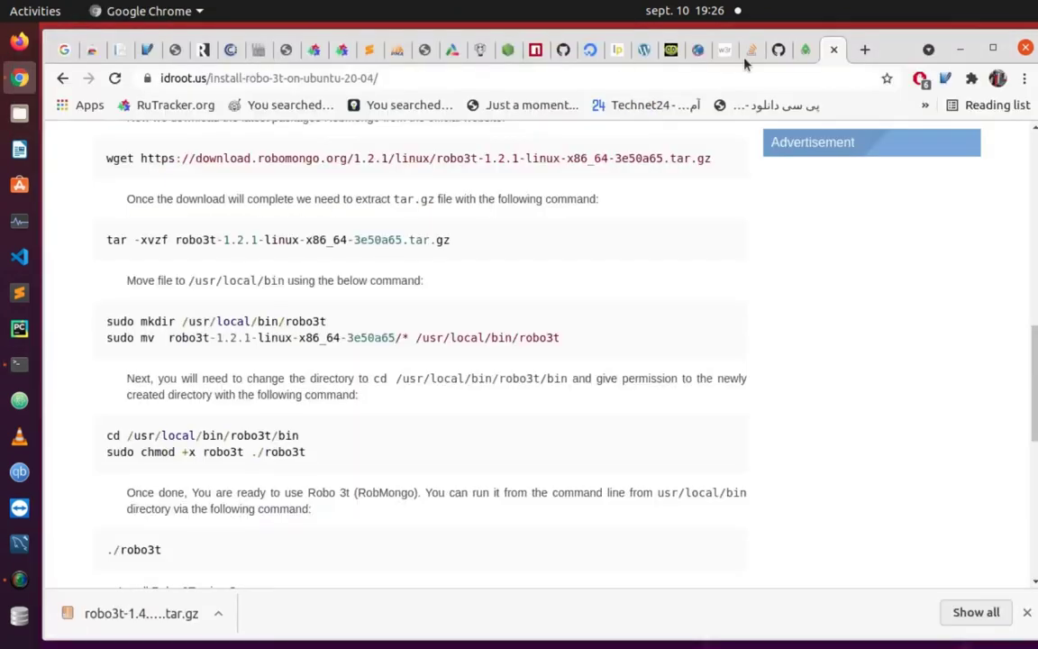
{"action": "mouse_move", "coordinate": [832, 51]}
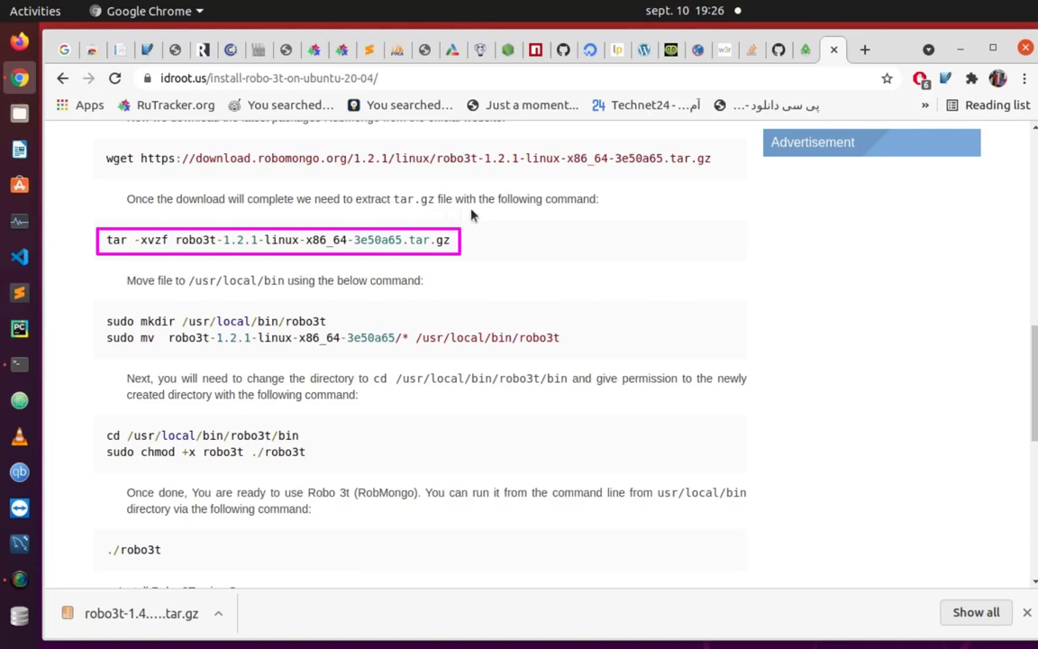
{"action": "mouse_move", "coordinate": [169, 260]}
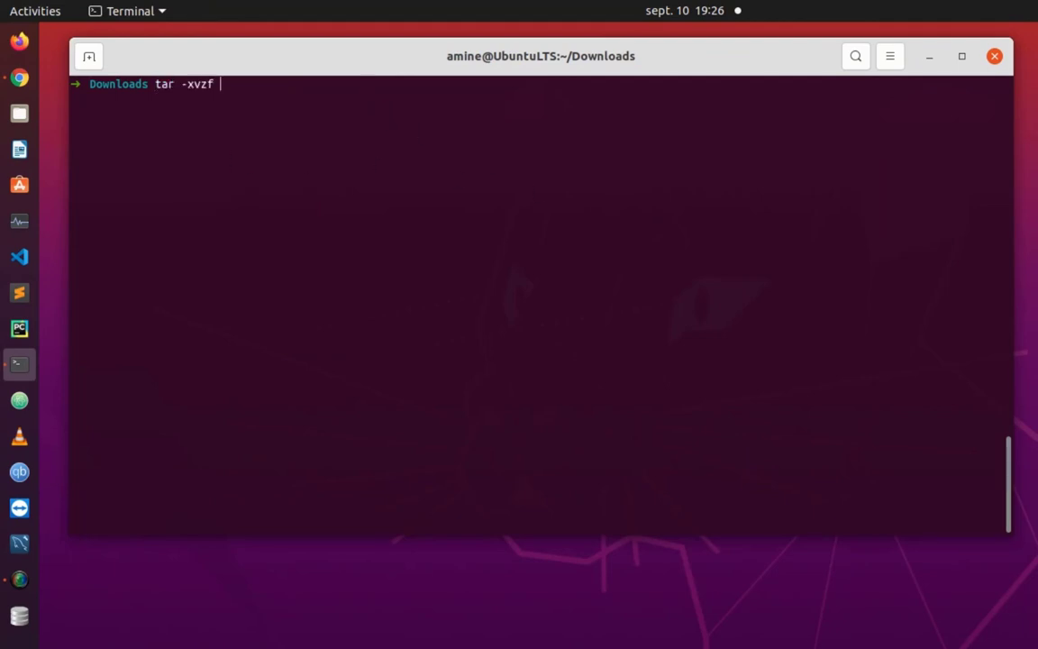
Step: Extract the robo3t-1.4.4 tar.gz archive with tar -xvzf in Downloads
{"action": "type", "text": "r"}
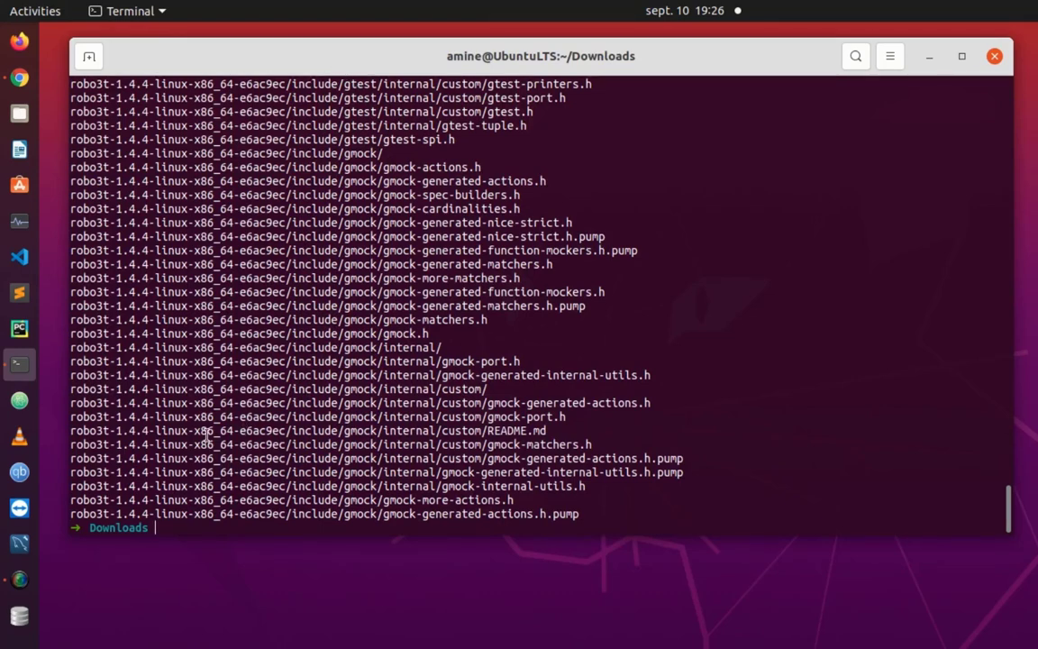
{"action": "mouse_move", "coordinate": [162, 514]}
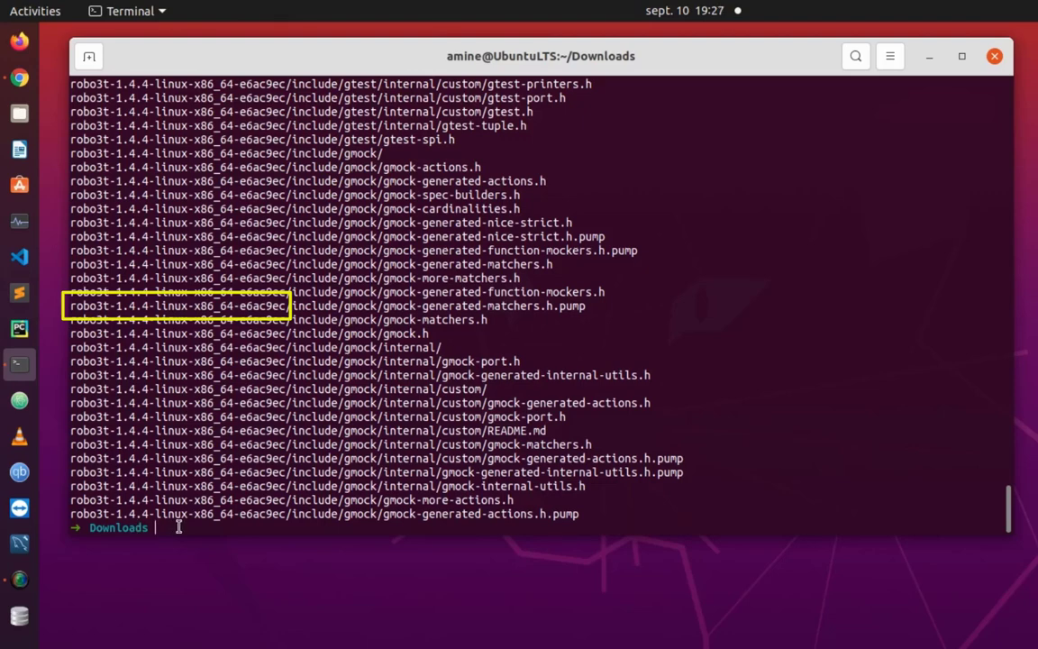
{"action": "mouse_move", "coordinate": [220, 521]}
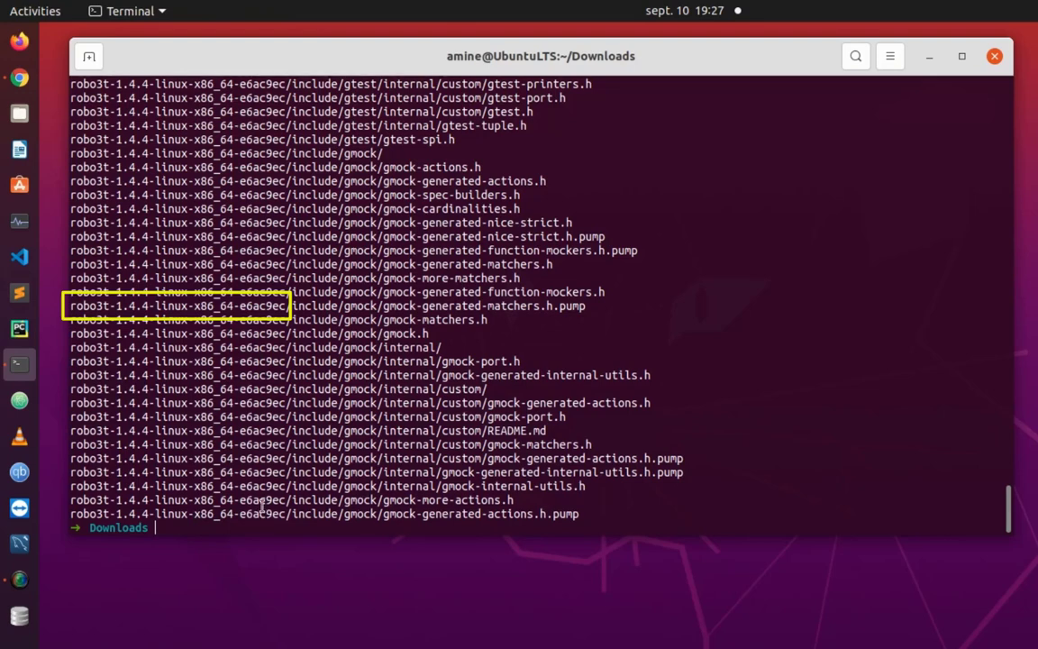
{"action": "mouse_move", "coordinate": [87, 123]}
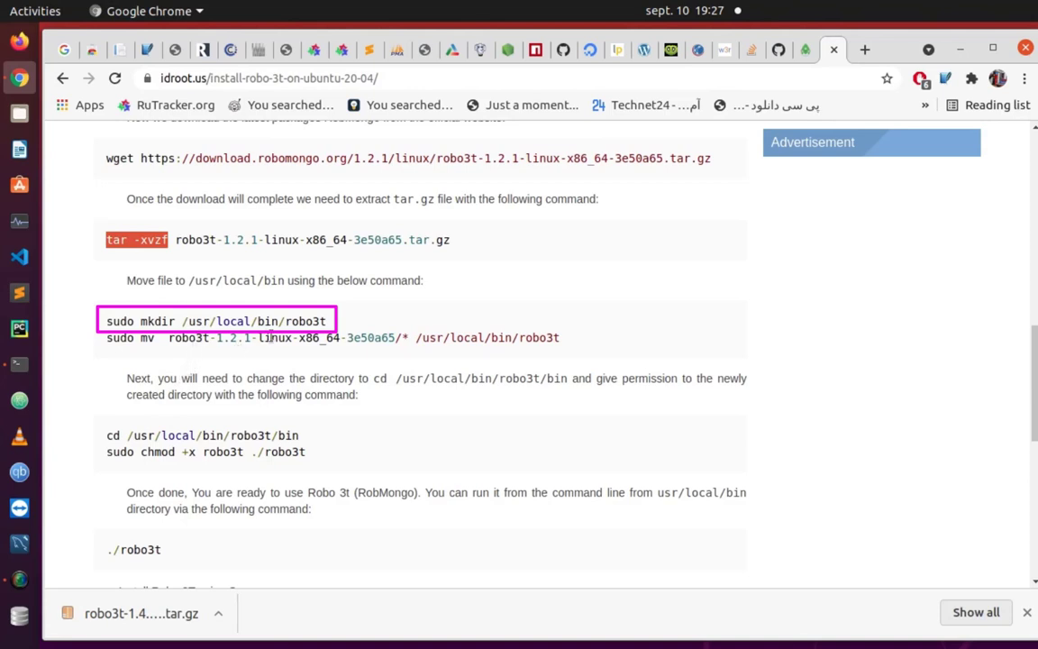
{"action": "mouse_move", "coordinate": [326, 321]}
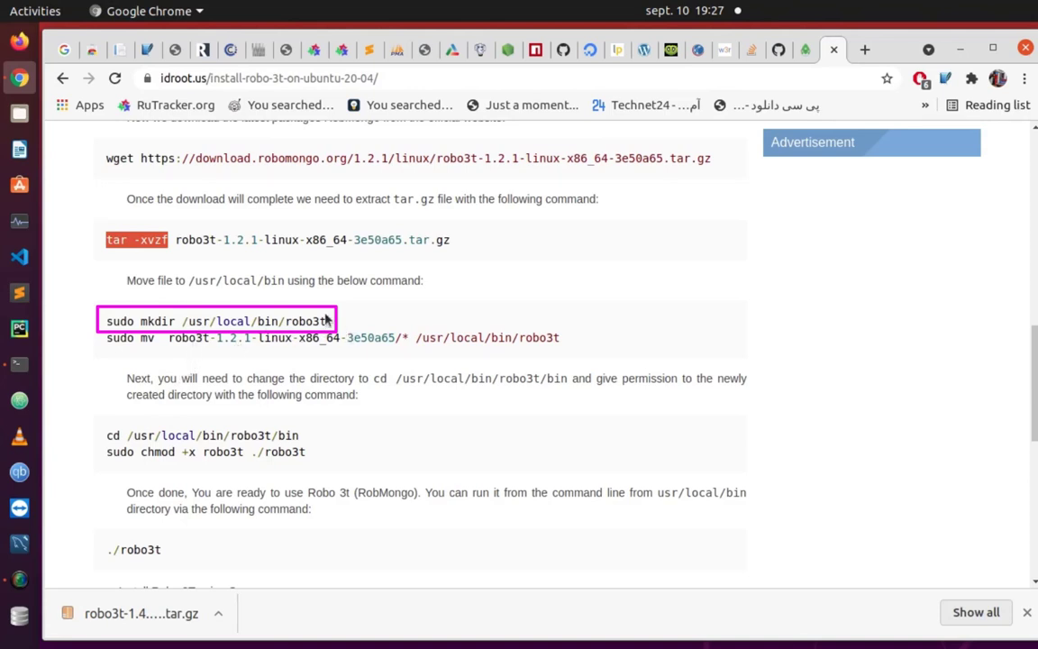
Step: Copy the mkdir and sudo mv commands for /usr/local/bin/robo3t from the idroot.us guide
{"action": "double_click", "coordinate": [310, 321]}
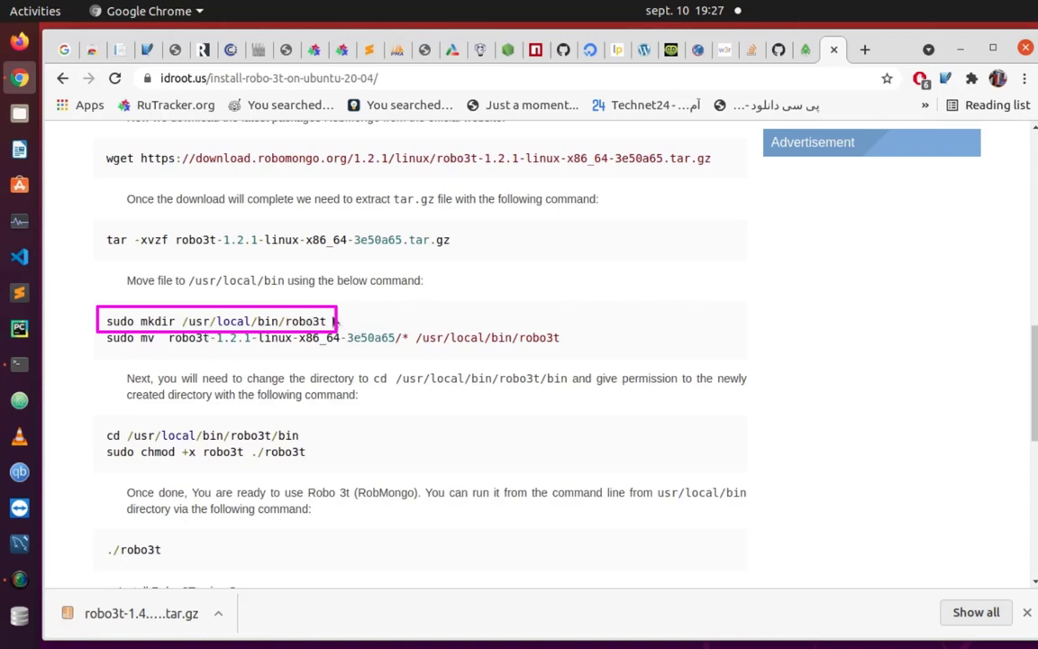
{"action": "right_click", "coordinate": [225, 321]}
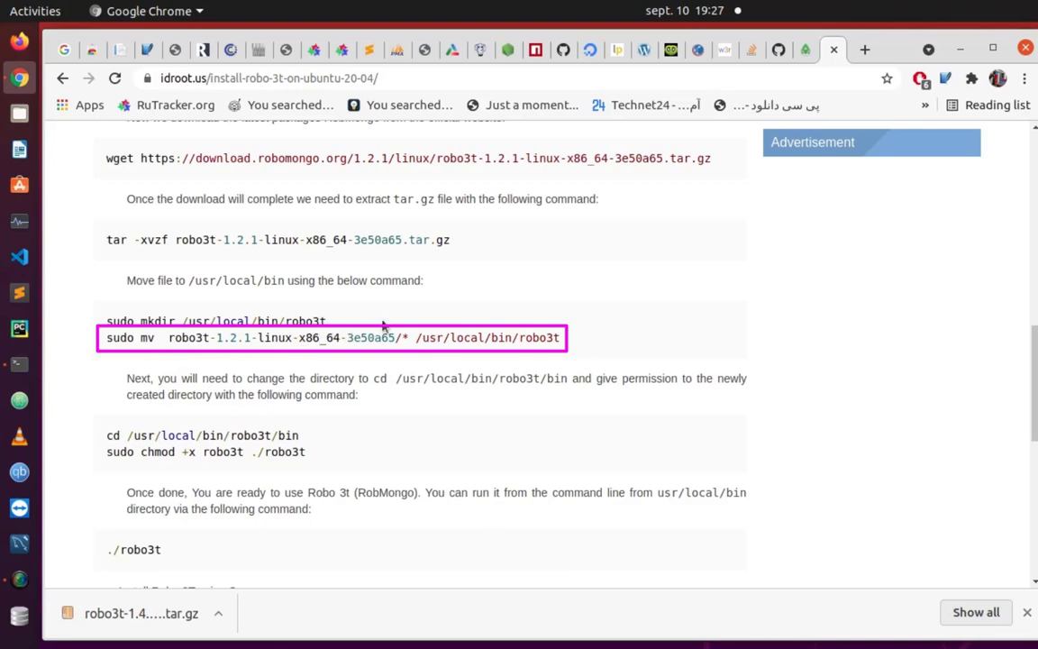
{"action": "mouse_move", "coordinate": [413, 343]}
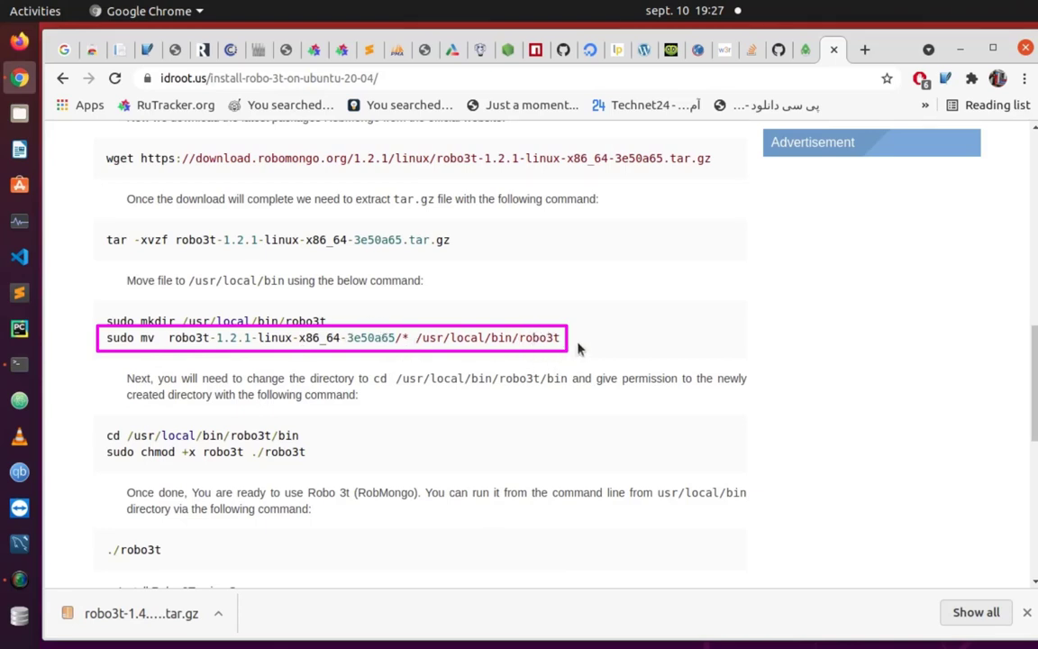
{"action": "mouse_move", "coordinate": [407, 335]}
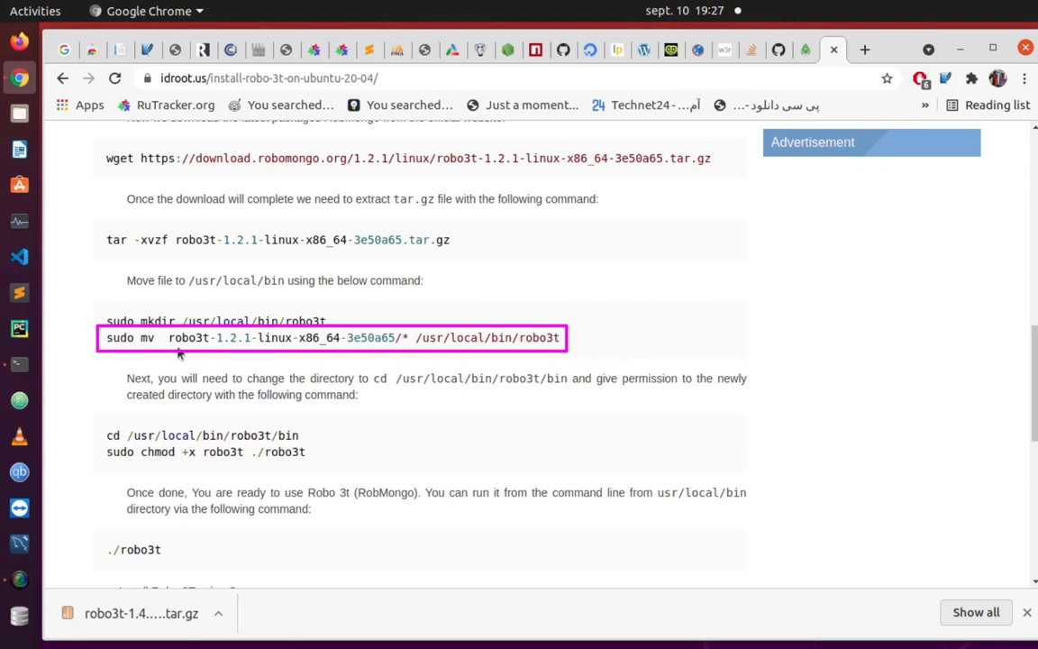
{"action": "double_click", "coordinate": [119, 337]}
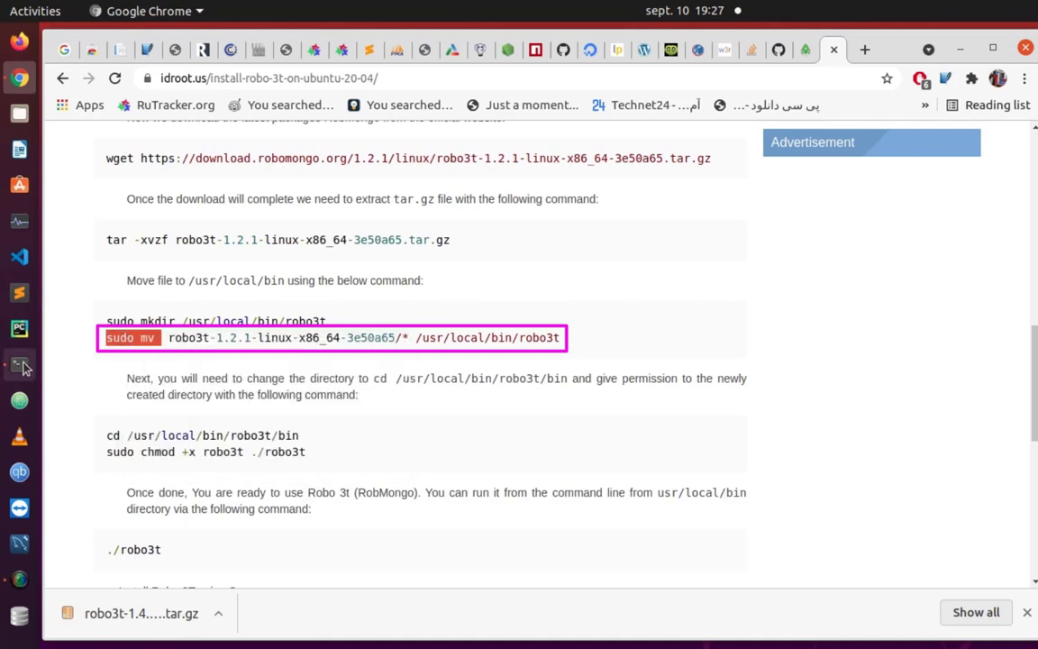
{"action": "mouse_move", "coordinate": [280, 357]}
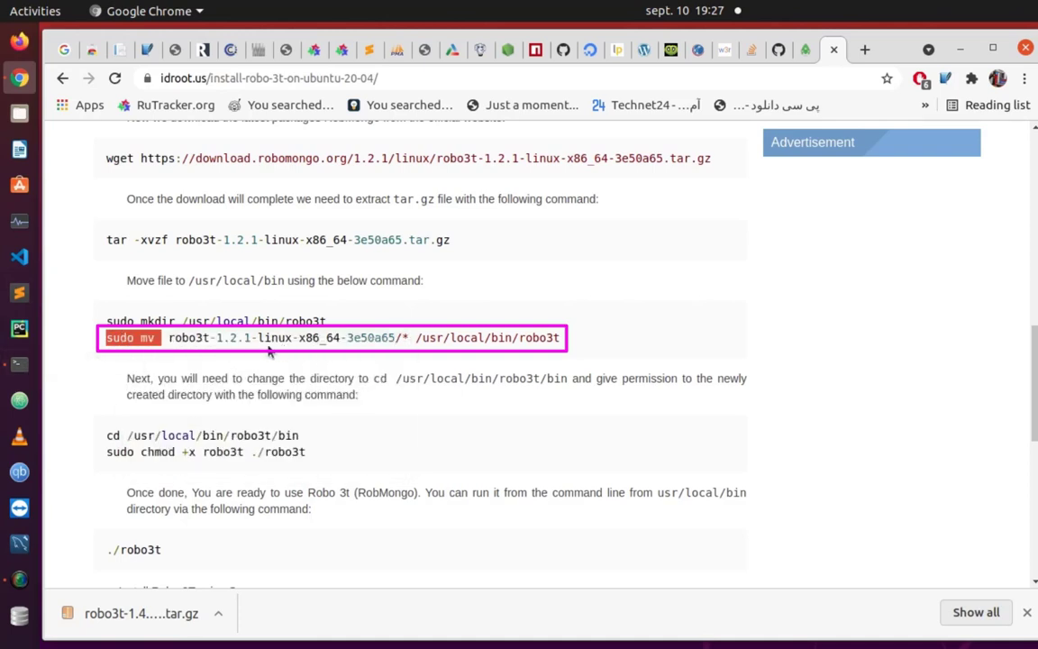
{"action": "mouse_move", "coordinate": [18, 364]}
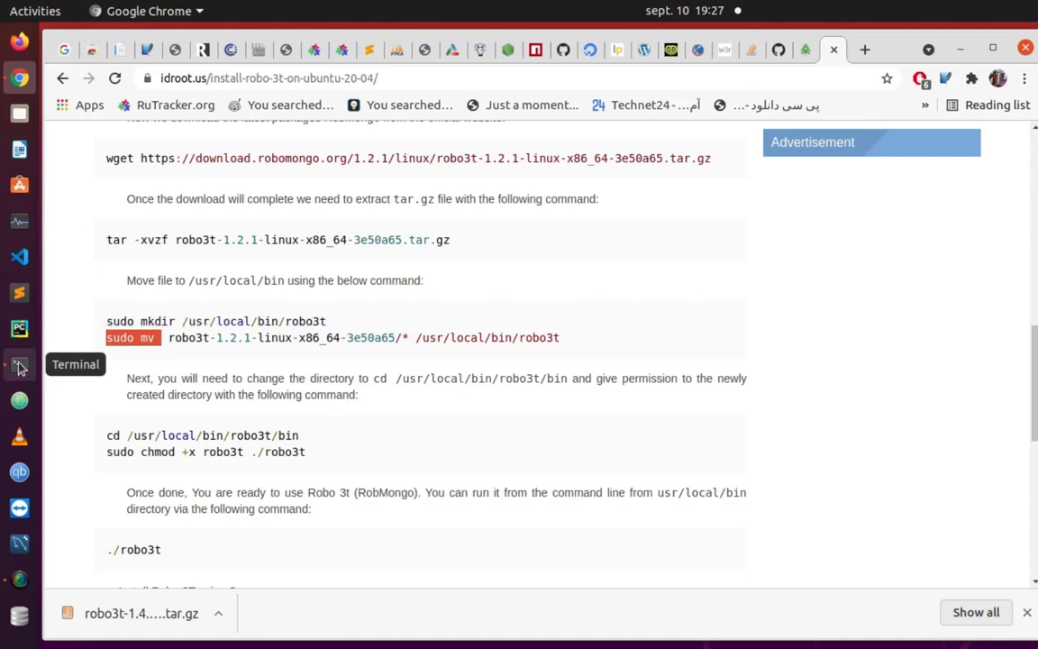
{"action": "left_click", "coordinate": [20, 362]}
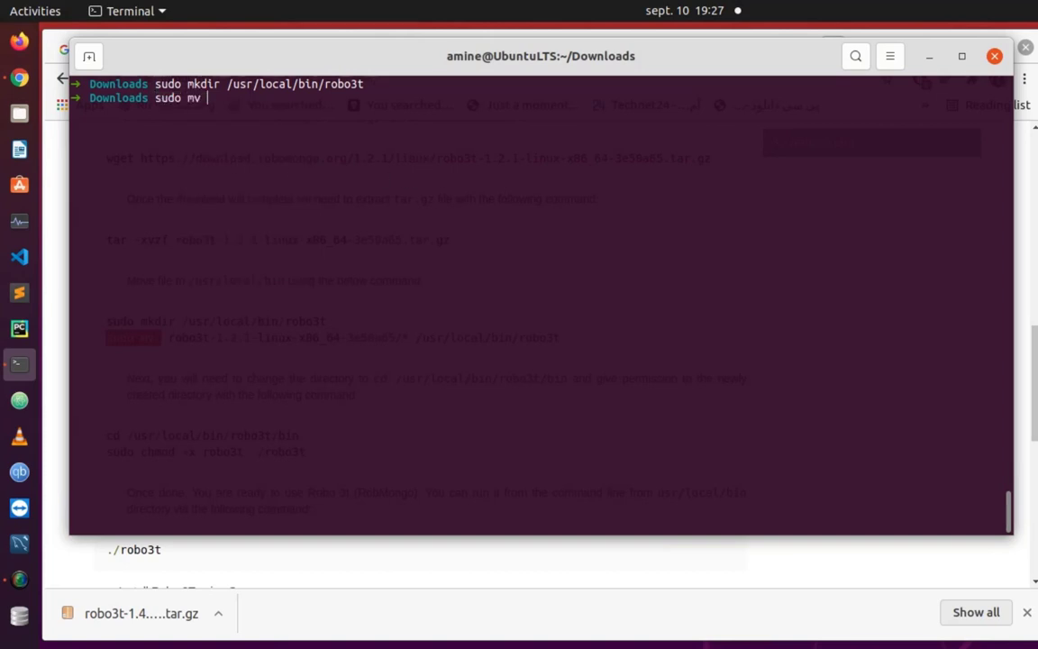
Step: Move the robo3t-1.4.4 folder contents into /usr/local/bin/robo3t with sudo mv
{"action": "type", "text": "ro"}
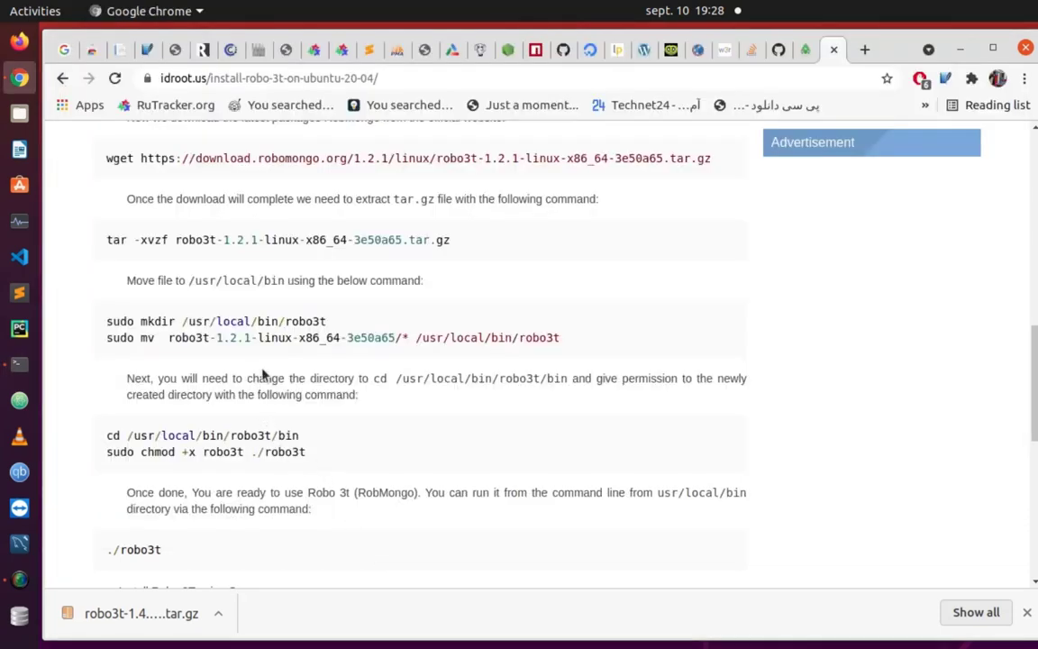
{"action": "mouse_move", "coordinate": [415, 339]}
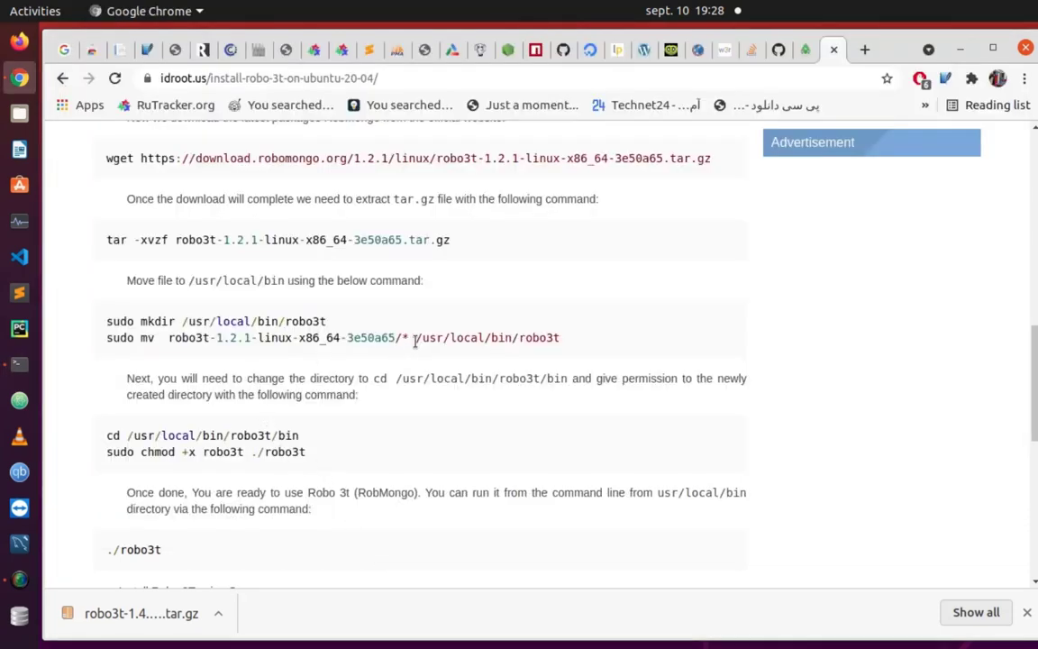
{"action": "right_click", "coordinate": [487, 339]}
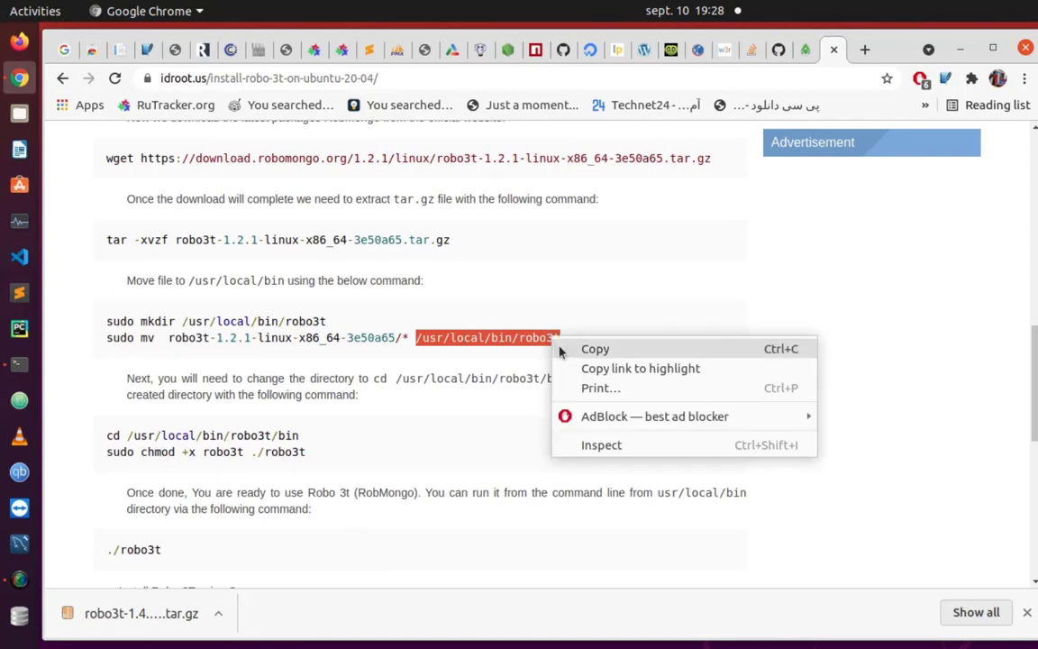
{"action": "left_click", "coordinate": [18, 362]}
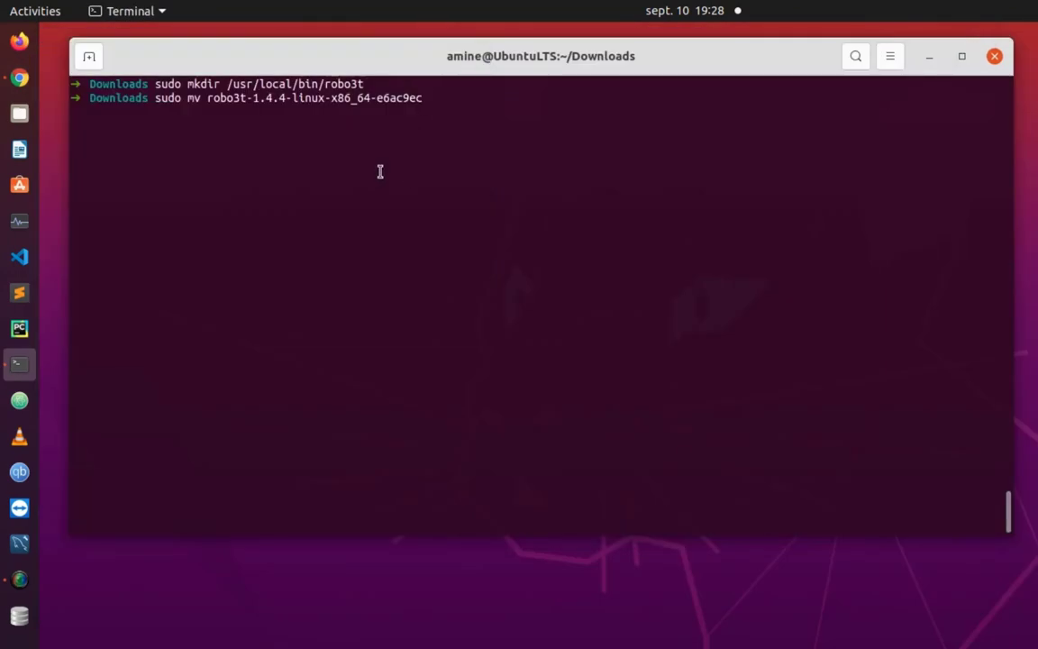
{"action": "type", "text": "/"}
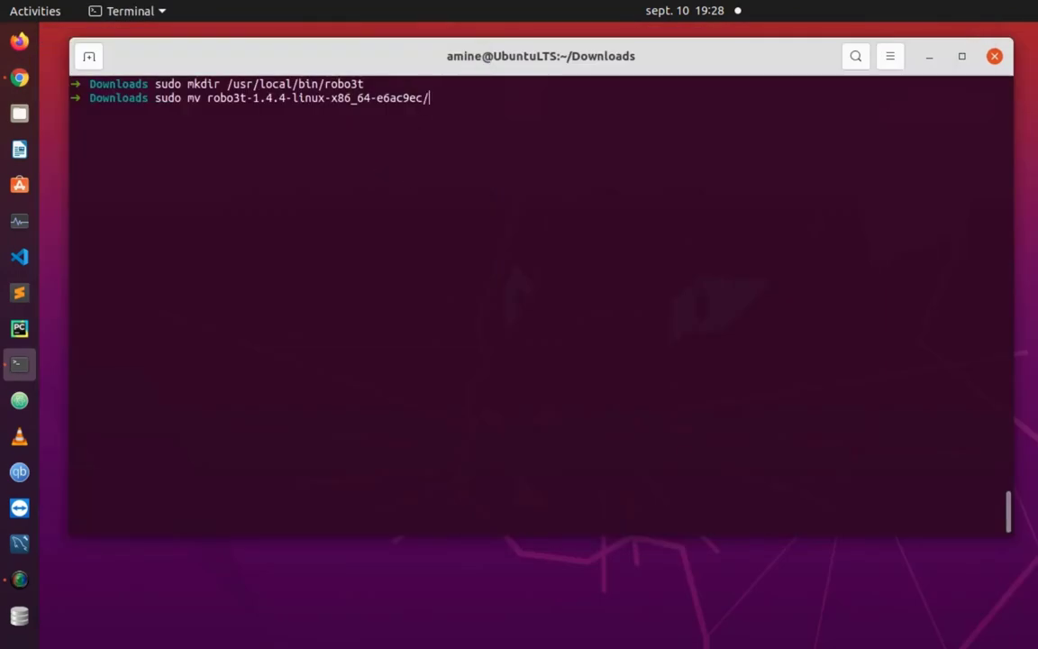
{"action": "type", "text": "*"}
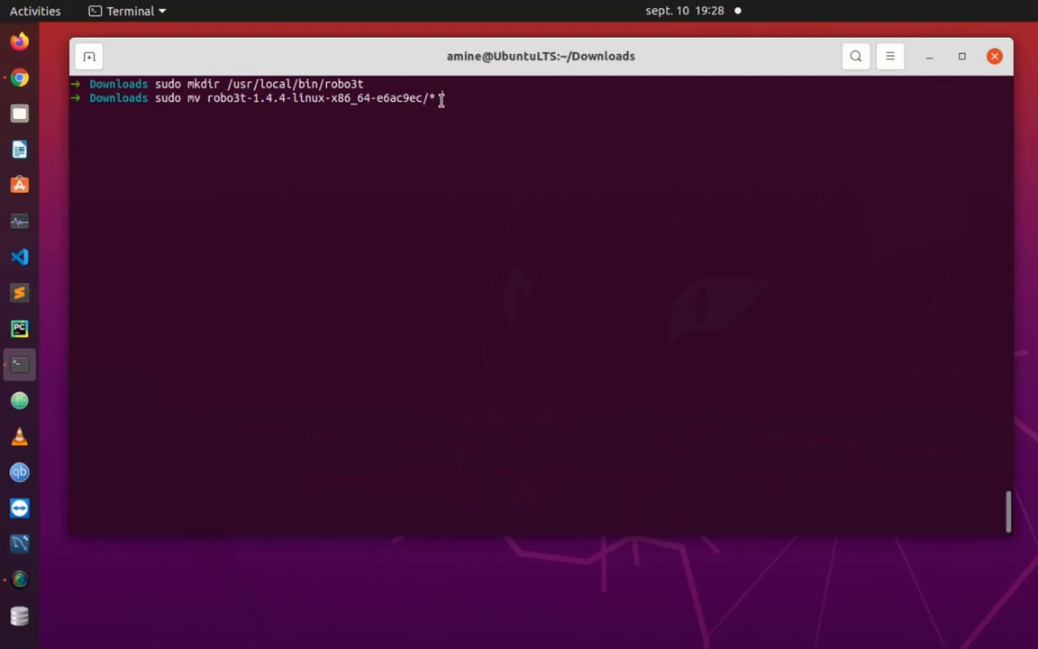
{"action": "type", "text": "/usr/local/bin/robo3t"}
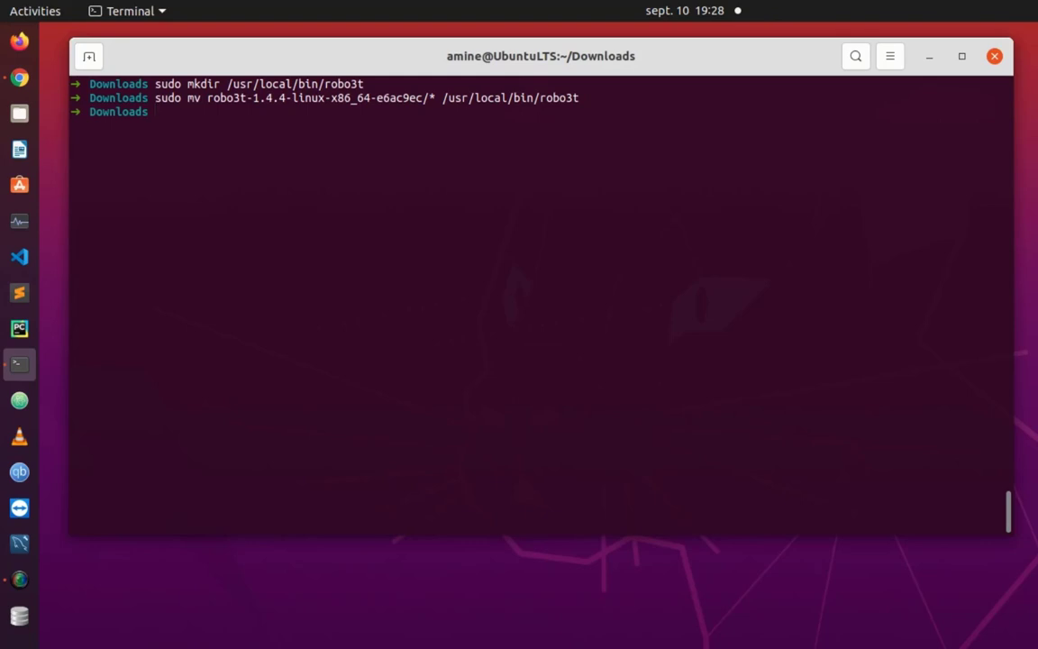
{"action": "mouse_move", "coordinate": [15, 378]}
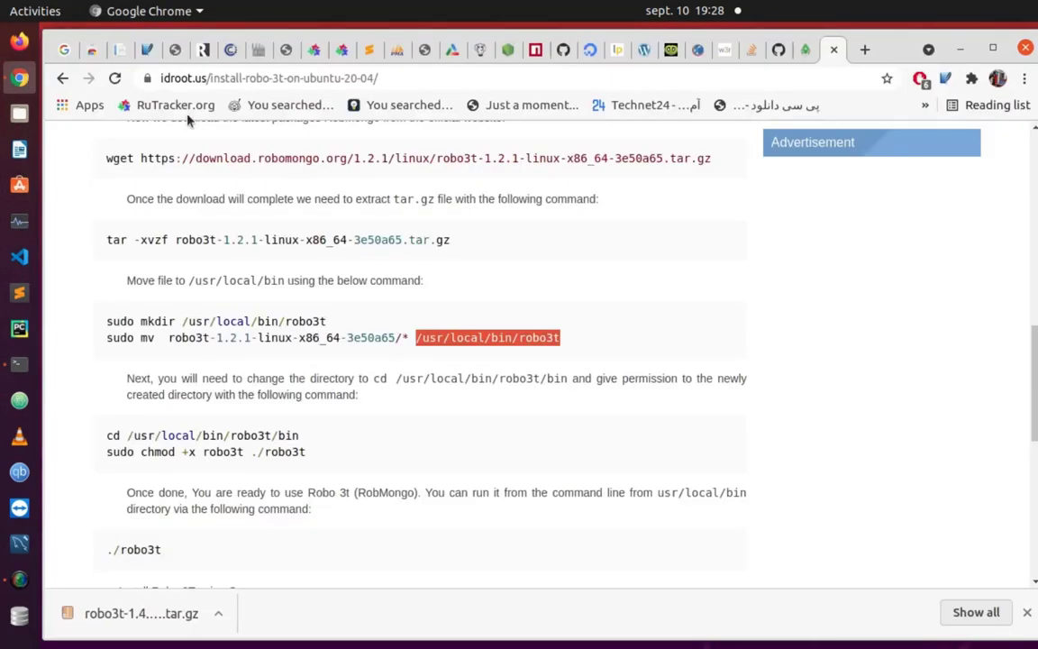
{"action": "mouse_move", "coordinate": [432, 454]}
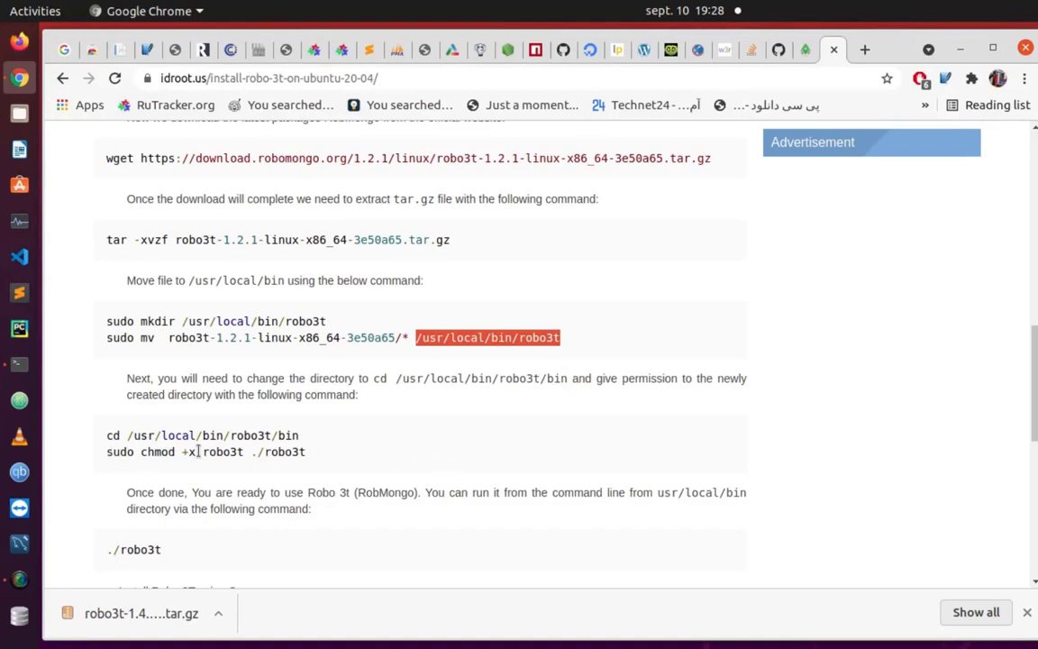
Step: Consult the guide's cd /usr/local/bin/robo3t/bin step and return to Terminal
{"action": "double_click", "coordinate": [202, 434]}
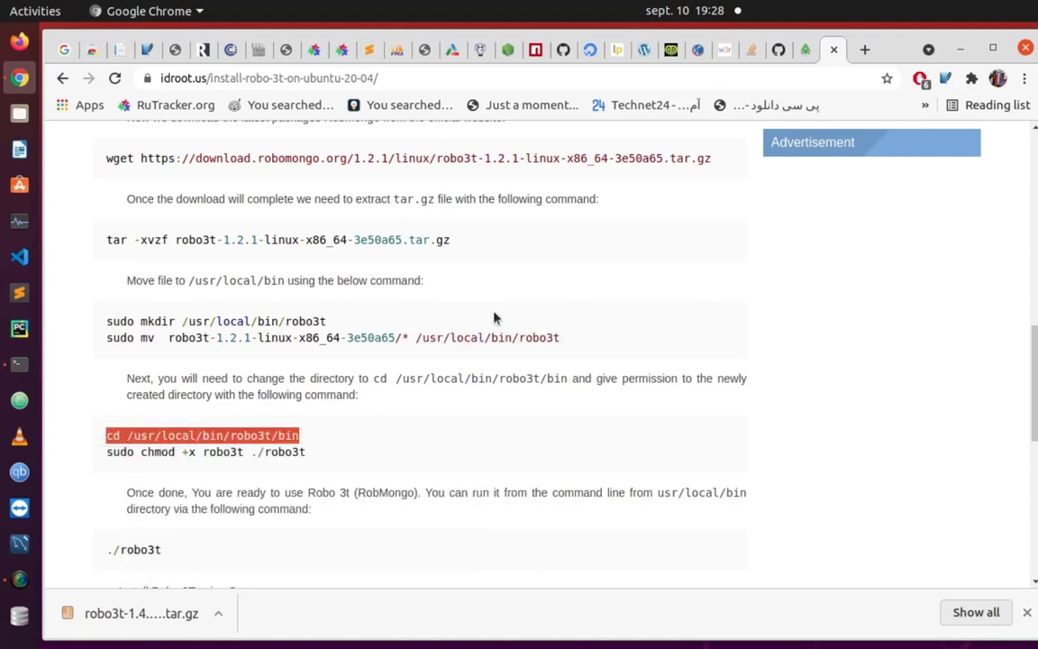
{"action": "left_click", "coordinate": [18, 360]}
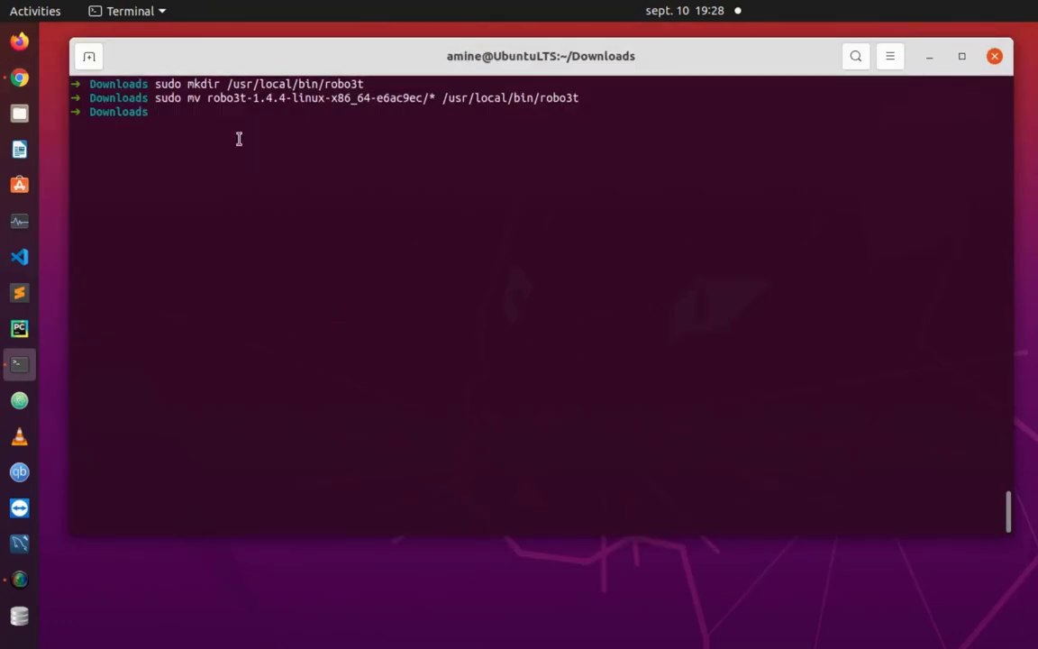
Step: Change into /usr/local/bin/robo3t/bin and confirm the path with pwd
{"action": "type", "text": "cd /usr/local/bin/robo3t/bin"}
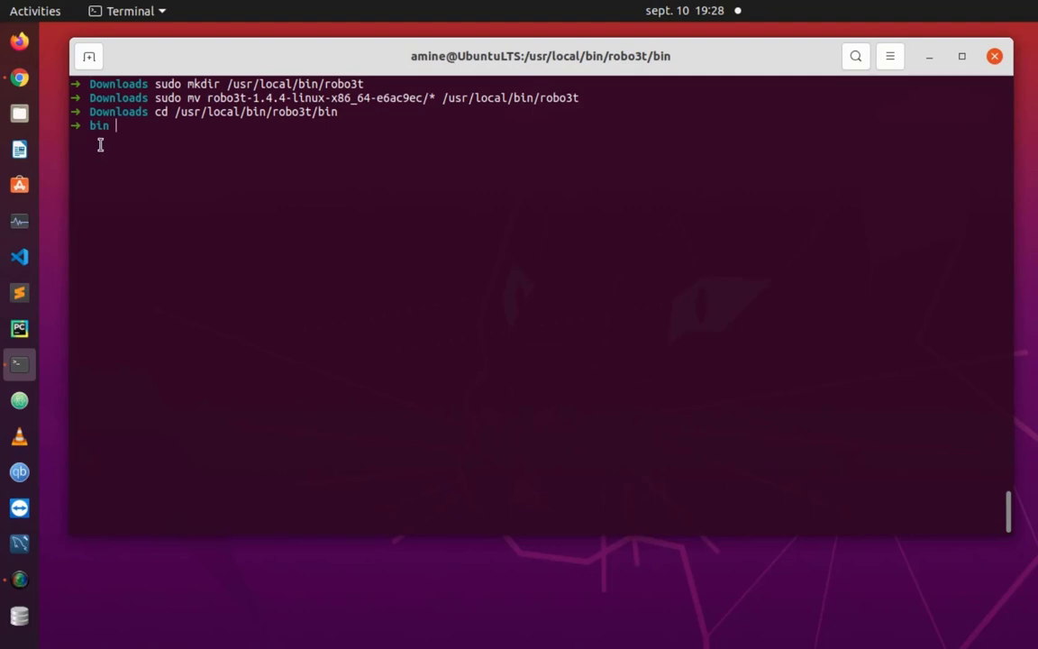
{"action": "type", "text": "pwd"}
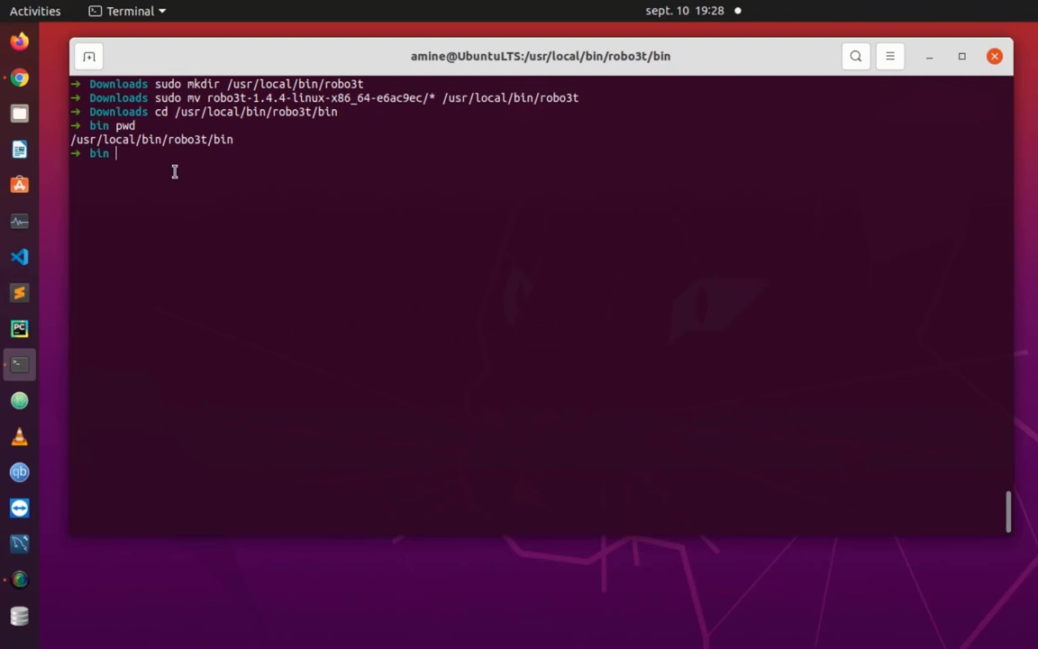
{"action": "mouse_move", "coordinate": [101, 245]}
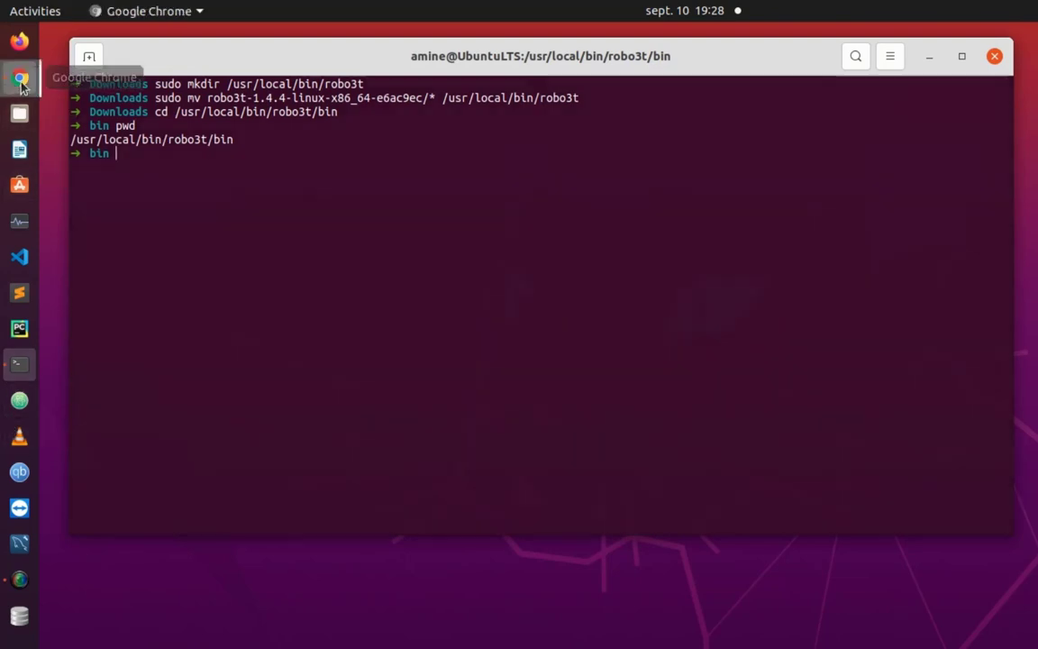
Step: Run sudo chmod +x robo3t ./robo3t in Terminal after reading it in the guide
{"action": "left_click", "coordinate": [18, 83]}
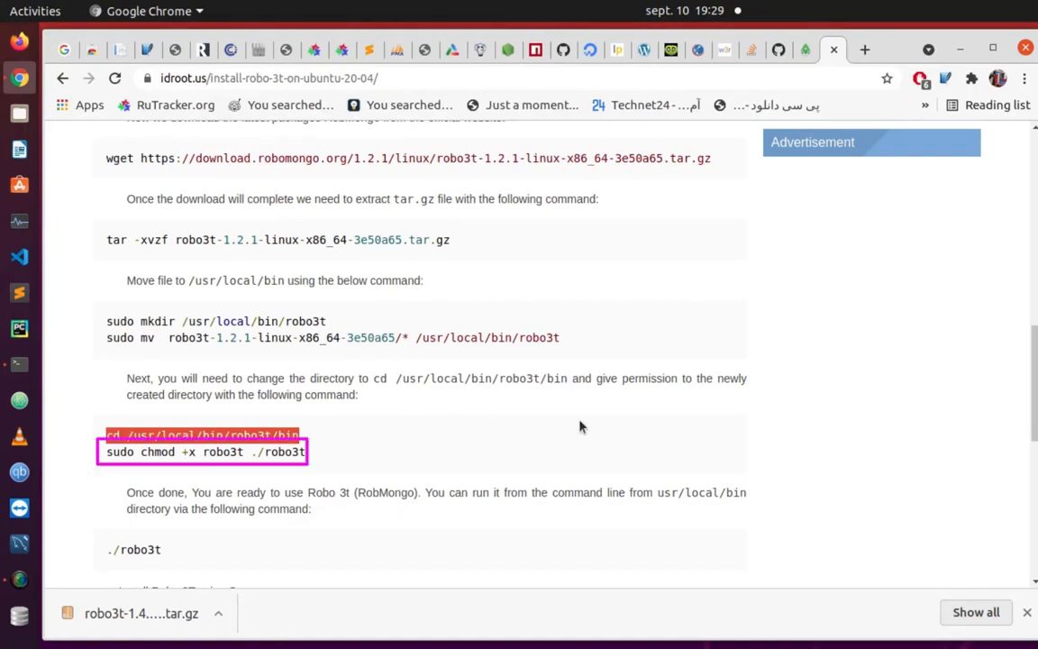
{"action": "mouse_move", "coordinate": [175, 469]}
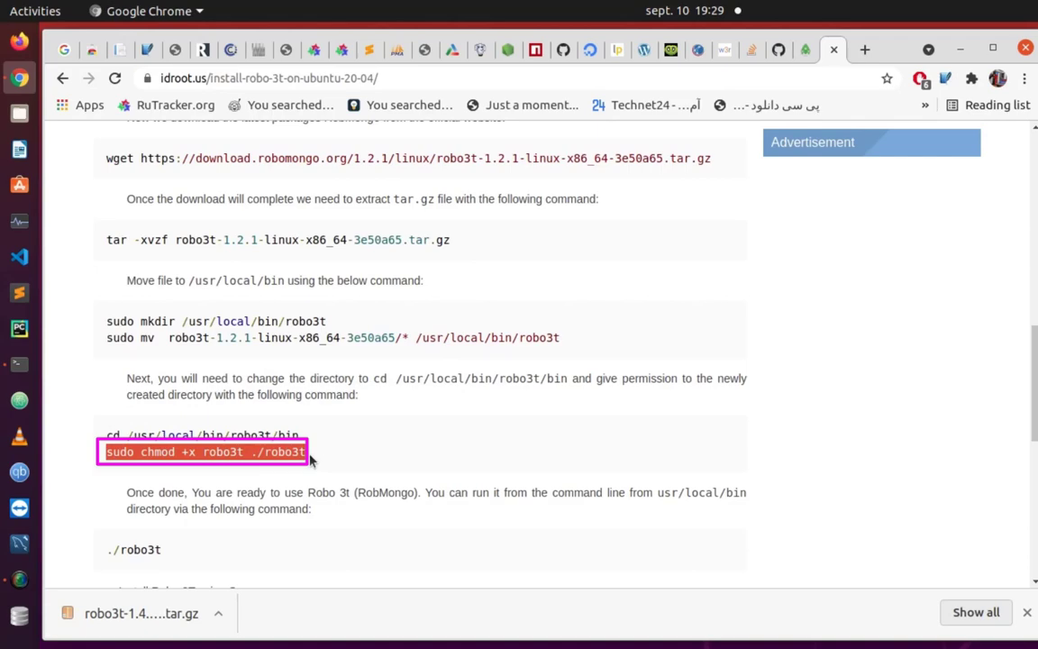
{"action": "mouse_move", "coordinate": [305, 461]}
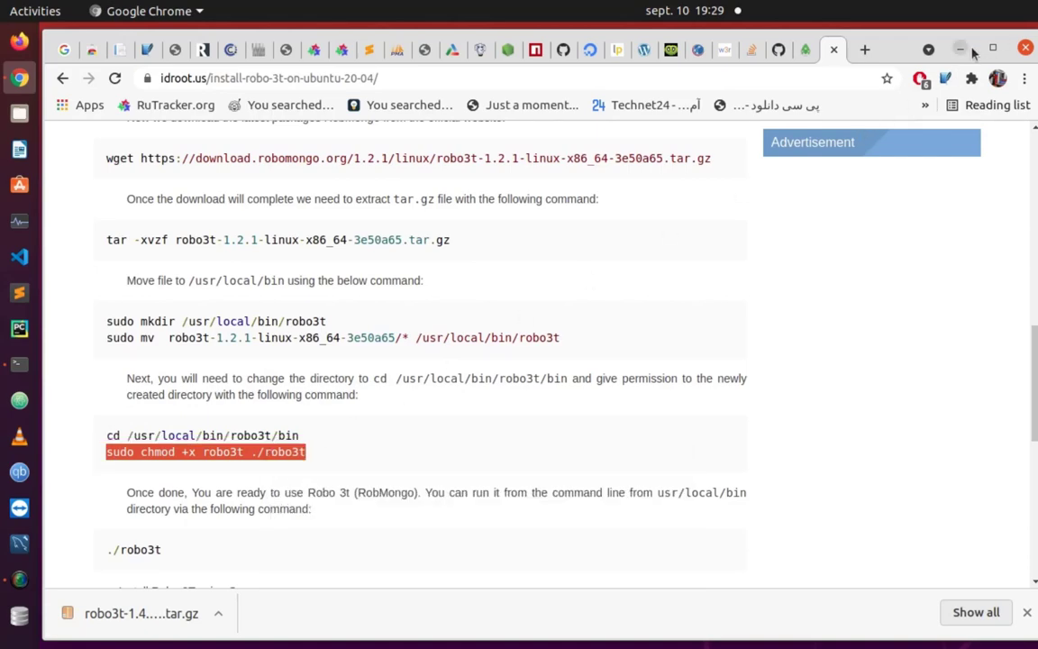
{"action": "left_click", "coordinate": [18, 360]}
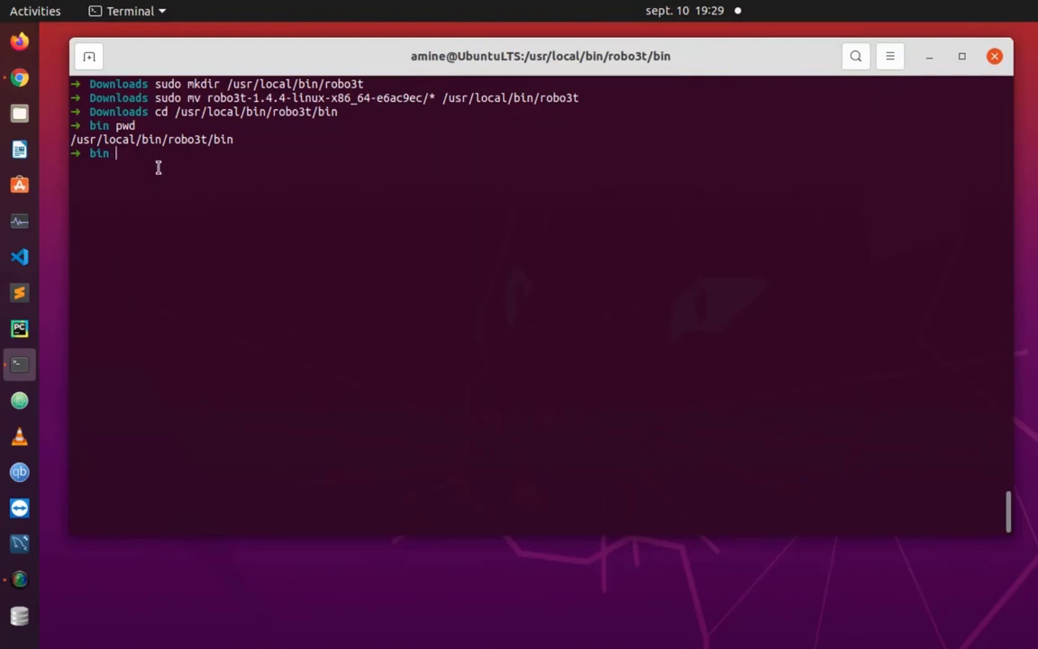
{"action": "type", "text": "sudo chmod +x robo3t ./robo3t"}
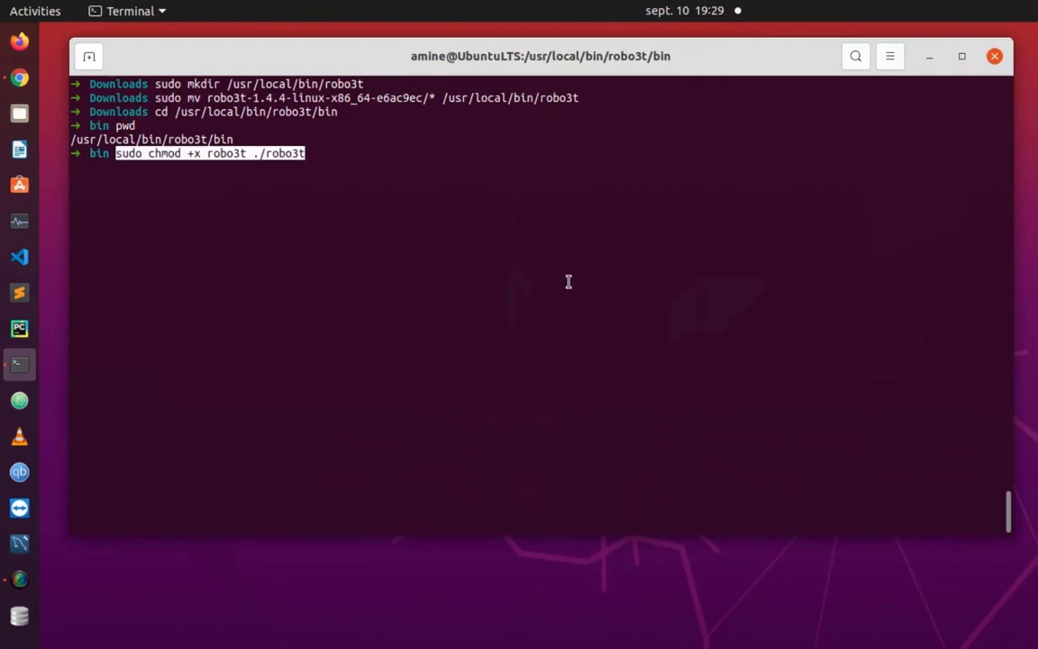
{"action": "key", "text": "Return"}
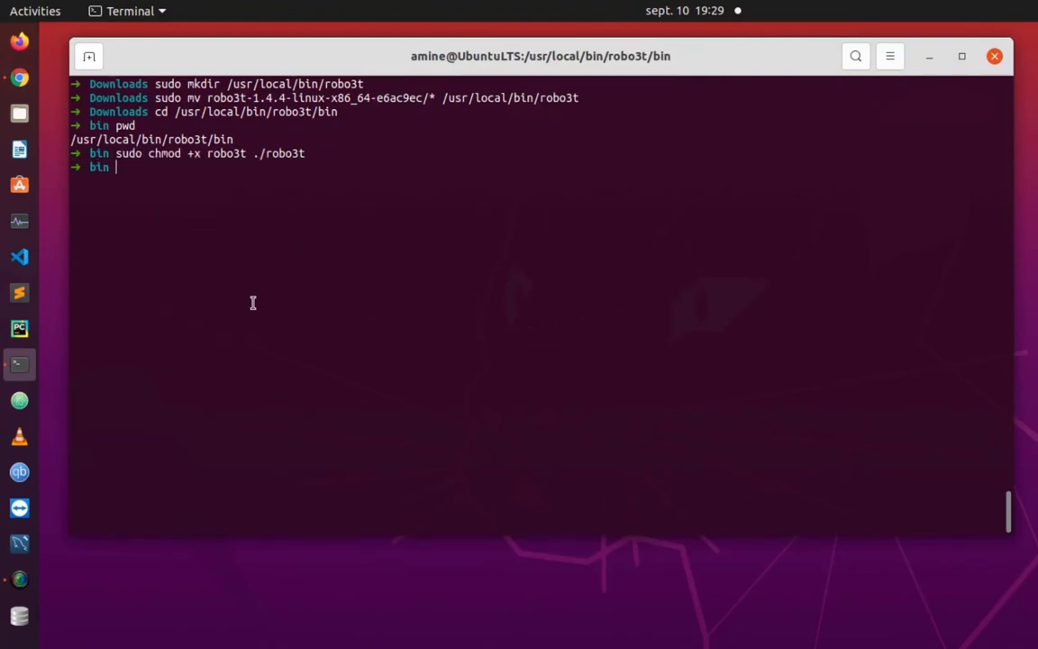
{"action": "mouse_move", "coordinate": [20, 112]}
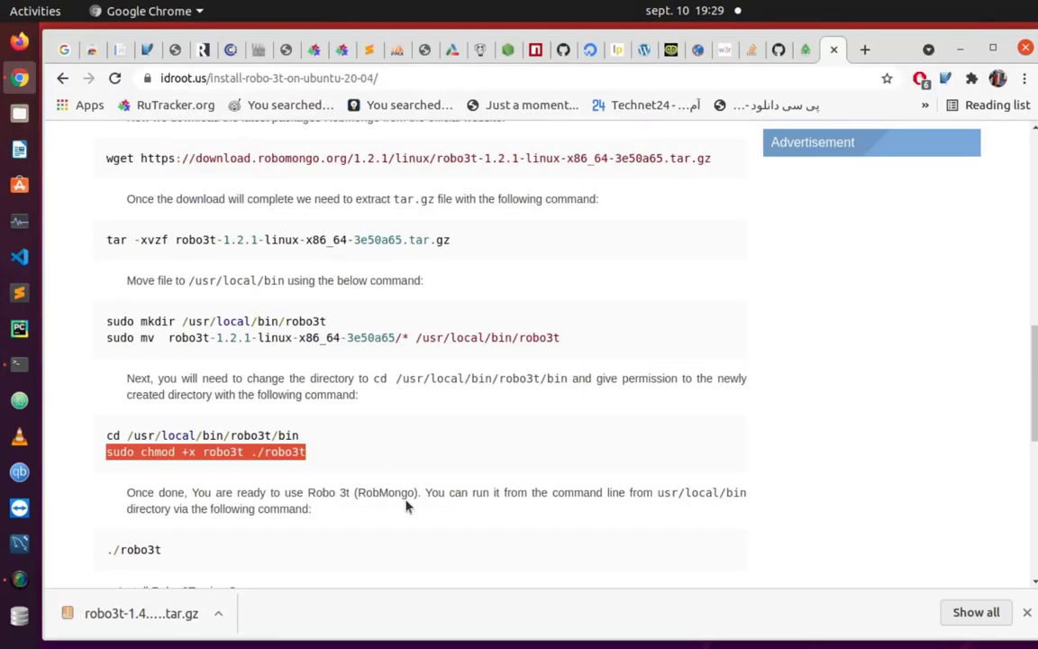
{"action": "mouse_move", "coordinate": [209, 510]}
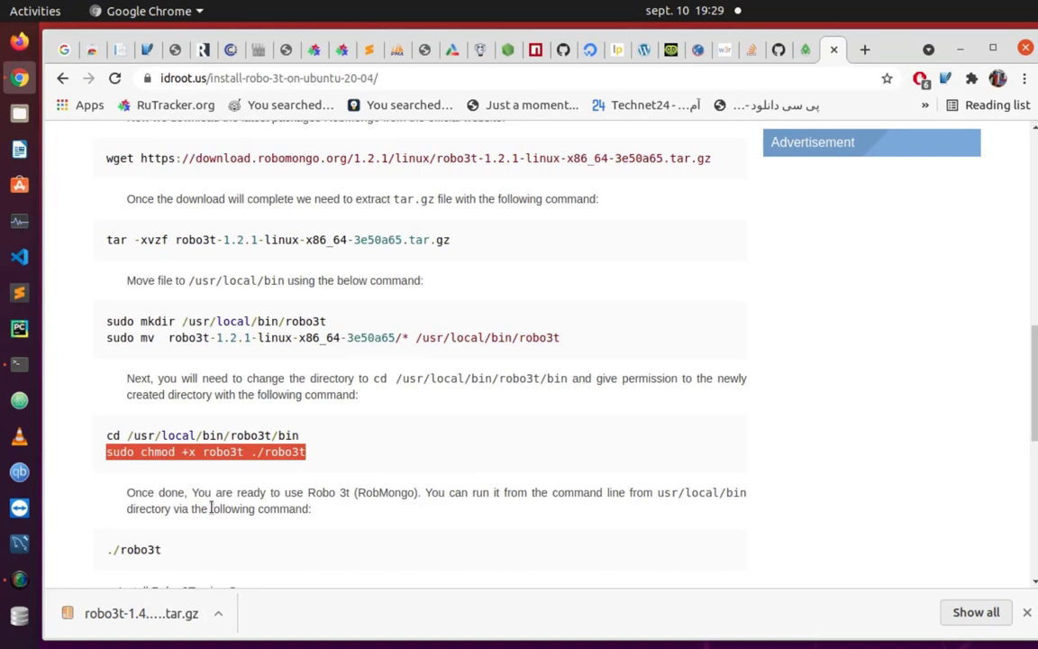
{"action": "mouse_move", "coordinate": [388, 503]}
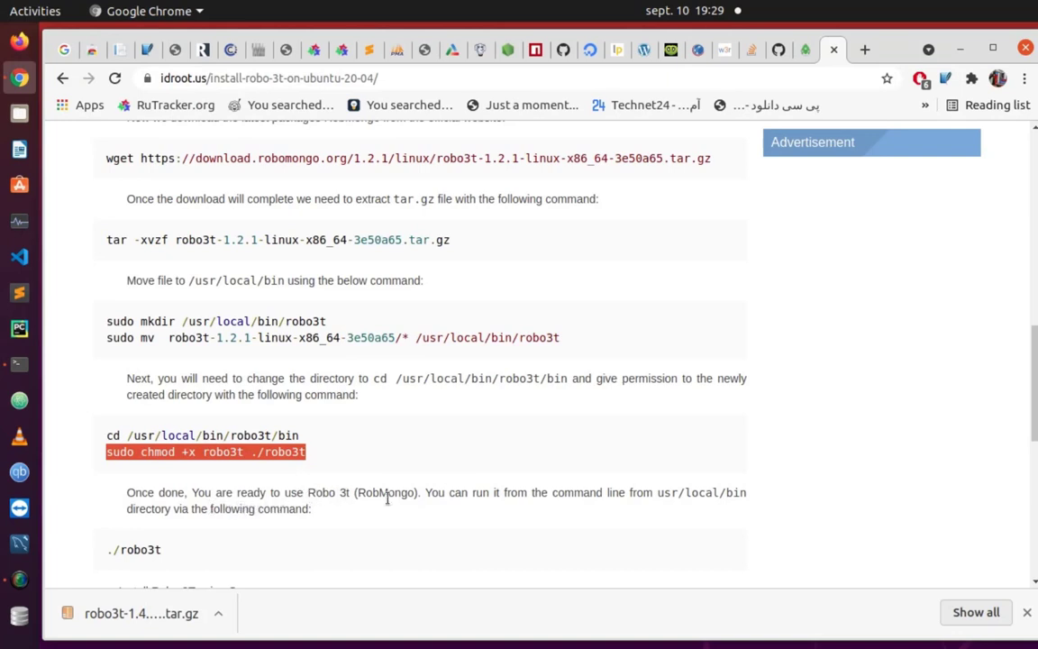
{"action": "mouse_move", "coordinate": [378, 513]}
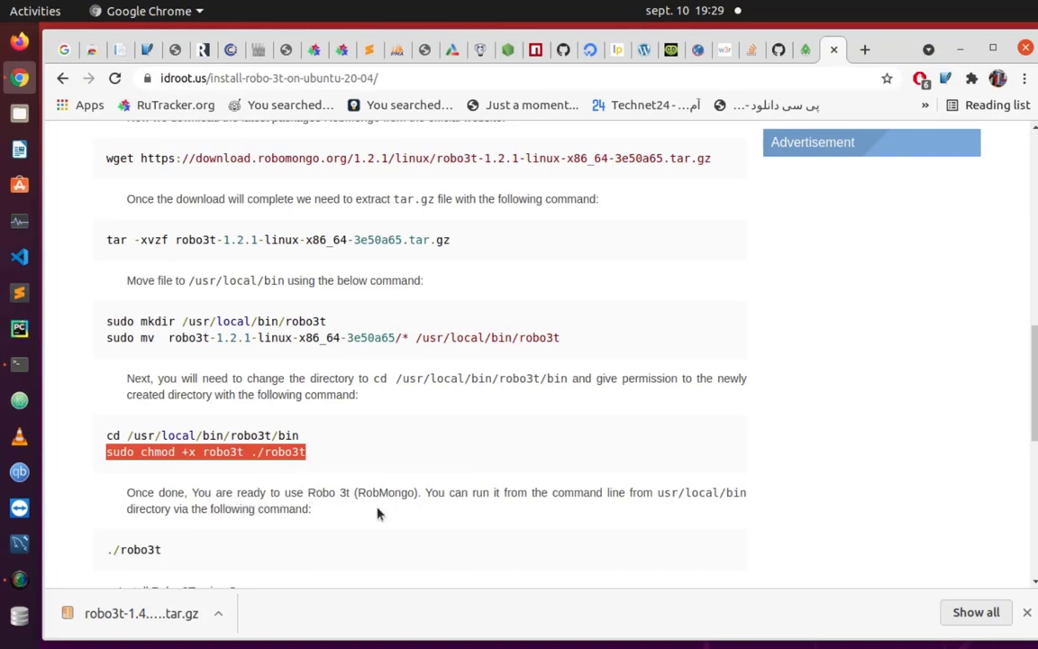
{"action": "mouse_move", "coordinate": [364, 508]}
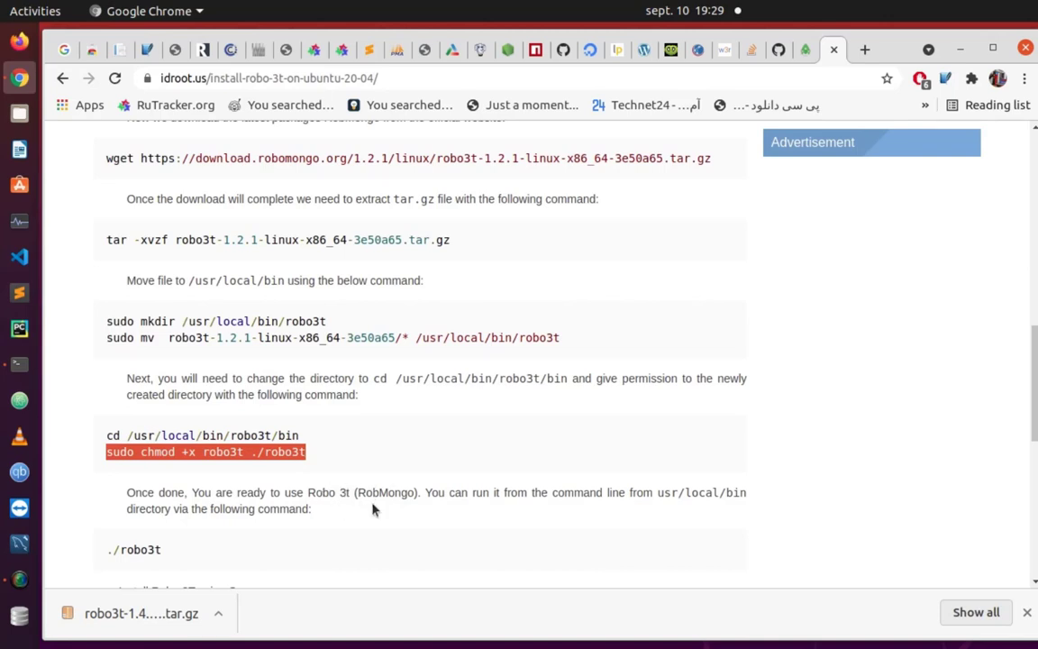
{"action": "mouse_move", "coordinate": [382, 494]}
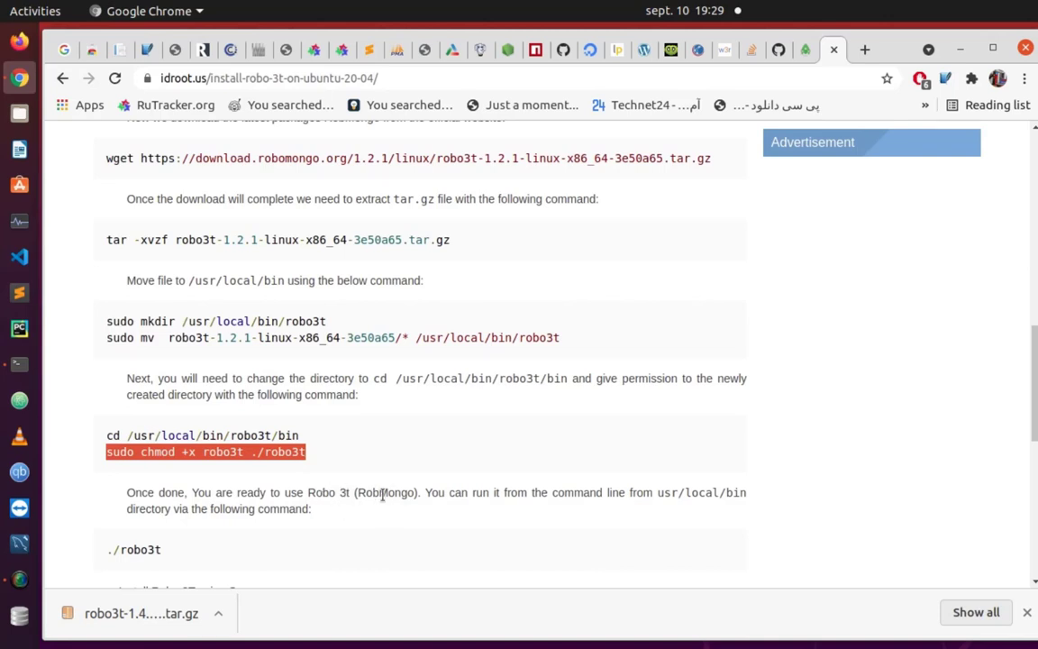
Step: Launch Robo 3T from Terminal with ./robo3t, reaching the EULA dialog
{"action": "scroll", "scroll_direction": "down", "scroll_amount": 3}
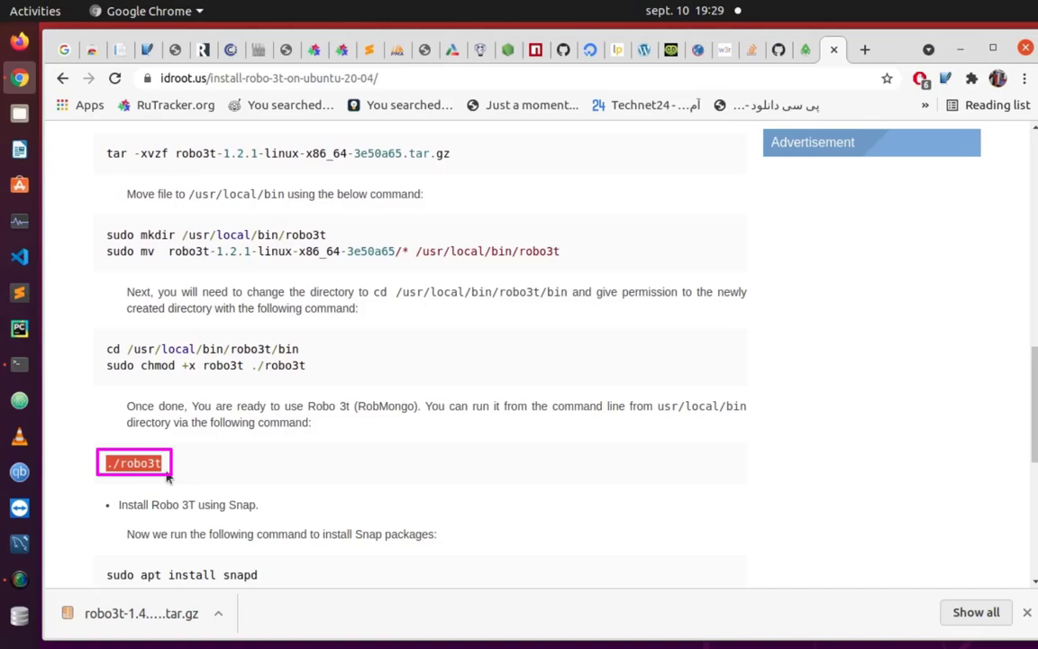
{"action": "left_click", "coordinate": [18, 364]}
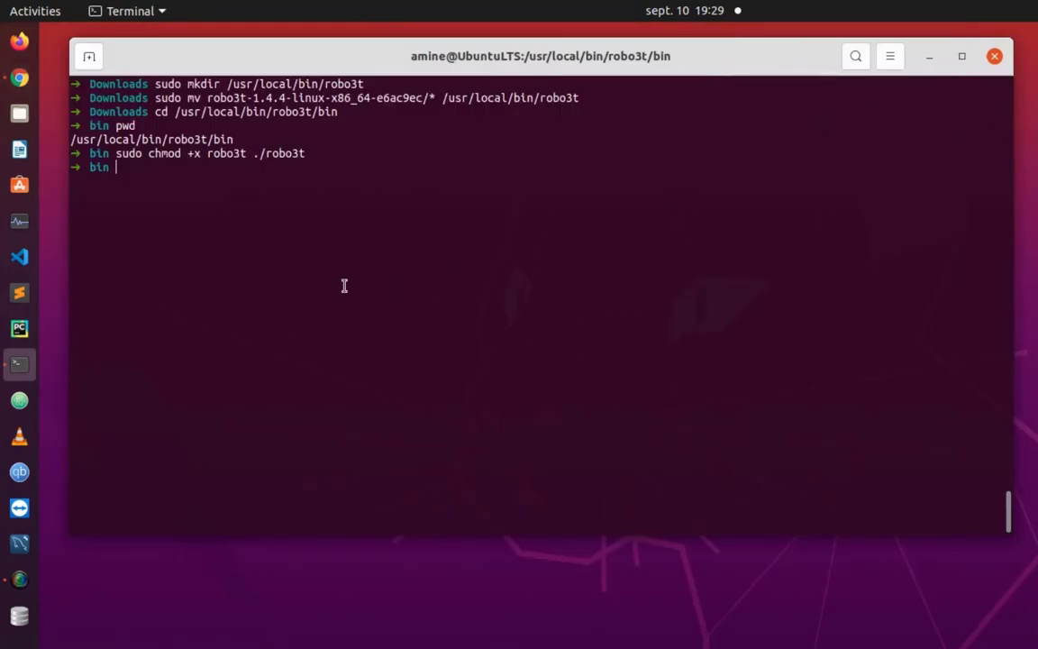
{"action": "type", "text": "./robo3t"}
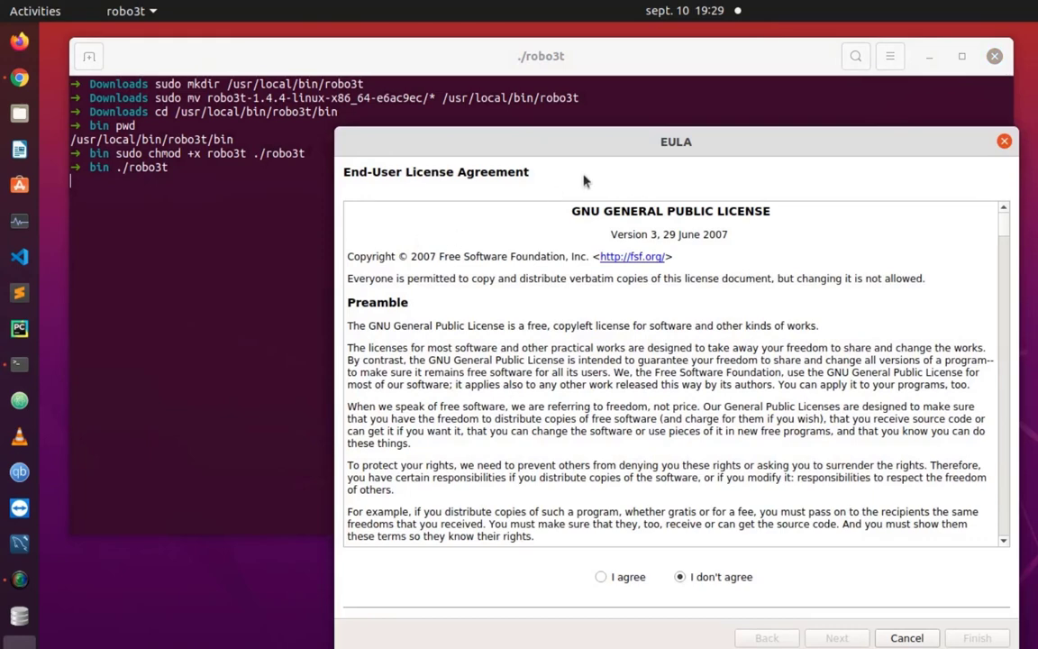
Step: Drag the End-User License Agreement window fully into view
{"action": "left_click_drag", "start_coordinate": [676, 140], "coordinate": [501, 64]}
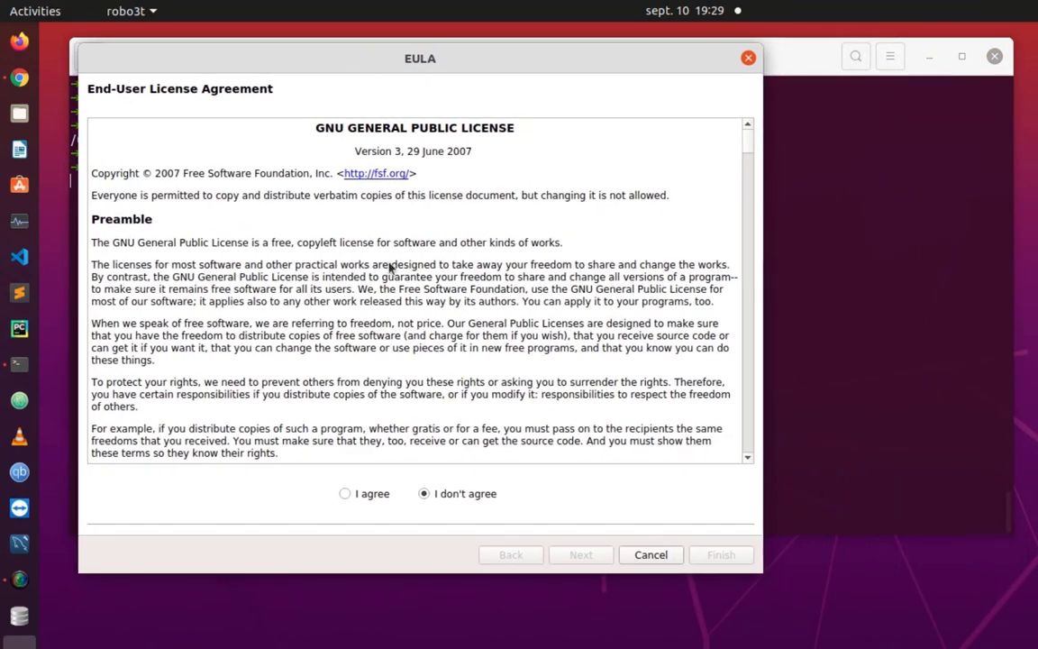
{"action": "mouse_move", "coordinate": [505, 144]}
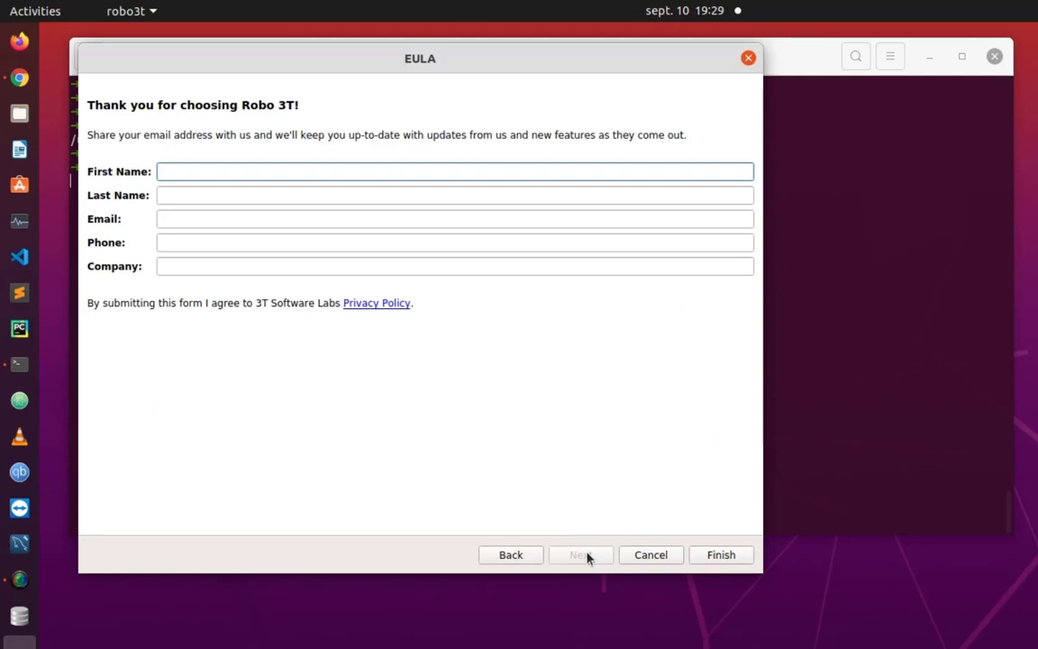
{"action": "mouse_move", "coordinate": [148, 155]}
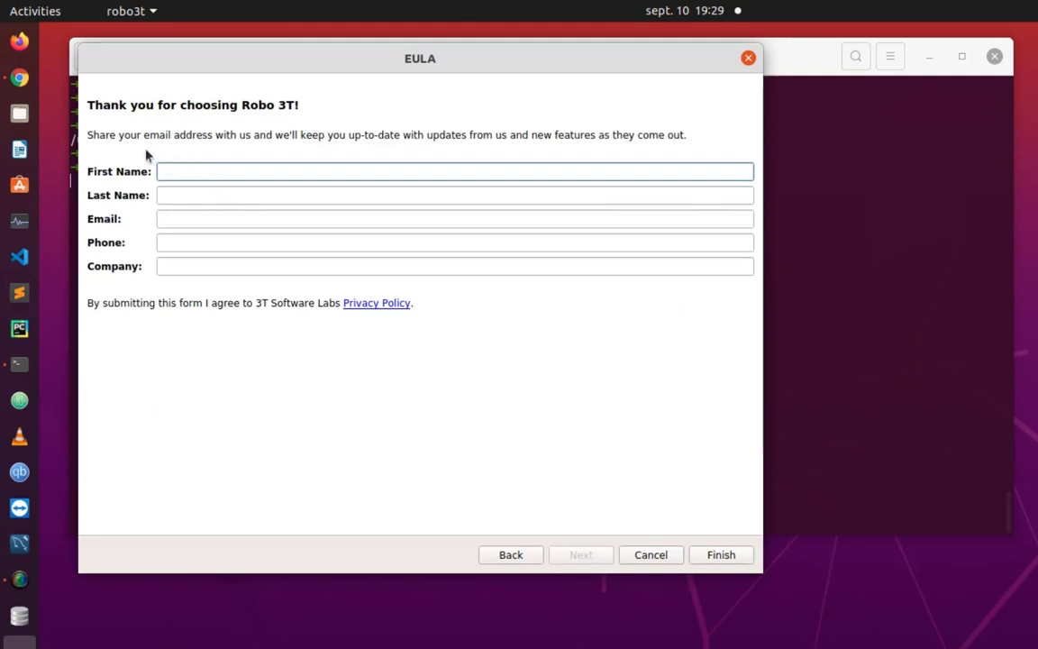
{"action": "mouse_move", "coordinate": [207, 161]}
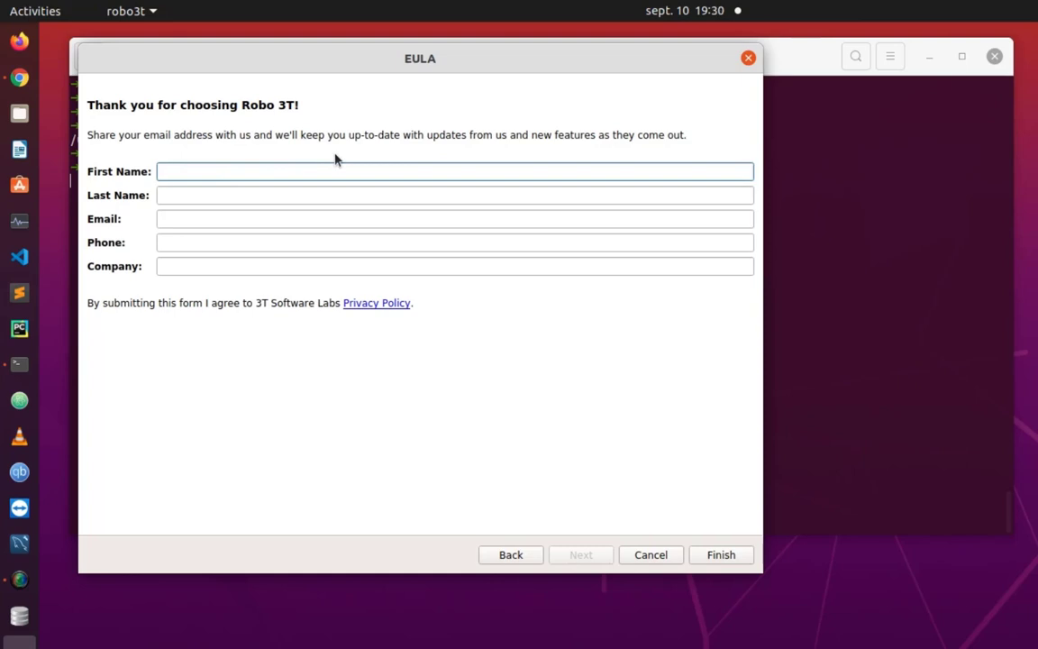
{"action": "mouse_move", "coordinate": [357, 146]}
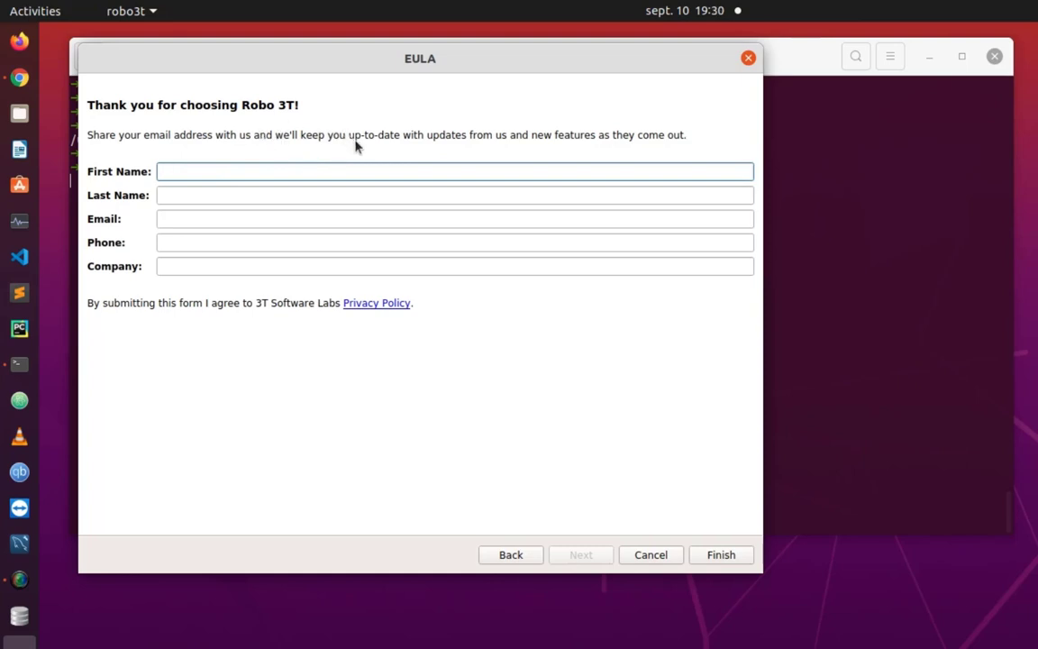
{"action": "mouse_move", "coordinate": [527, 158]}
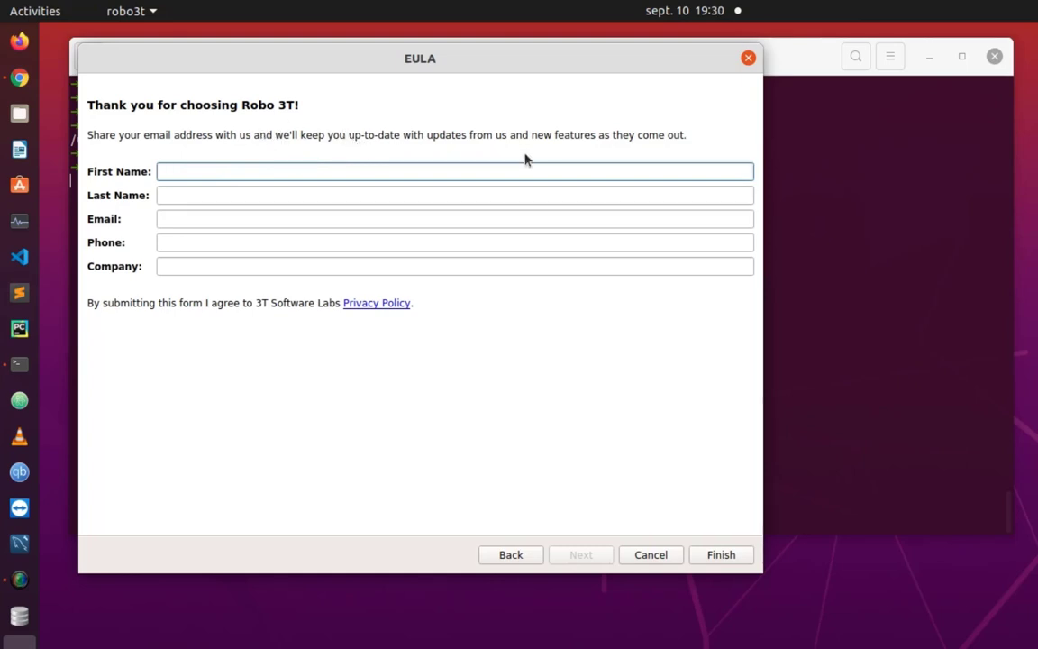
{"action": "mouse_move", "coordinate": [382, 187]}
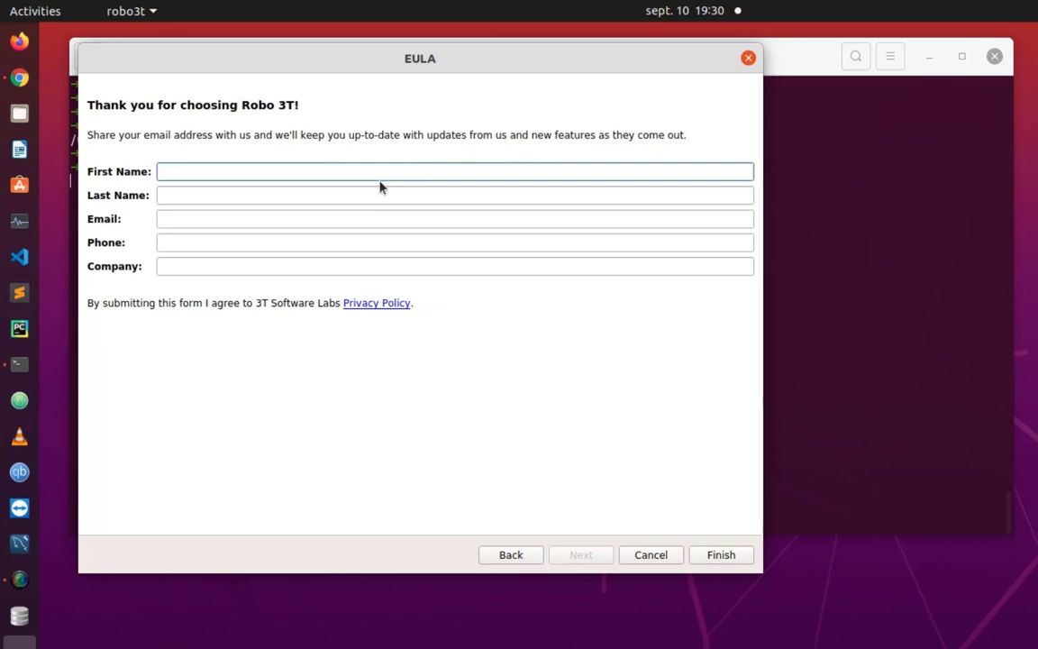
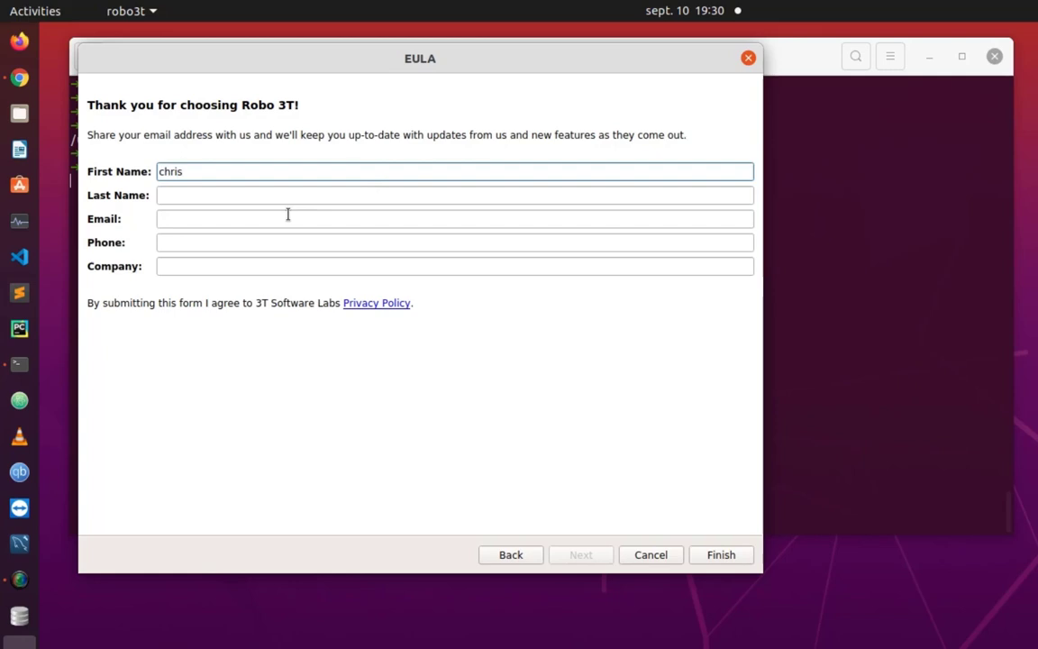
{"action": "left_click", "coordinate": [278, 195]}
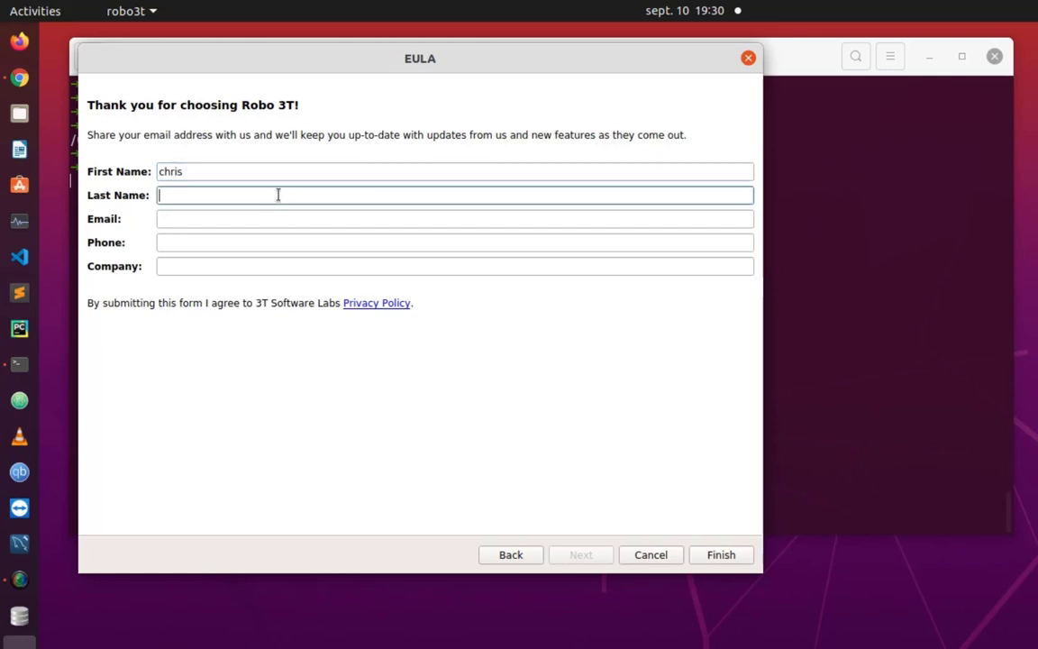
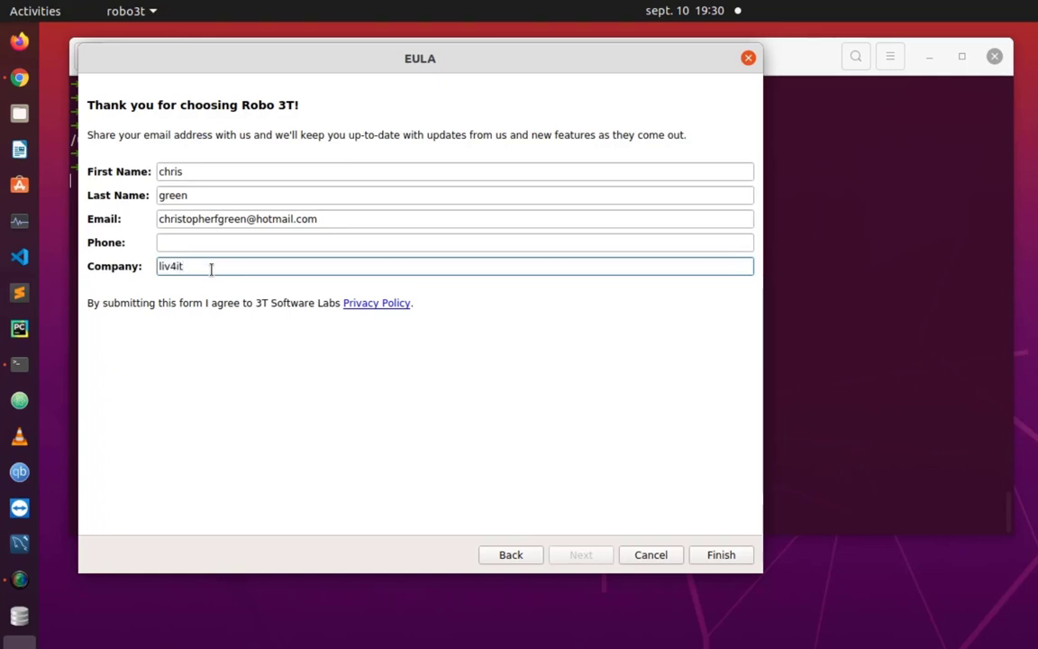
{"action": "left_click", "coordinate": [721, 555]}
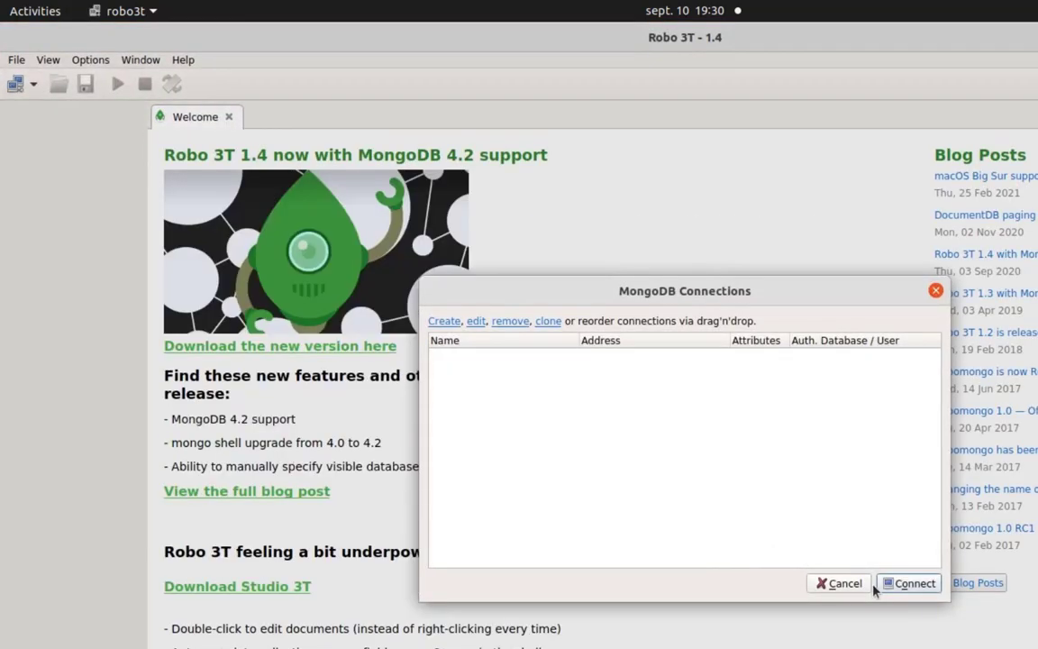
{"action": "mouse_move", "coordinate": [677, 307]}
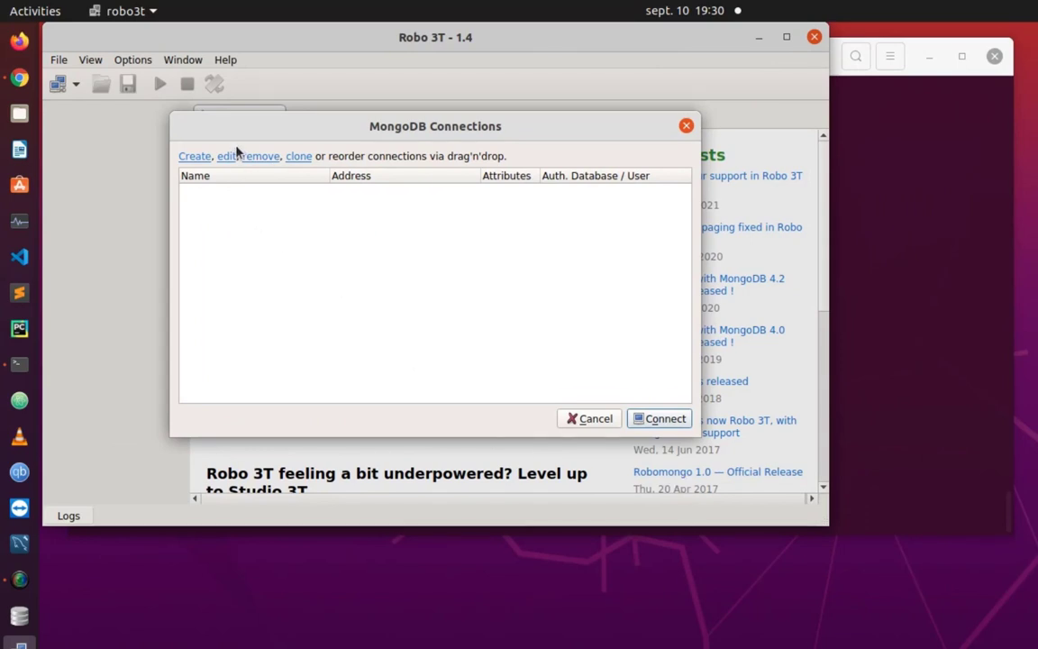
{"action": "mouse_move", "coordinate": [501, 134]}
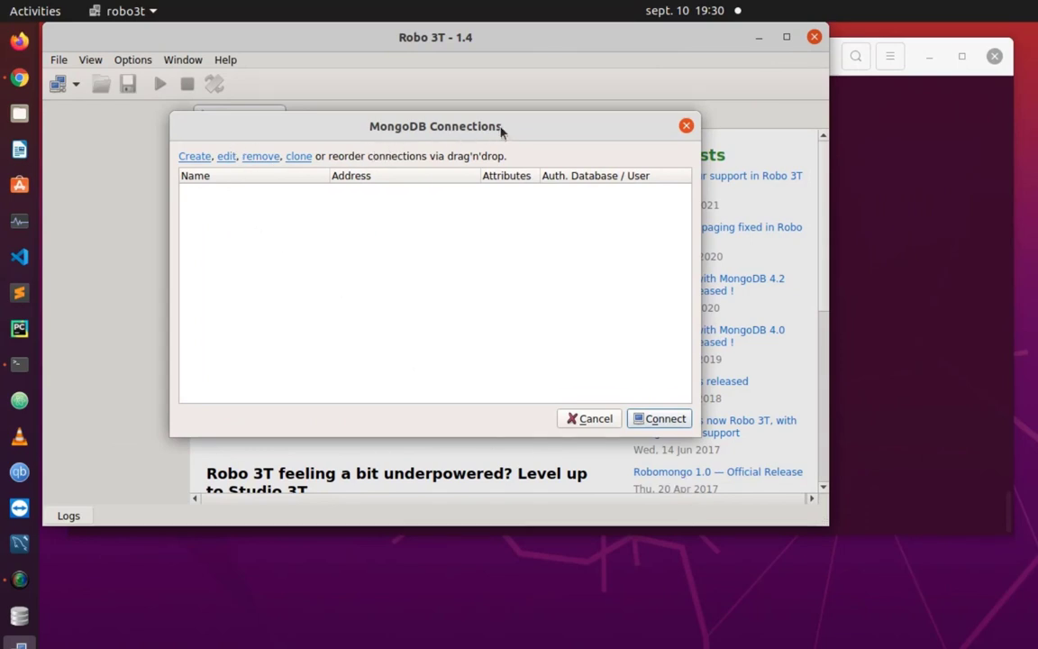
{"action": "mouse_move", "coordinate": [501, 133]}
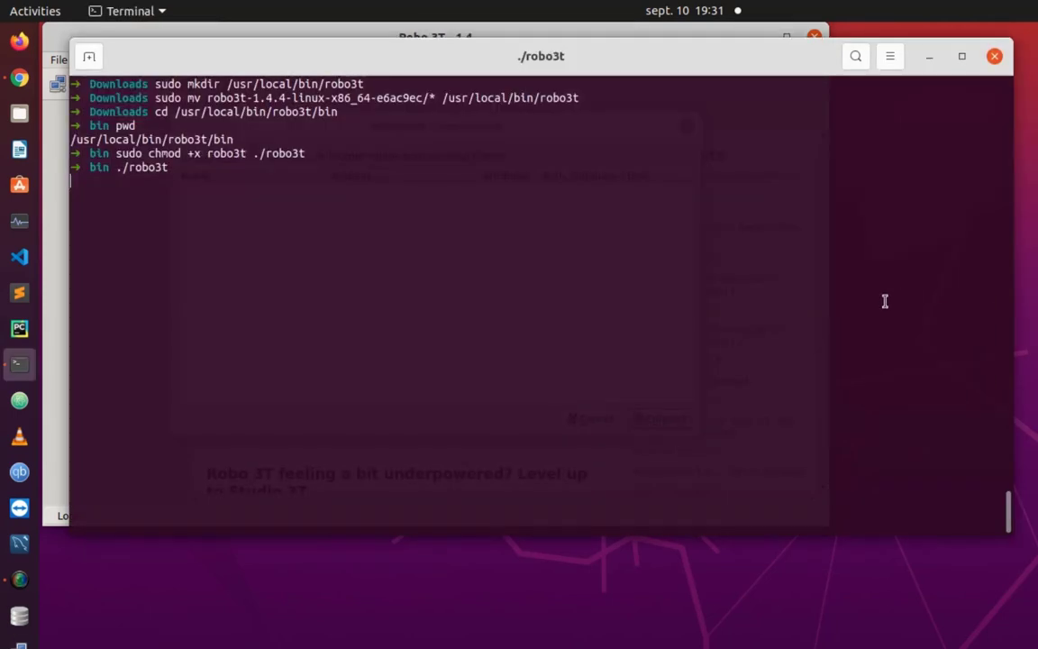
{"action": "mouse_move", "coordinate": [816, 314]}
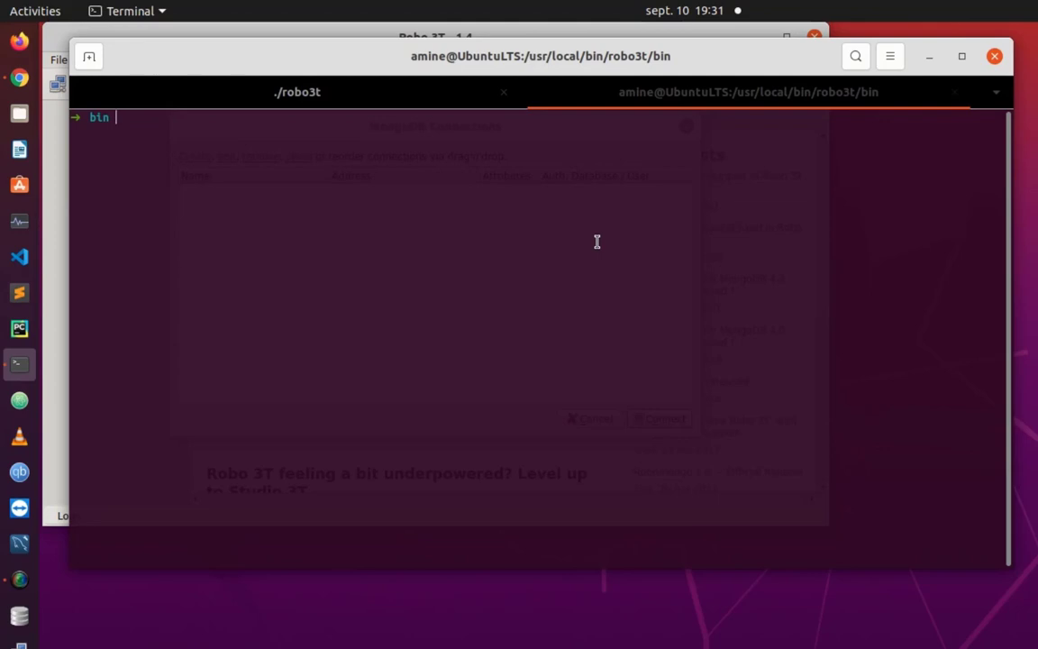
Step: Run 'sudo docker ps' to confirm the mongo container on 27017, then minimize Terminal
{"action": "type", "text": "sudo docker ps"}
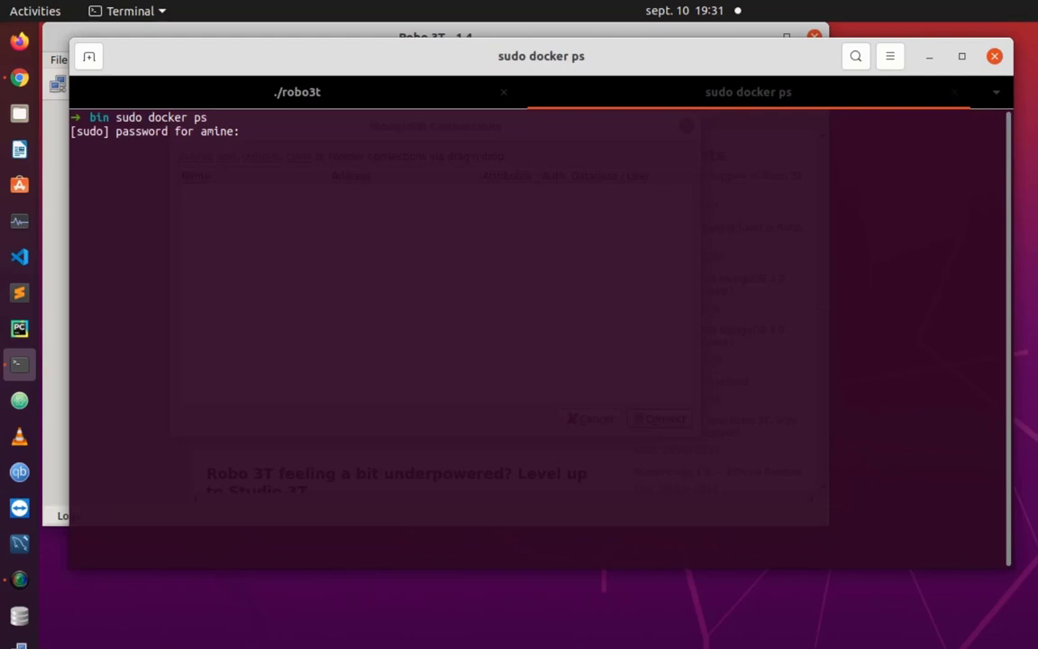
{"action": "key", "text": "Return"}
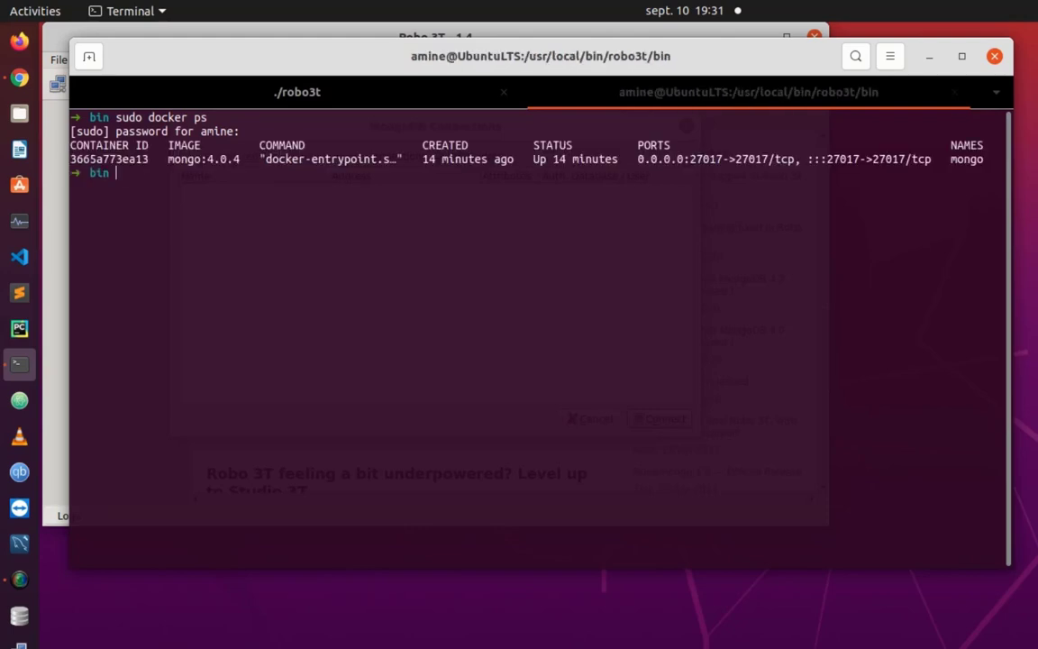
{"action": "mouse_move", "coordinate": [202, 178]}
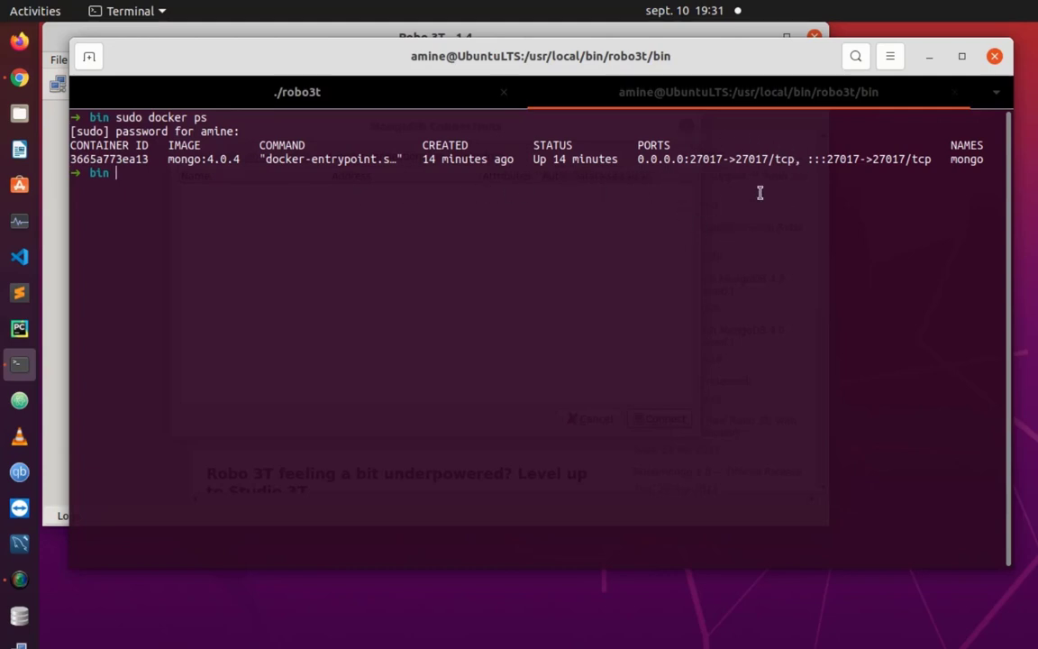
{"action": "mouse_move", "coordinate": [714, 175]}
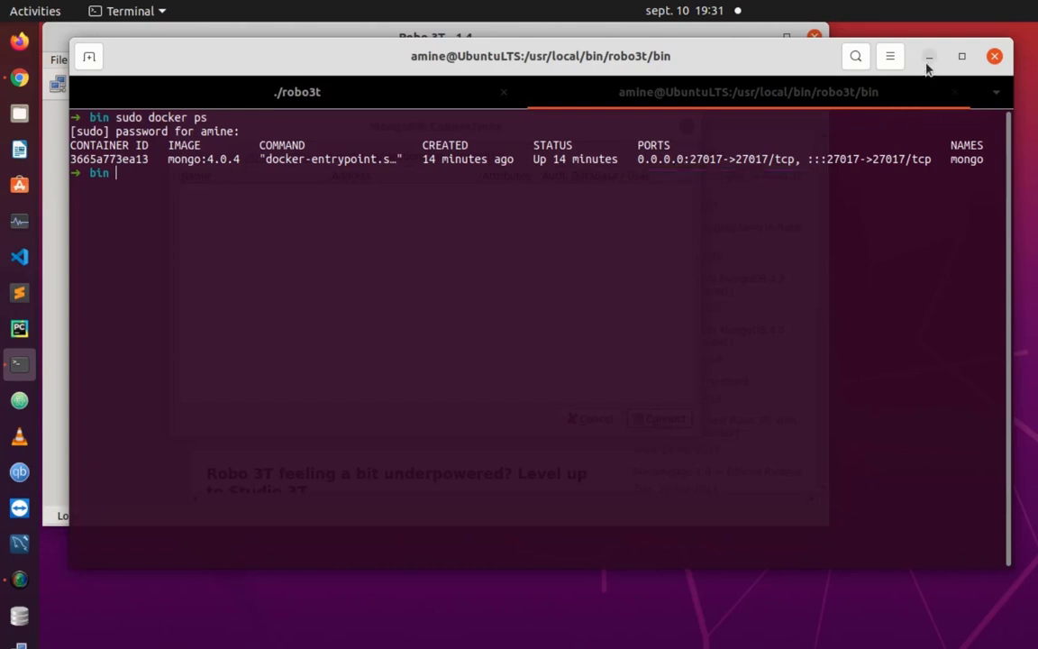
{"action": "left_click", "coordinate": [930, 56]}
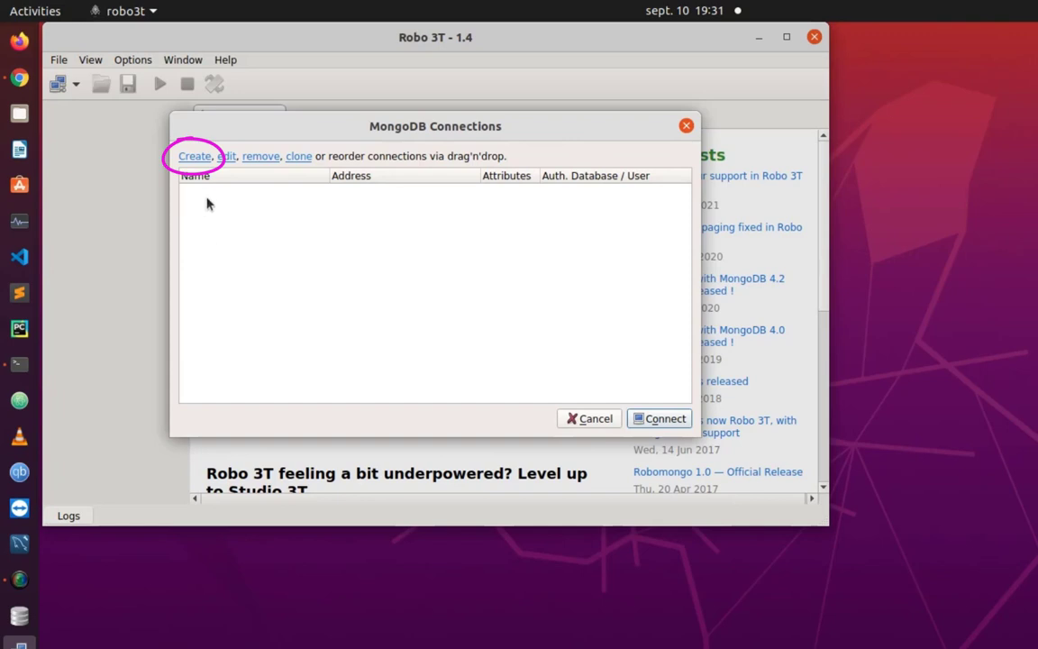
{"action": "mouse_move", "coordinate": [301, 198]}
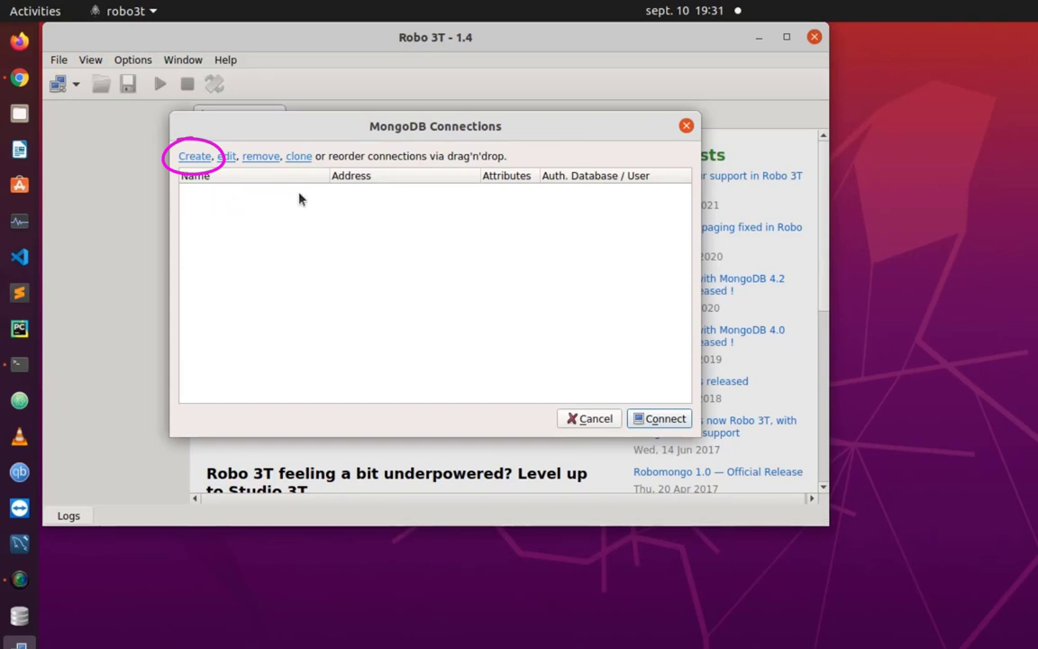
Step: Create a Direct Connection to localhost:27017 named TEST and save it
{"action": "left_click", "coordinate": [195, 155]}
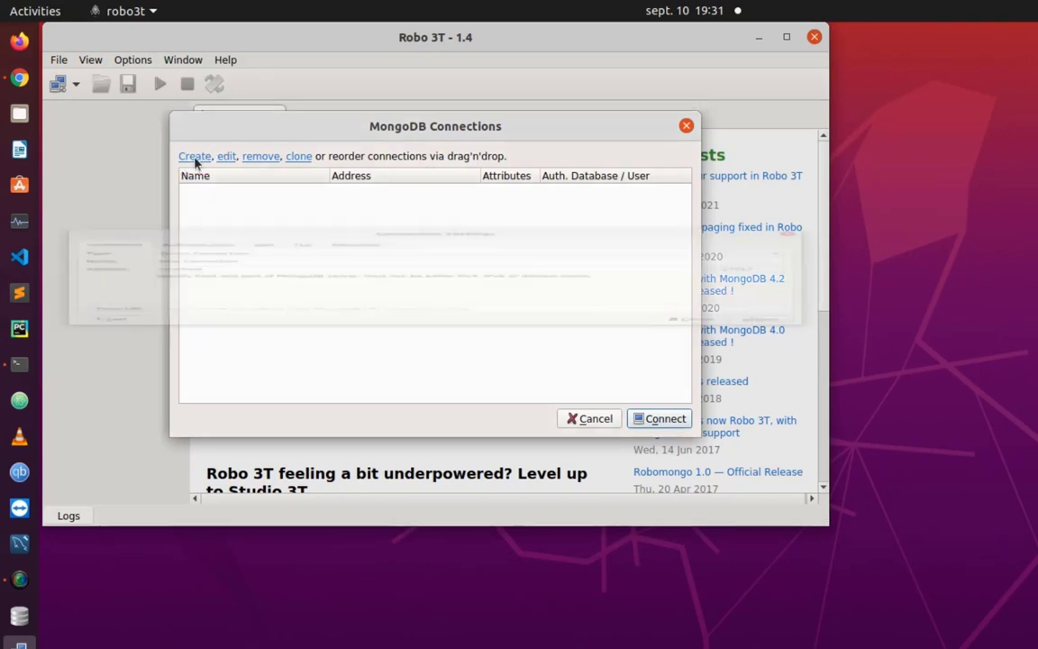
{"action": "left_click", "coordinate": [195, 155]}
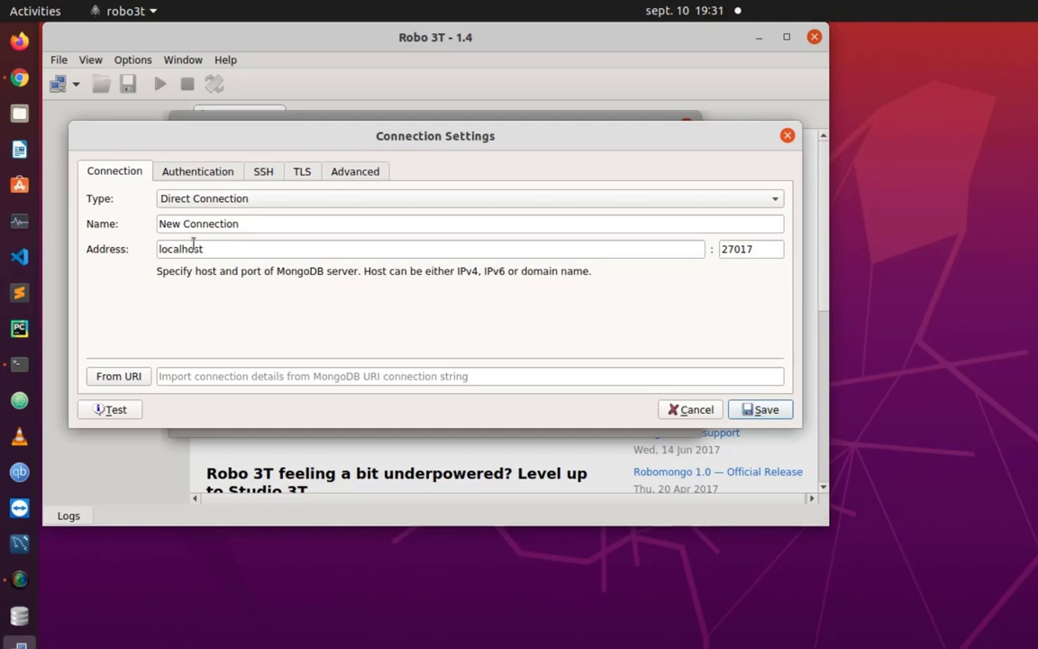
{"action": "left_click", "coordinate": [465, 198]}
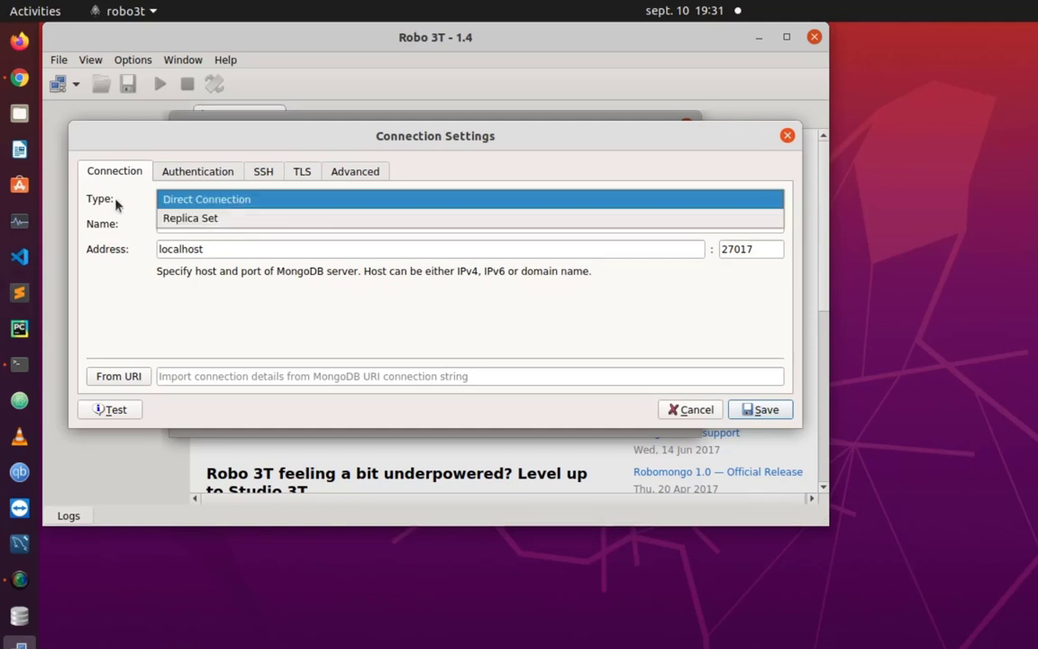
{"action": "left_click", "coordinate": [207, 198]}
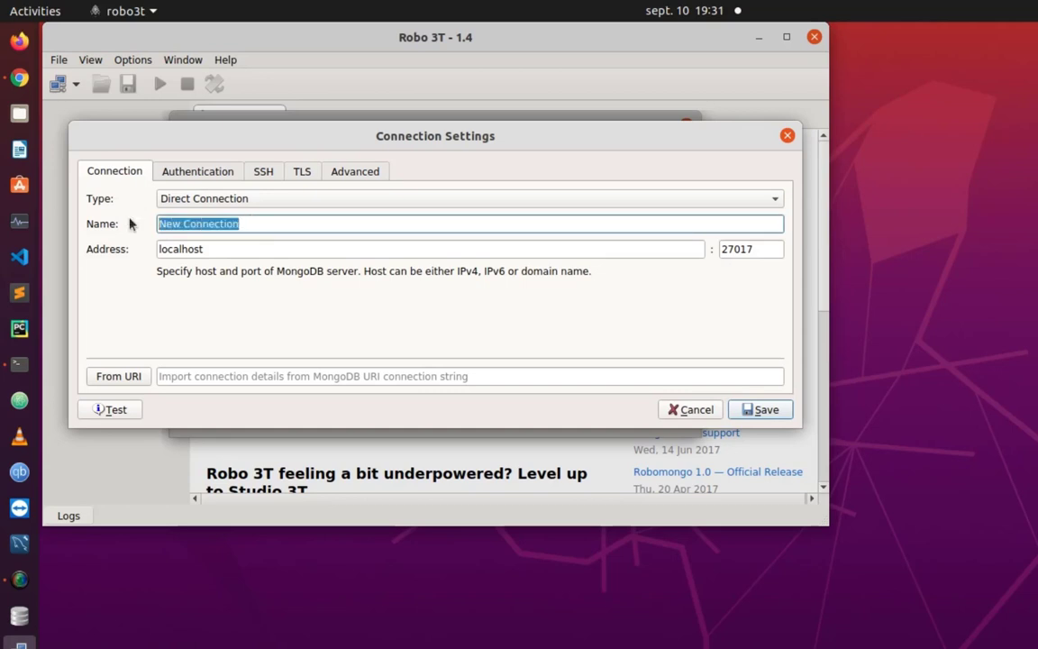
{"action": "mouse_move", "coordinate": [264, 270]}
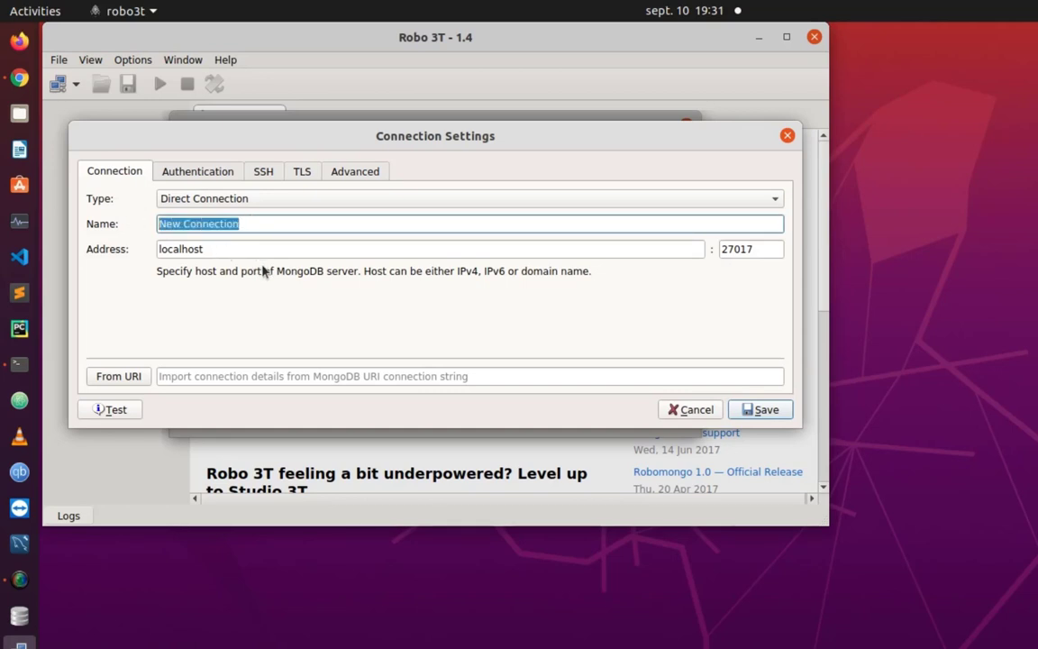
{"action": "type", "text": "TEST"}
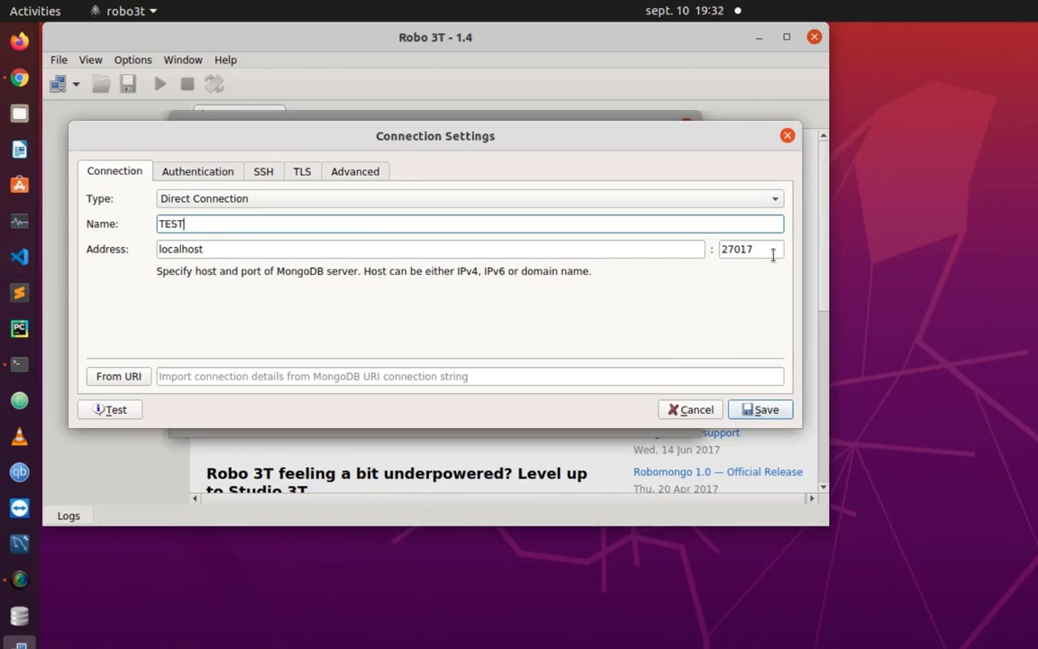
{"action": "mouse_move", "coordinate": [737, 278]}
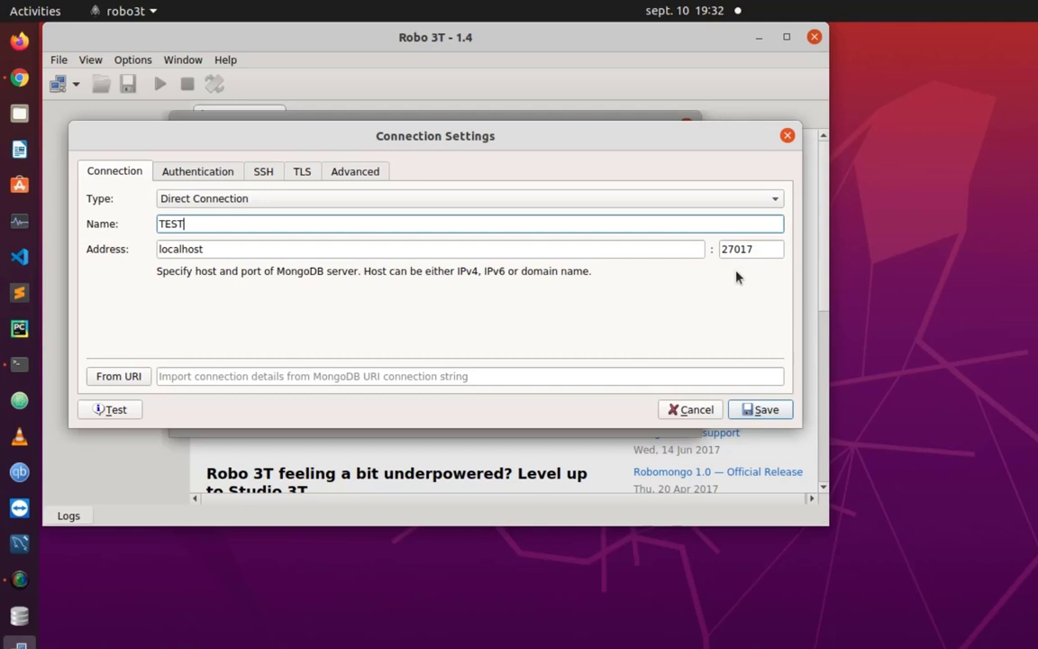
{"action": "mouse_move", "coordinate": [760, 422]}
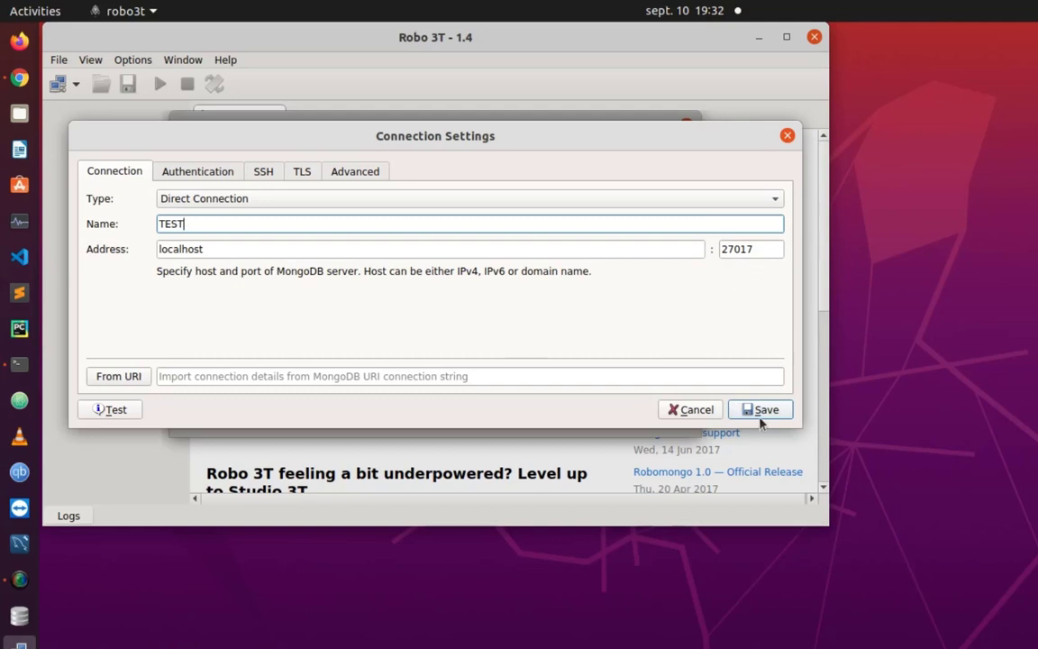
{"action": "left_click", "coordinate": [761, 409]}
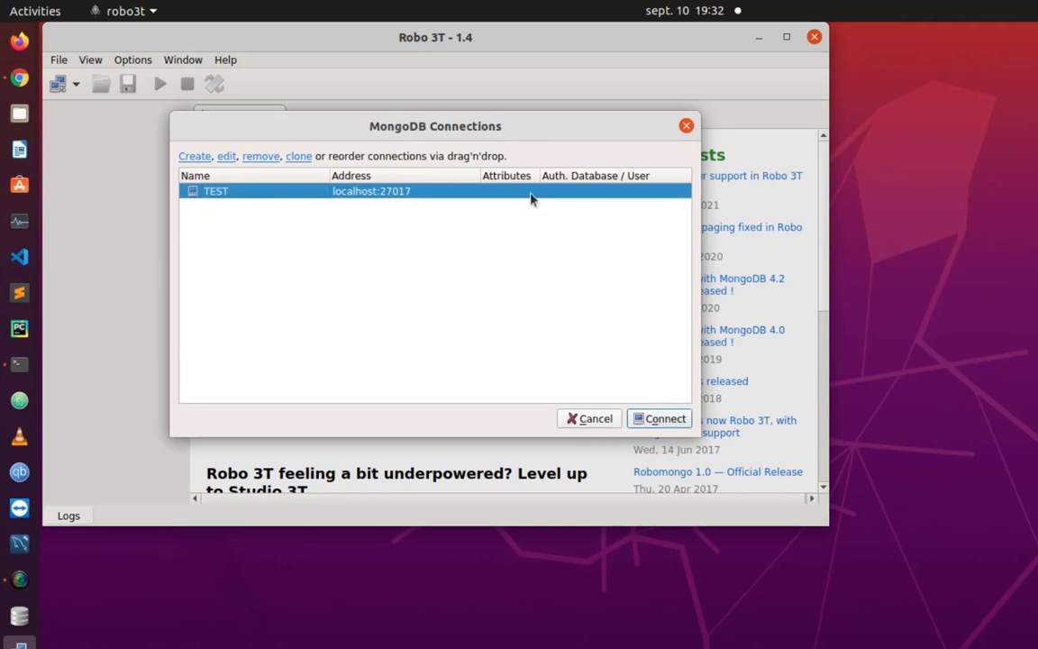
Step: Connect to the saved TEST server
{"action": "left_click", "coordinate": [665, 418]}
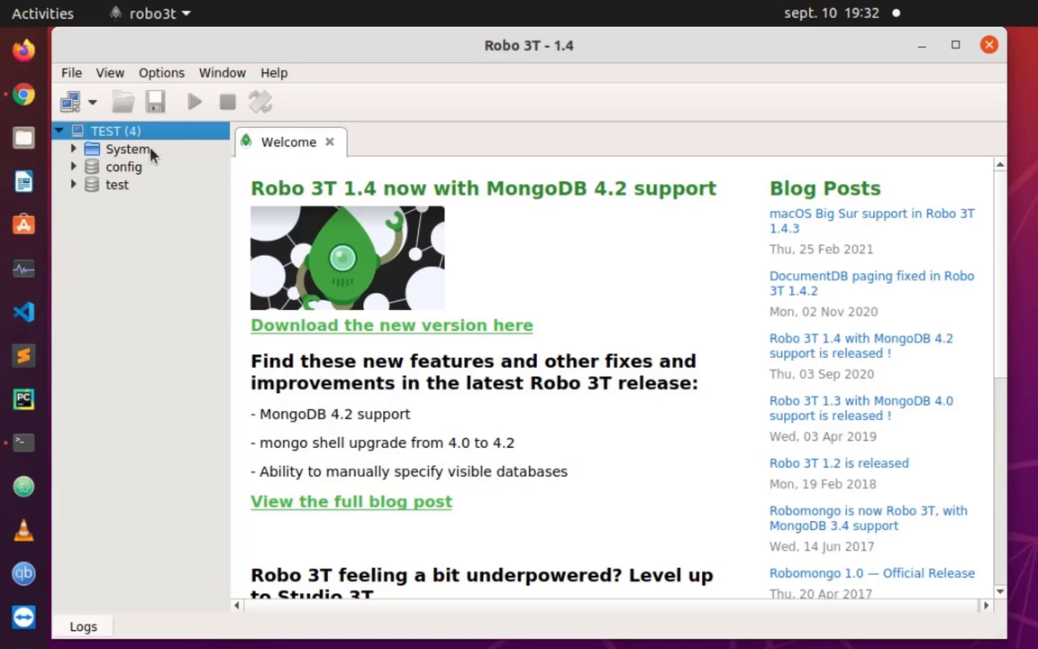
{"action": "mouse_move", "coordinate": [140, 184]}
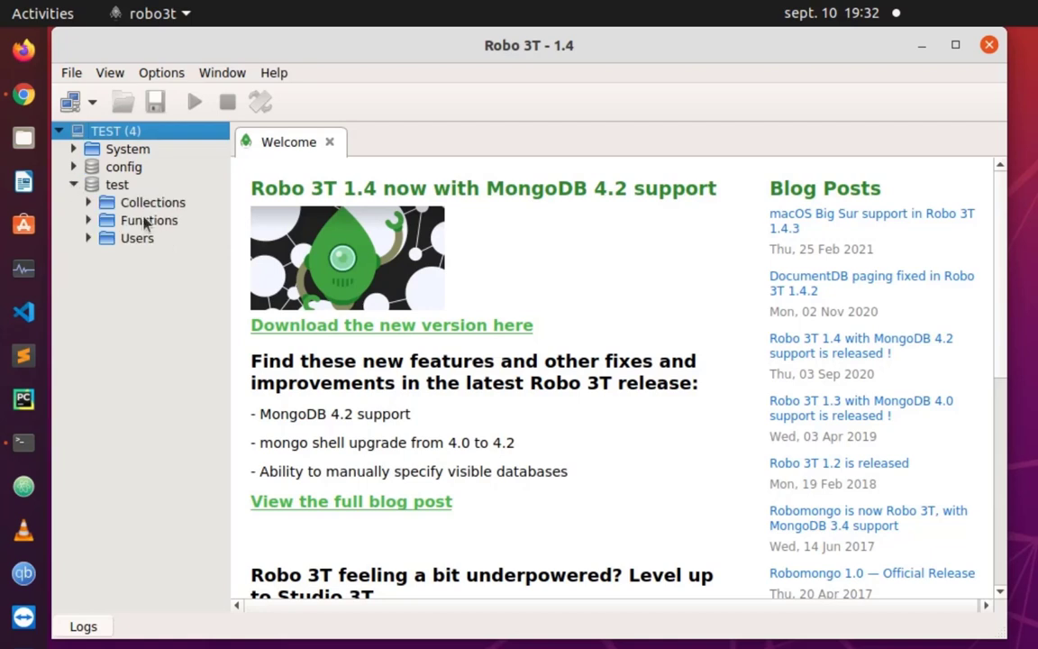
Step: Expand the test database to list its collections
{"action": "left_click", "coordinate": [88, 202]}
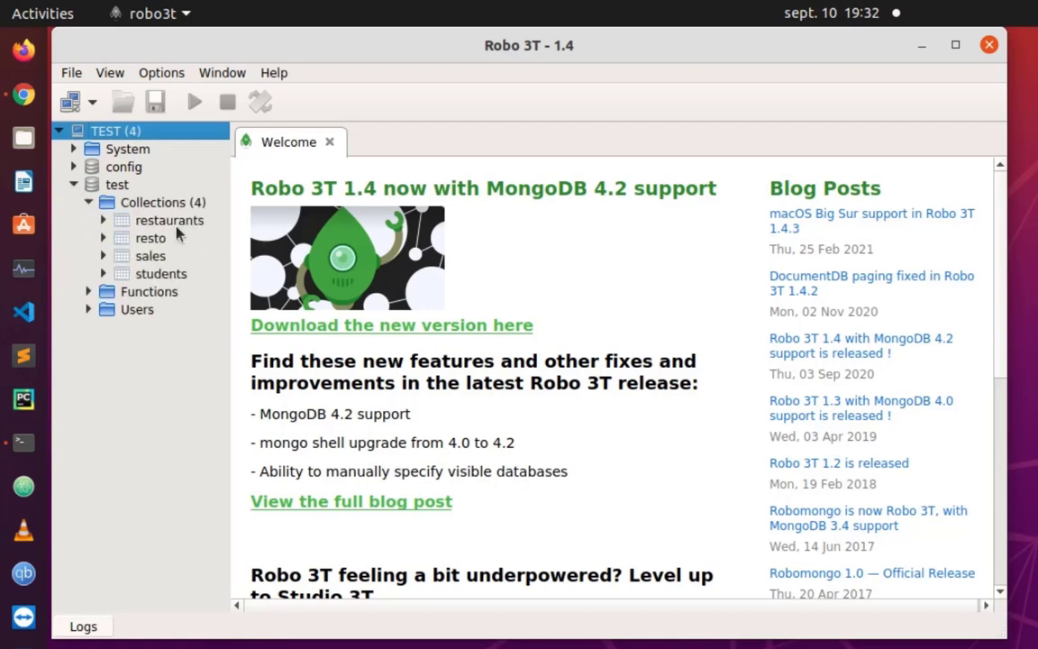
{"action": "mouse_move", "coordinate": [162, 189]}
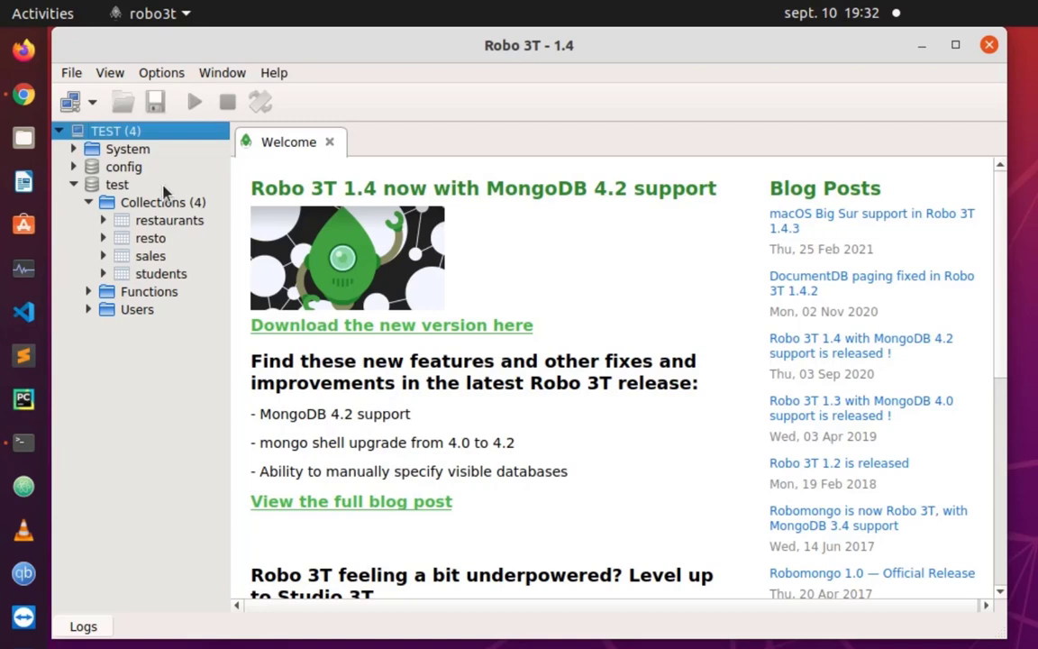
{"action": "mouse_move", "coordinate": [249, 328]}
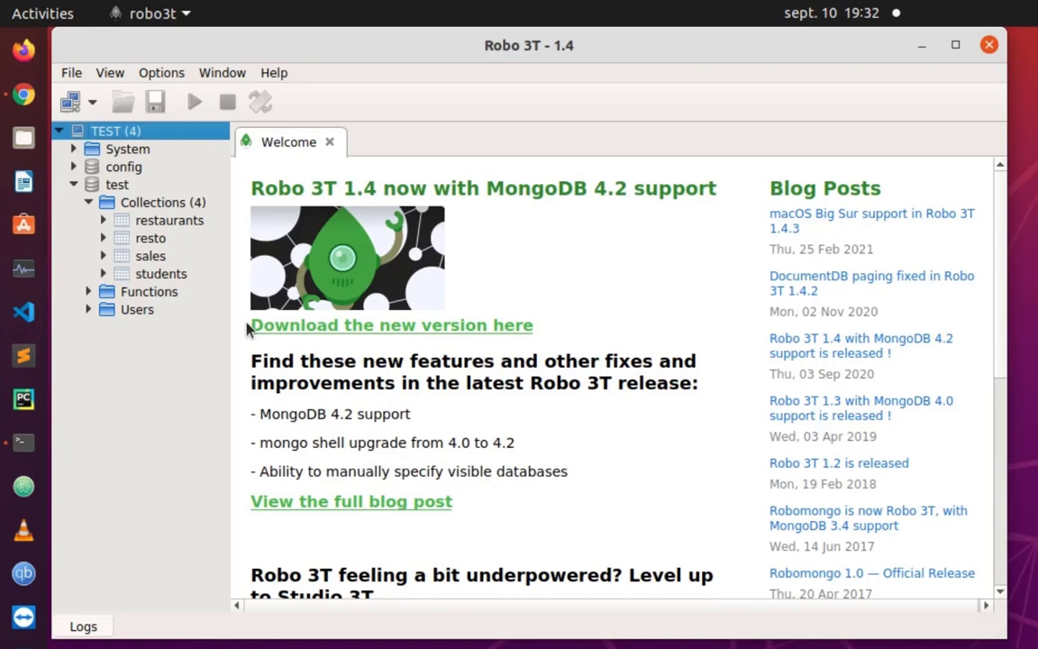
{"action": "mouse_move", "coordinate": [232, 304]}
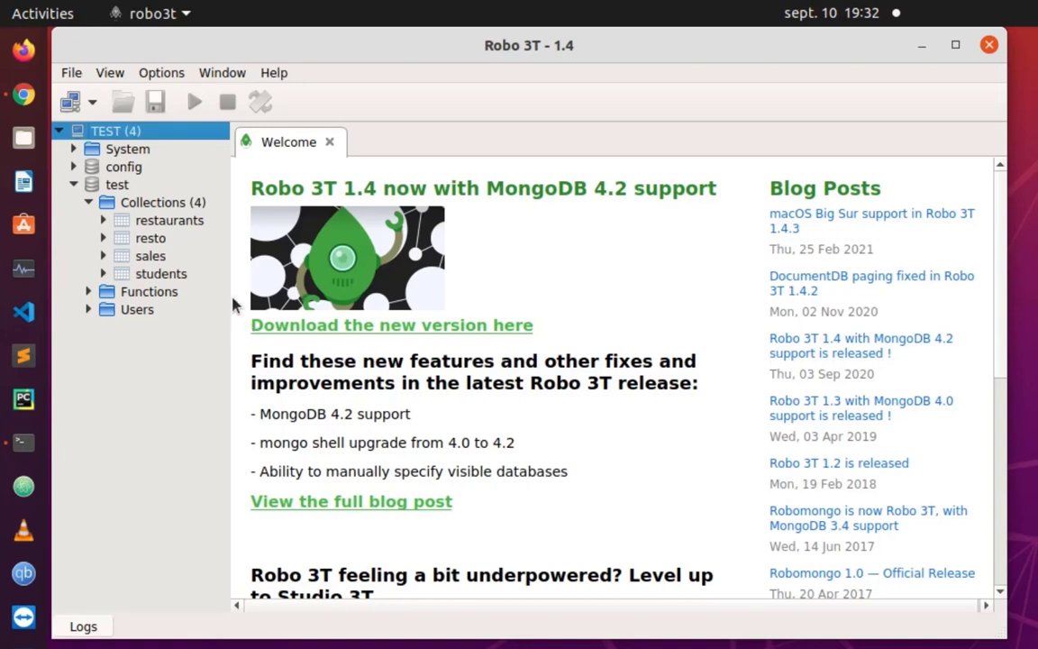
{"action": "mouse_move", "coordinate": [170, 222]}
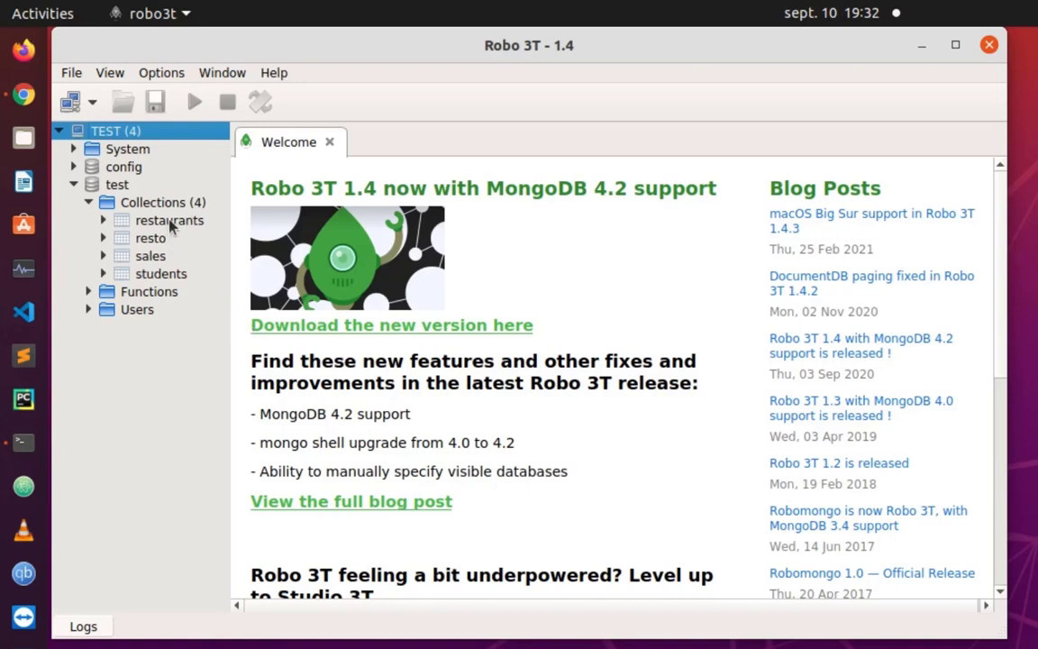
{"action": "mouse_move", "coordinate": [151, 237]}
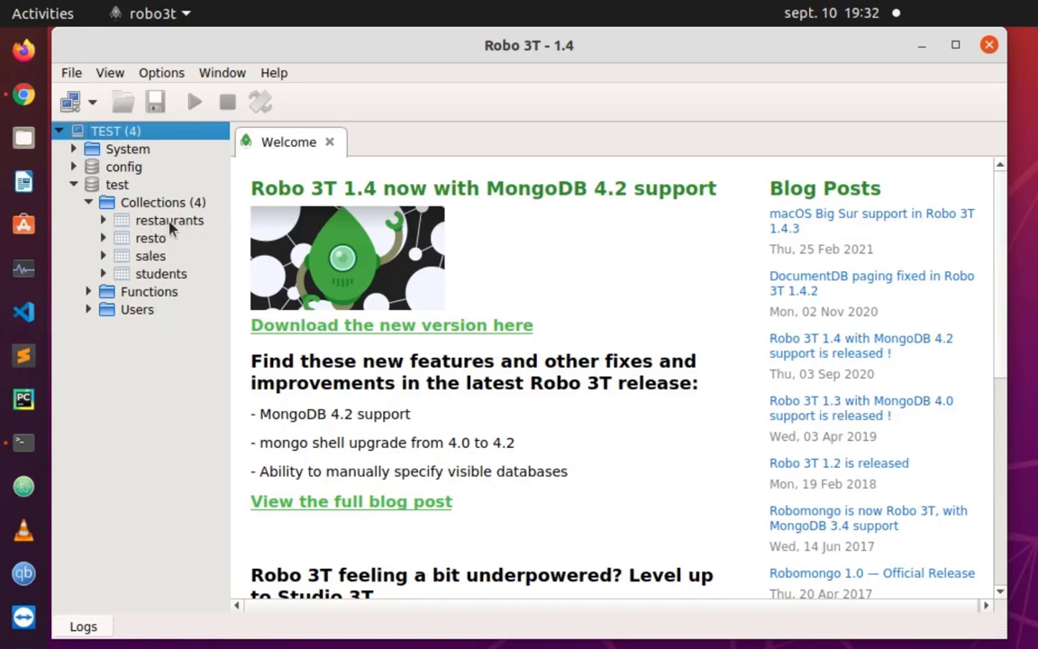
Step: View the restaurants collection's documents in Text Mode as JSON and scroll through them
{"action": "right_click", "coordinate": [168, 220]}
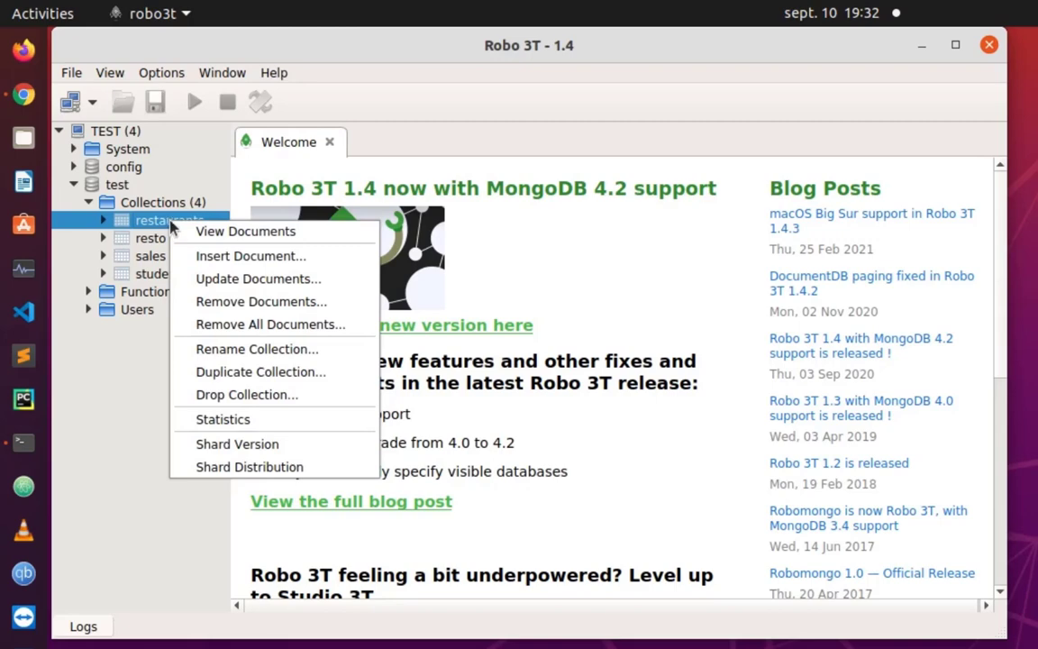
{"action": "left_click", "coordinate": [245, 231]}
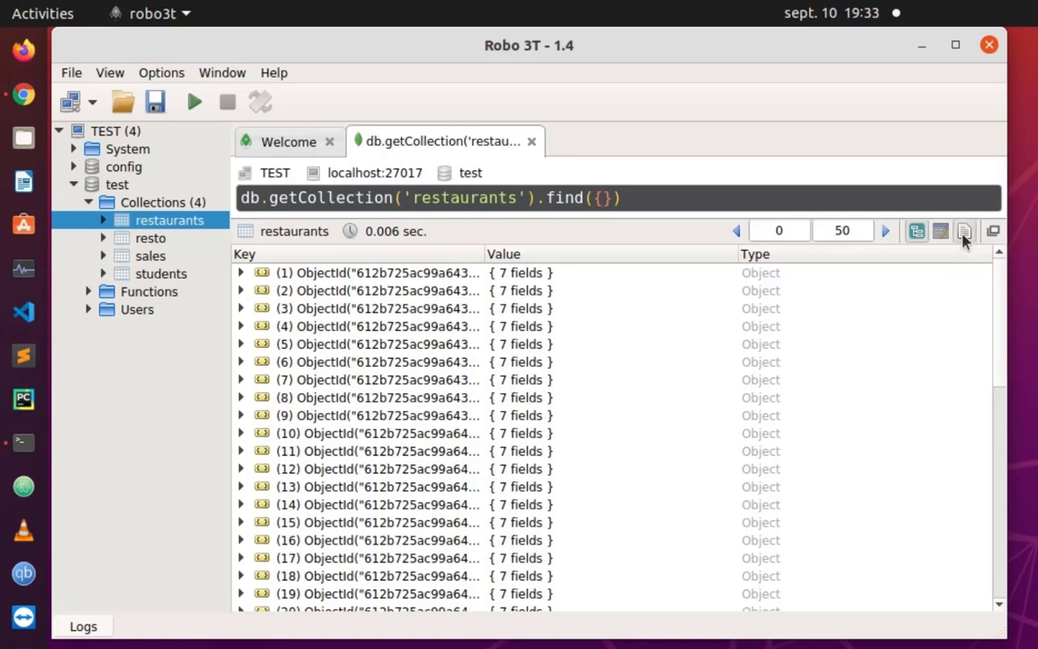
{"action": "left_click", "coordinate": [962, 231]}
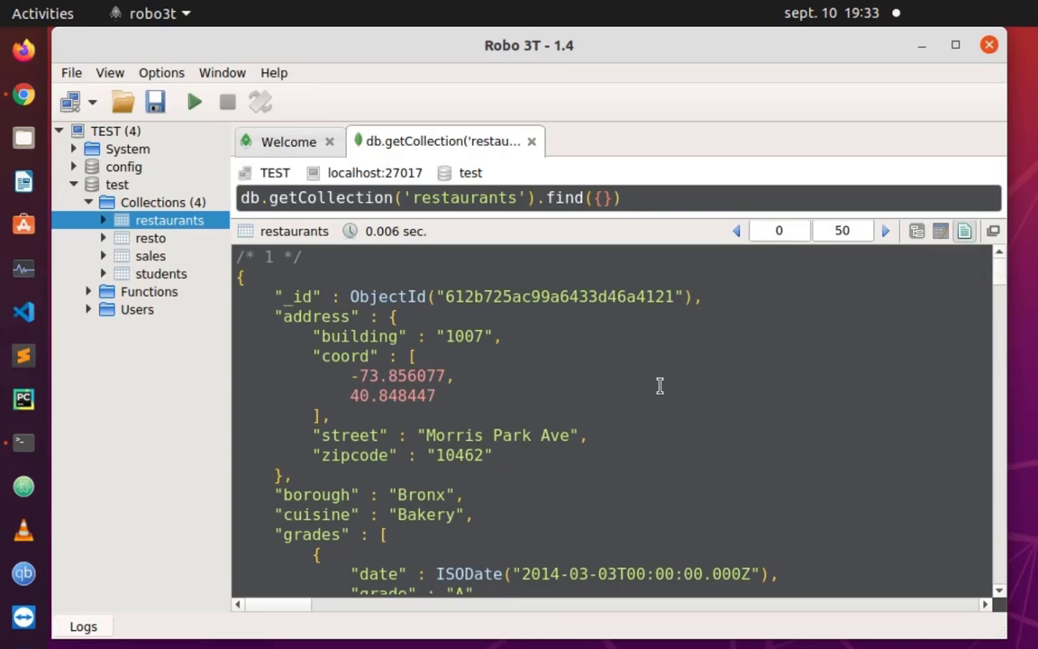
{"action": "scroll", "scroll_direction": "down", "scroll_amount": 3}
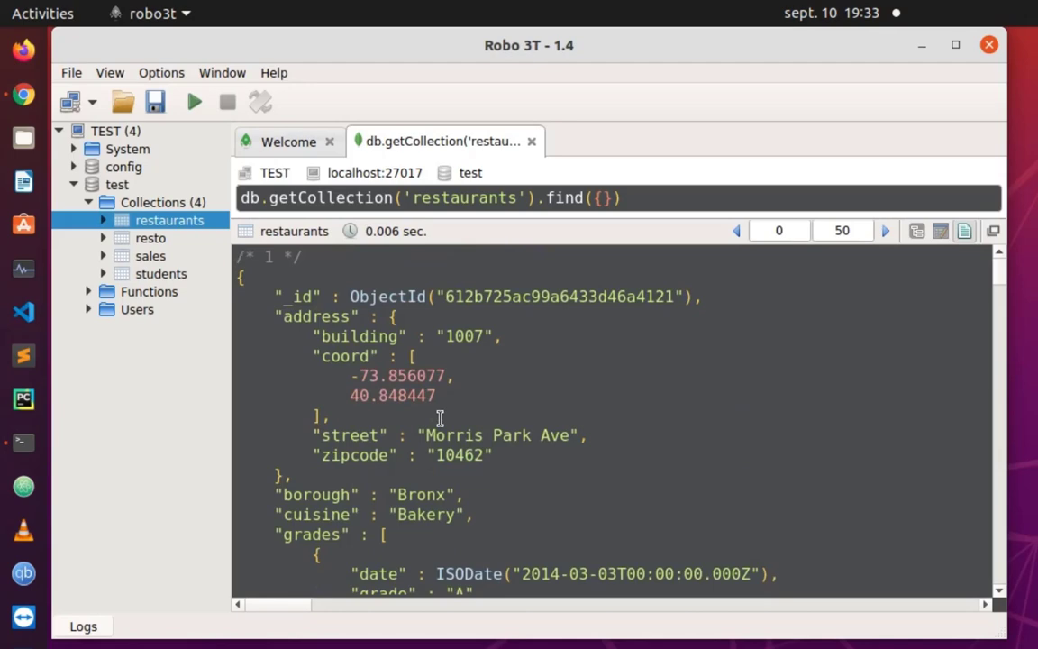
{"action": "scroll", "scroll_direction": "down", "scroll_amount": 3}
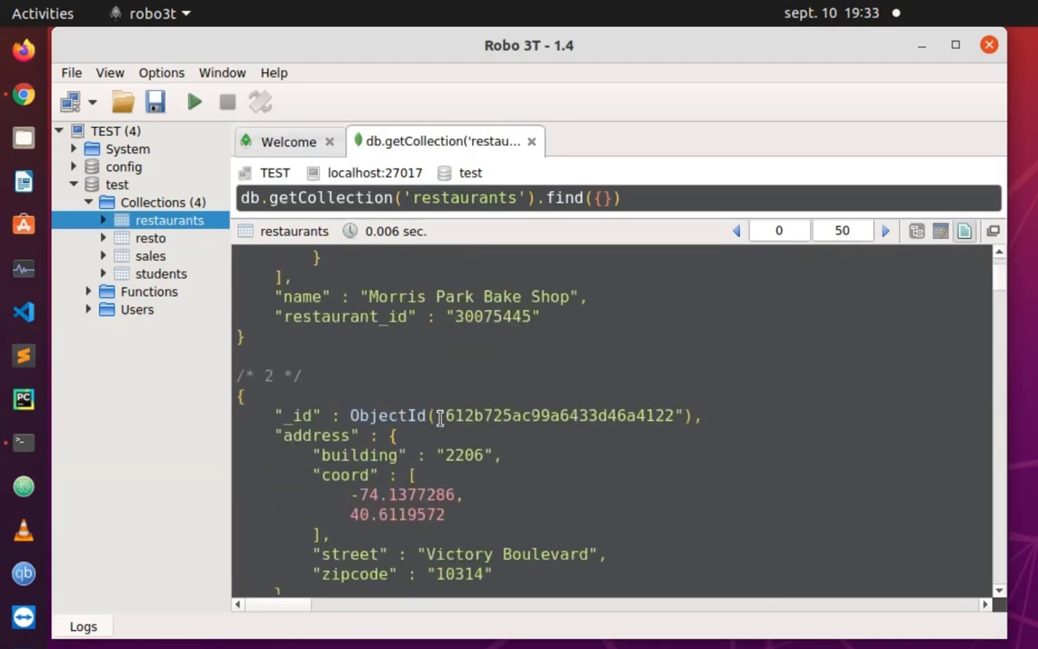
{"action": "scroll", "scroll_direction": "down", "scroll_amount": 3}
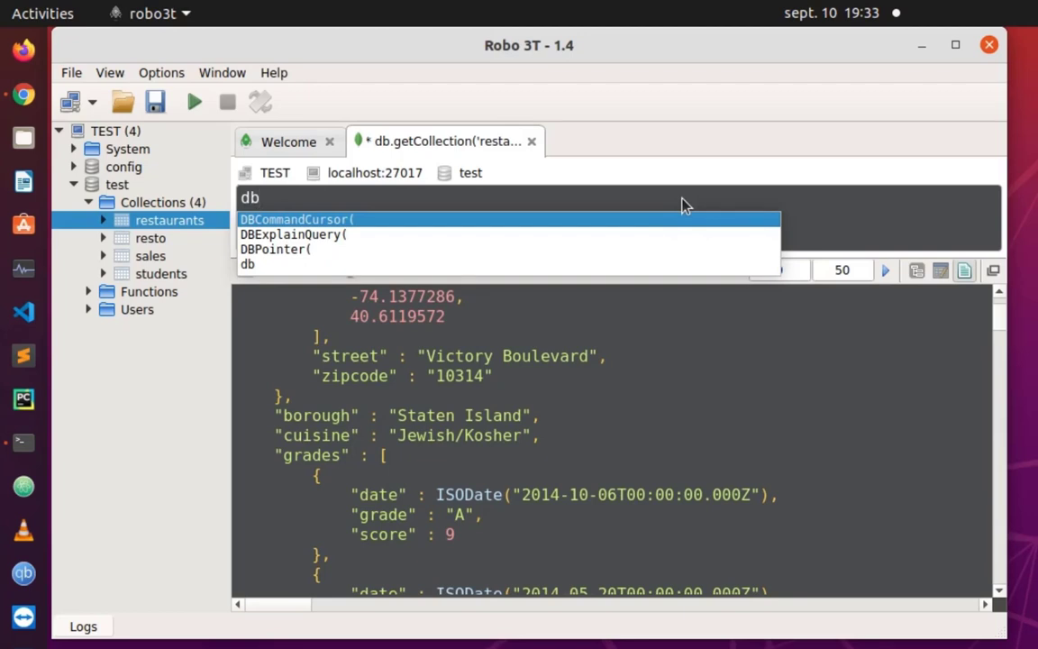
Step: Dismiss the autocomplete suggestions in the shell editor
{"action": "left_click", "coordinate": [681, 197]}
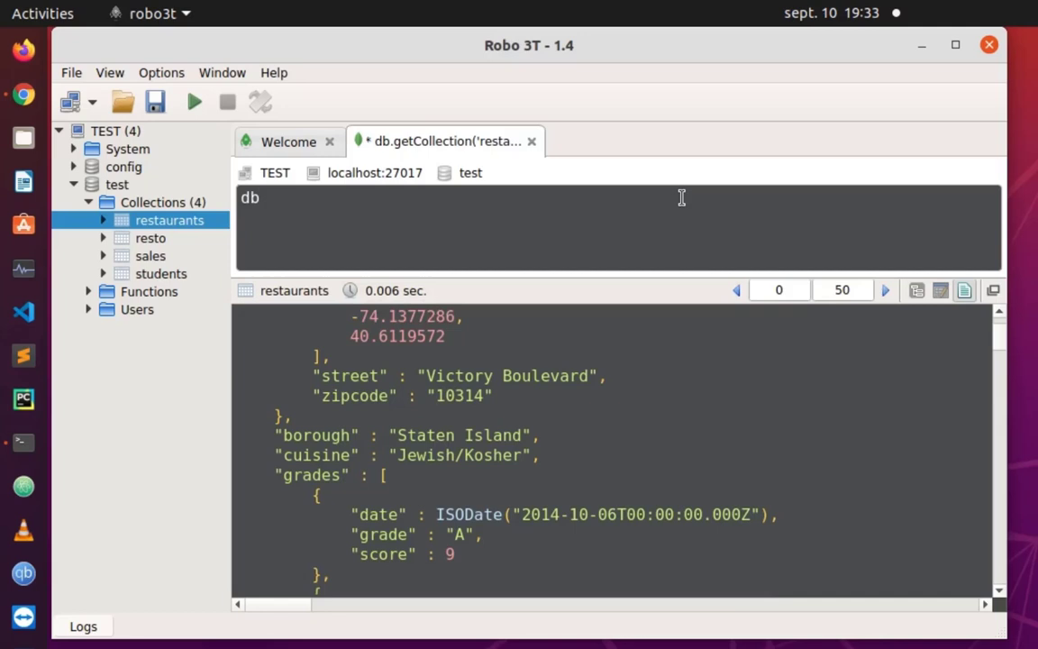
{"action": "mouse_move", "coordinate": [204, 246]}
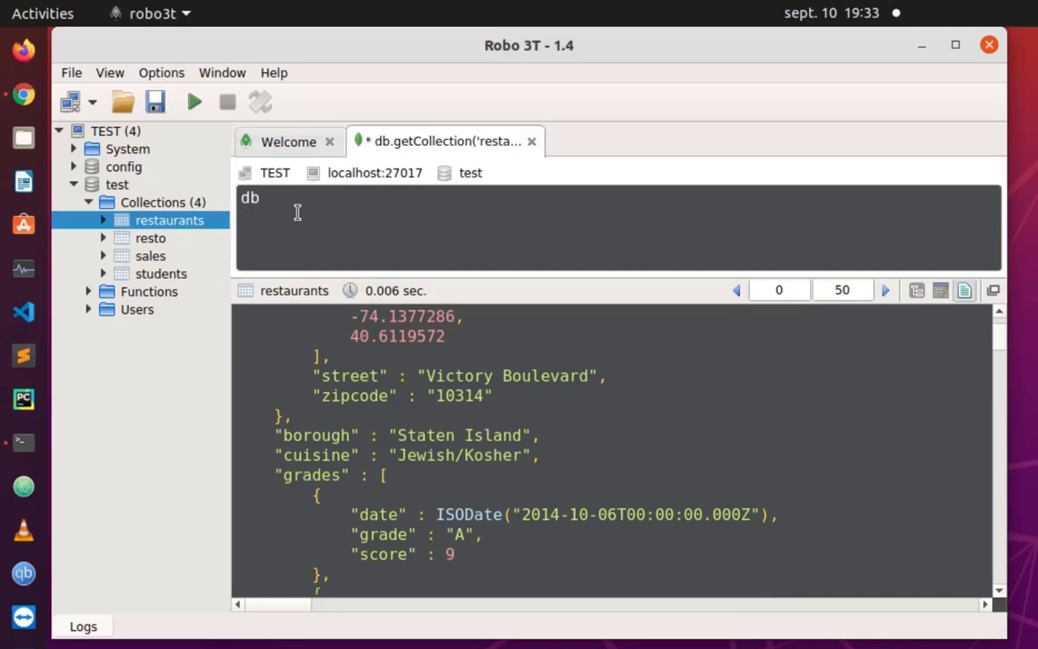
{"action": "mouse_move", "coordinate": [194, 101]}
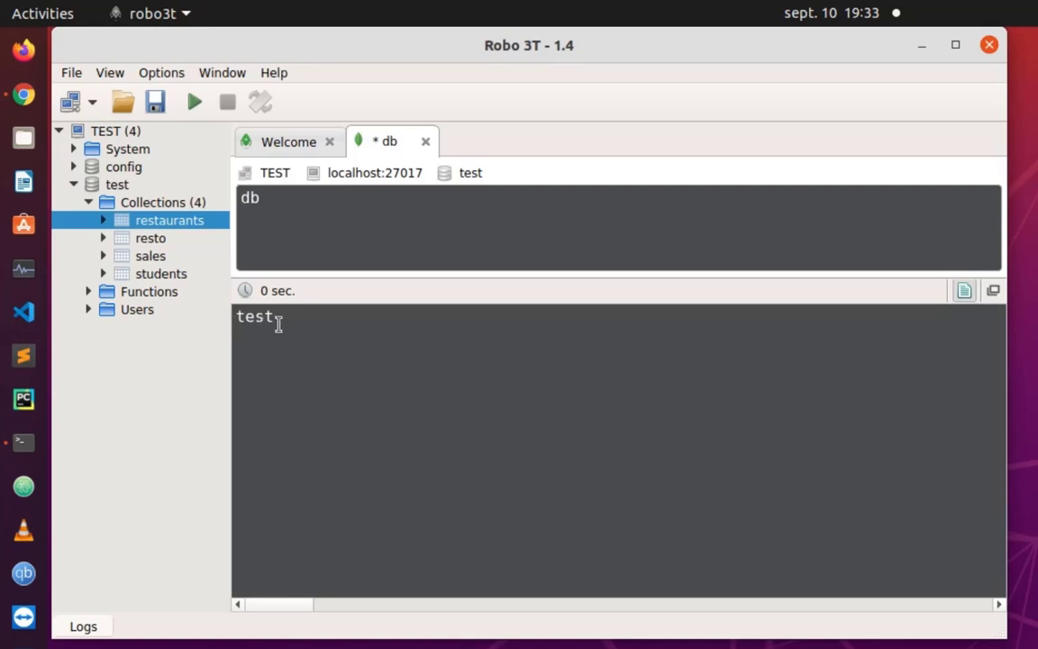
{"action": "mouse_move", "coordinate": [341, 270]}
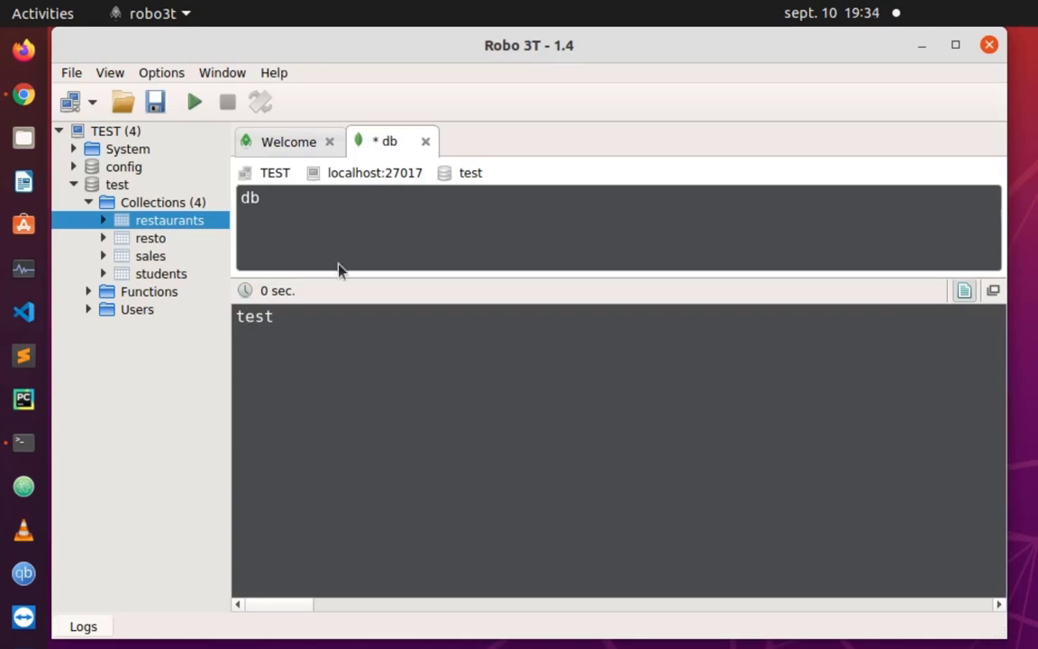
{"action": "mouse_move", "coordinate": [483, 223]}
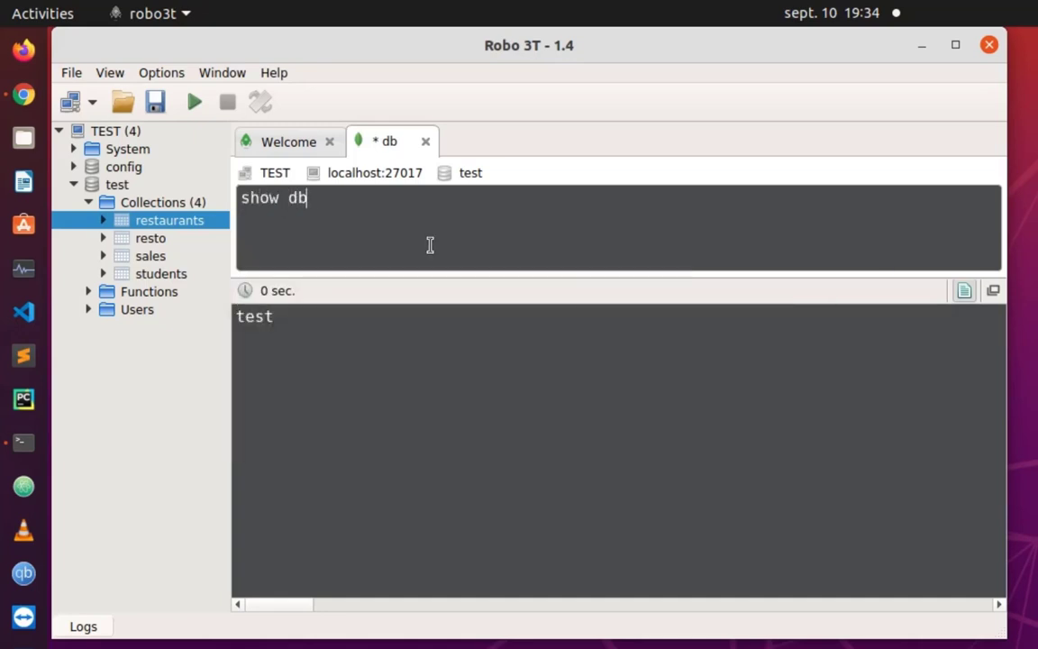
Step: Complete and run 'show dbs' to list the admin, config, local and test databases
{"action": "type", "text": "s"}
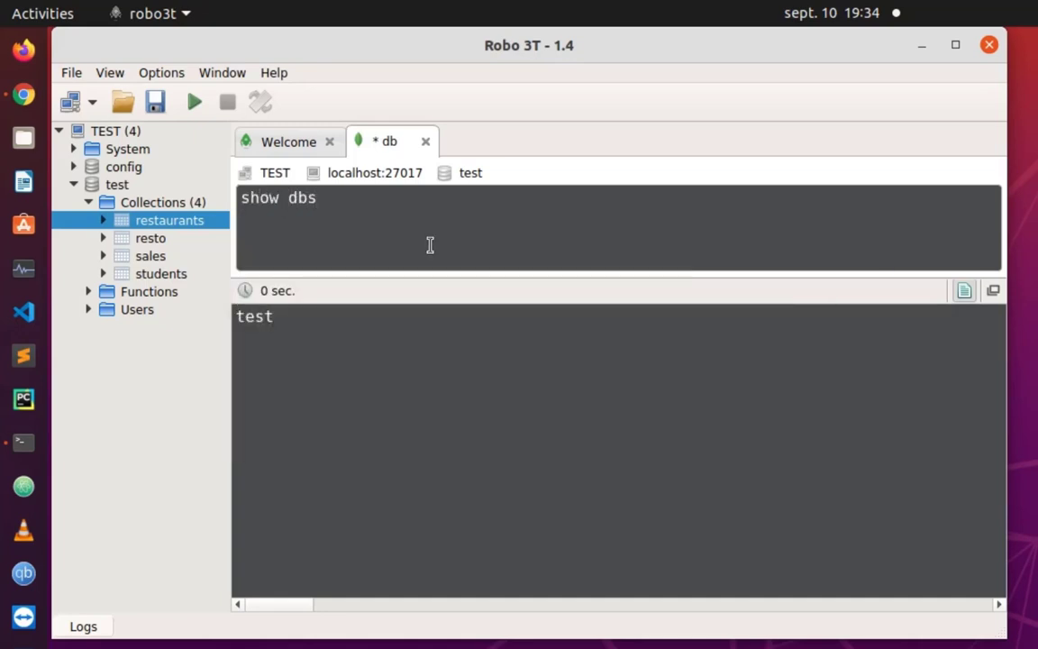
{"action": "left_click", "coordinate": [194, 101]}
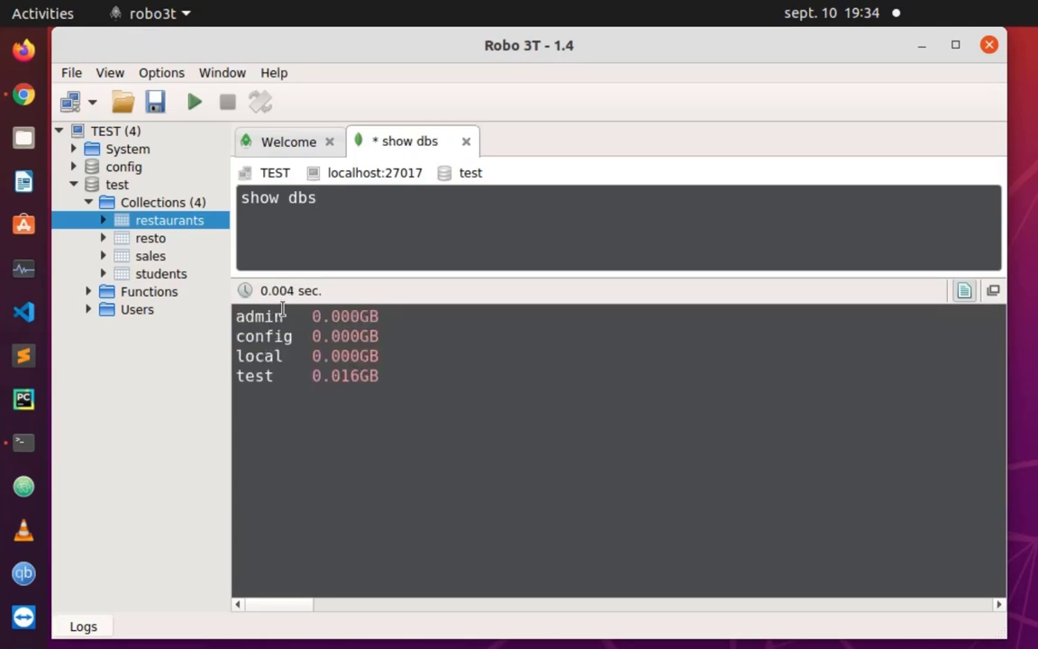
{"action": "mouse_move", "coordinate": [287, 319]}
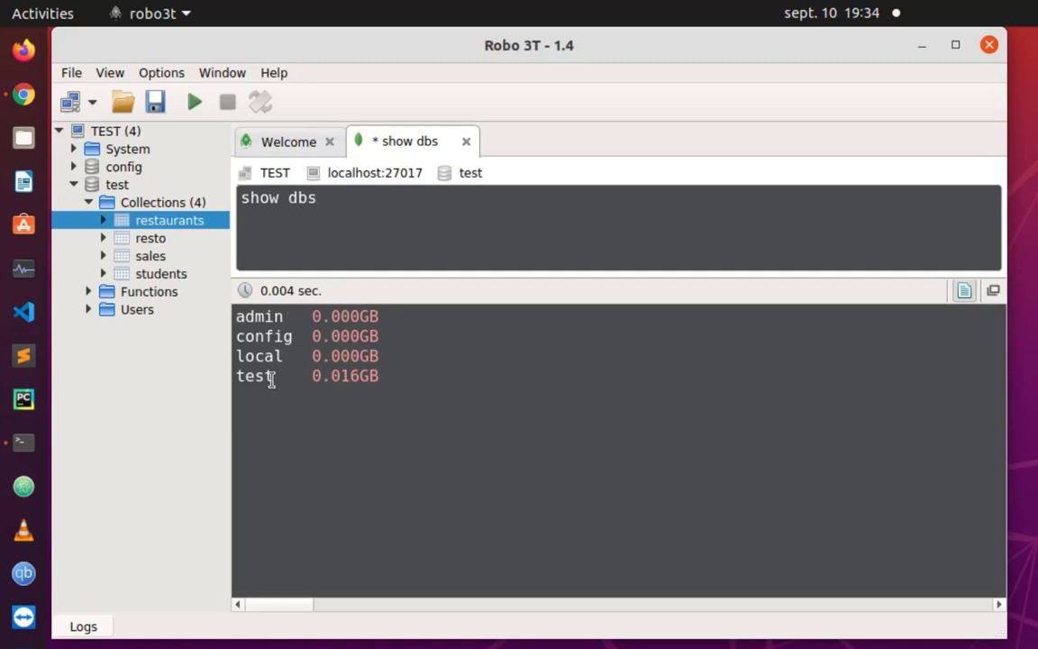
{"action": "mouse_move", "coordinate": [291, 382]}
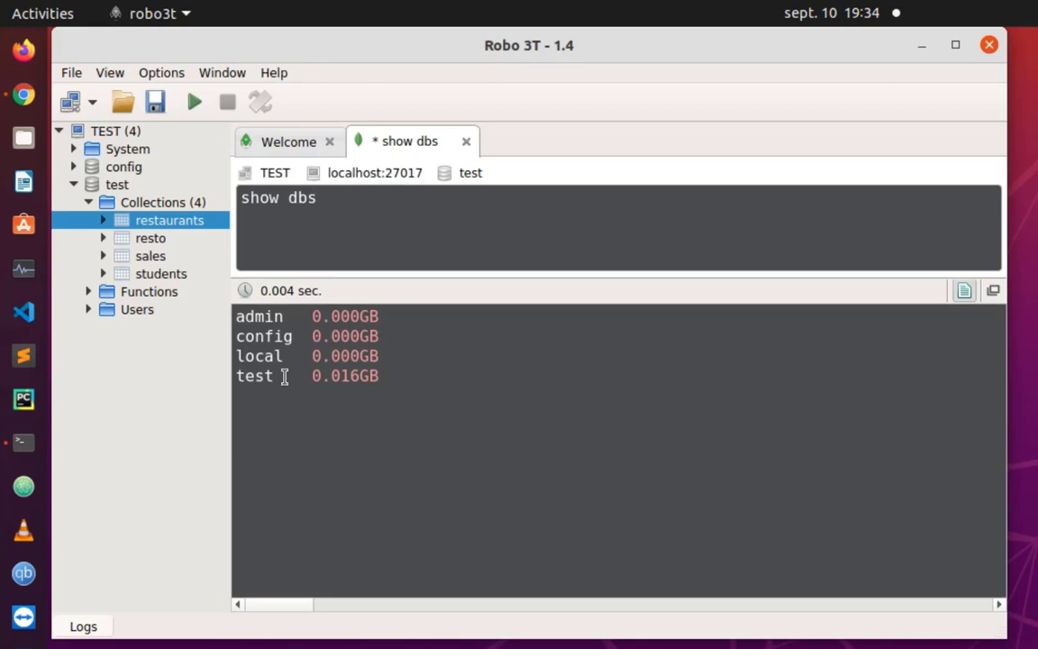
Step: Replace the query with 'use test', run it to switch databases, and begin typing 'db'
{"action": "double_click", "coordinate": [277, 197]}
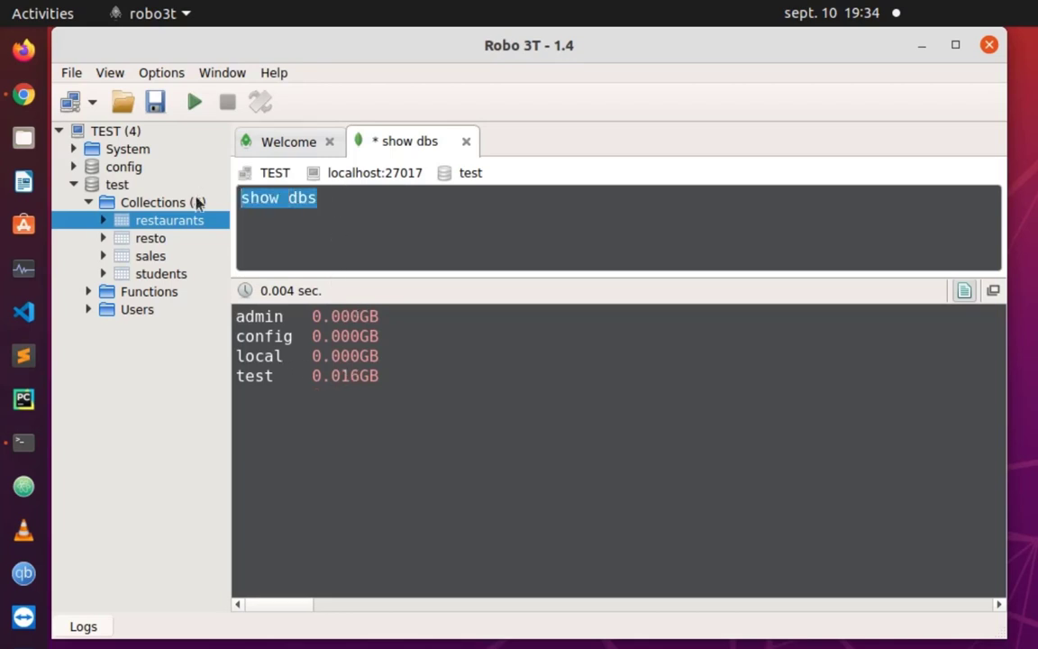
{"action": "type", "text": "use"}
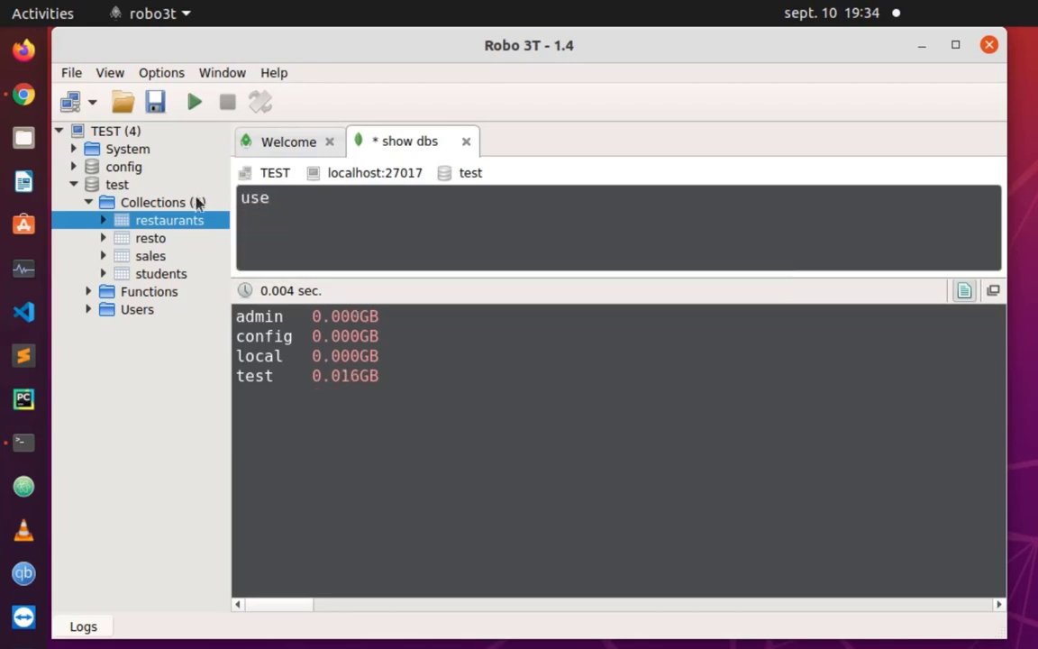
{"action": "type", "text": "test"}
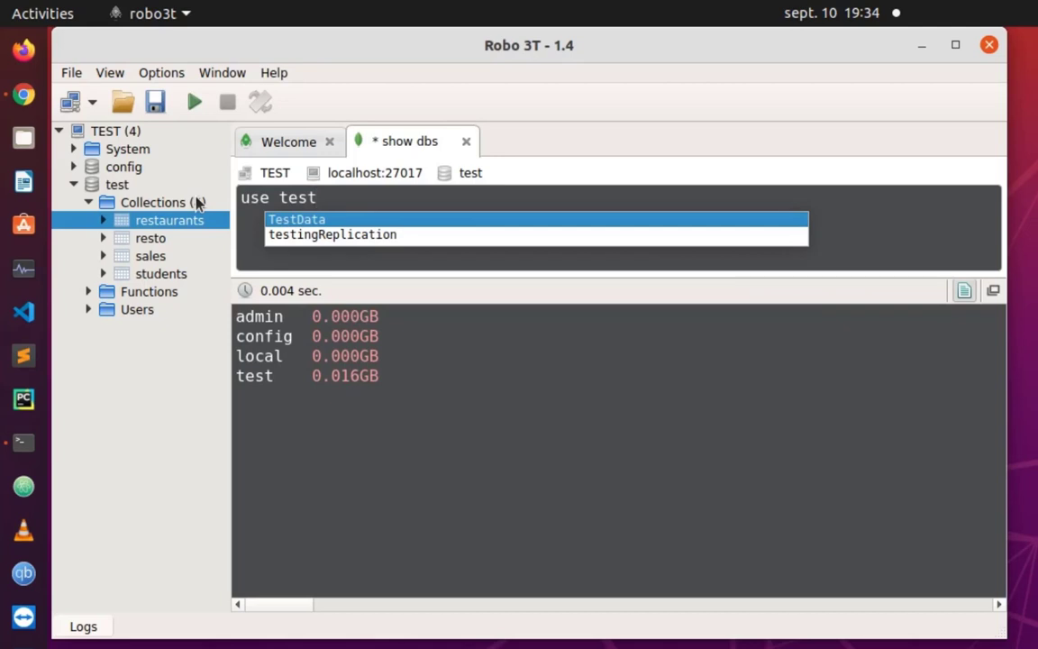
{"action": "left_click", "coordinate": [296, 220]}
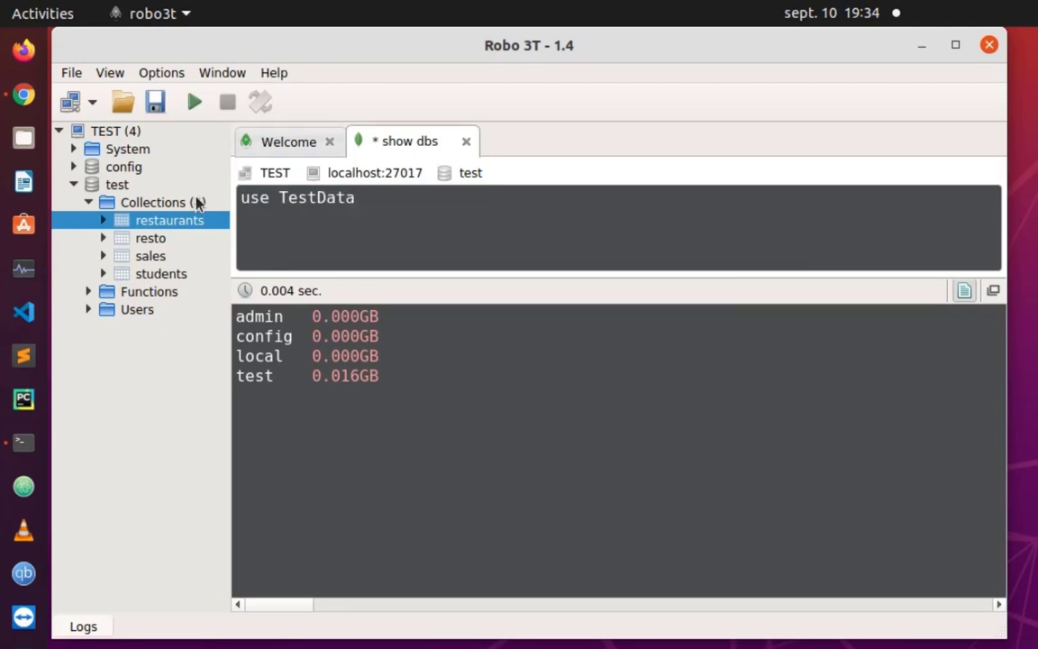
{"action": "key", "text": "BackSpace"}
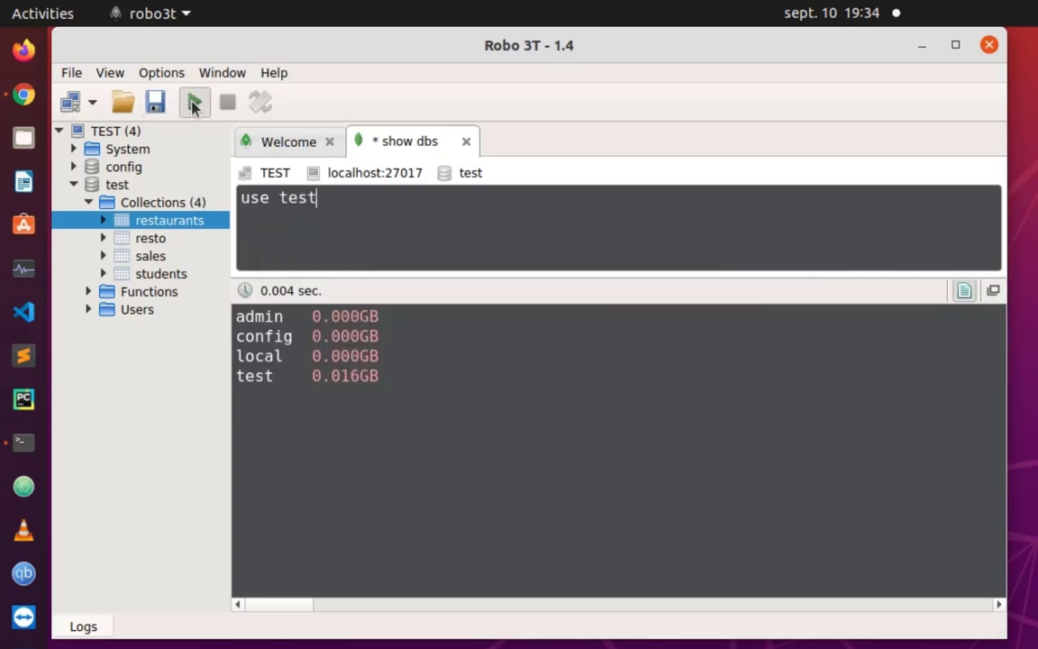
{"action": "left_click", "coordinate": [195, 101]}
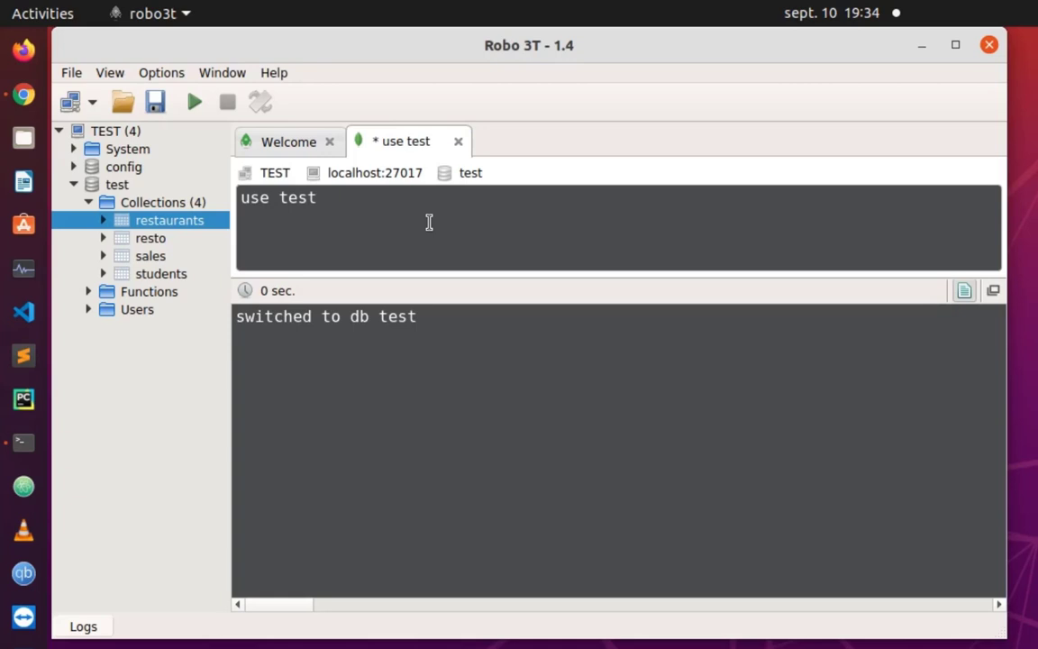
{"action": "type", "text": "db.rest"}
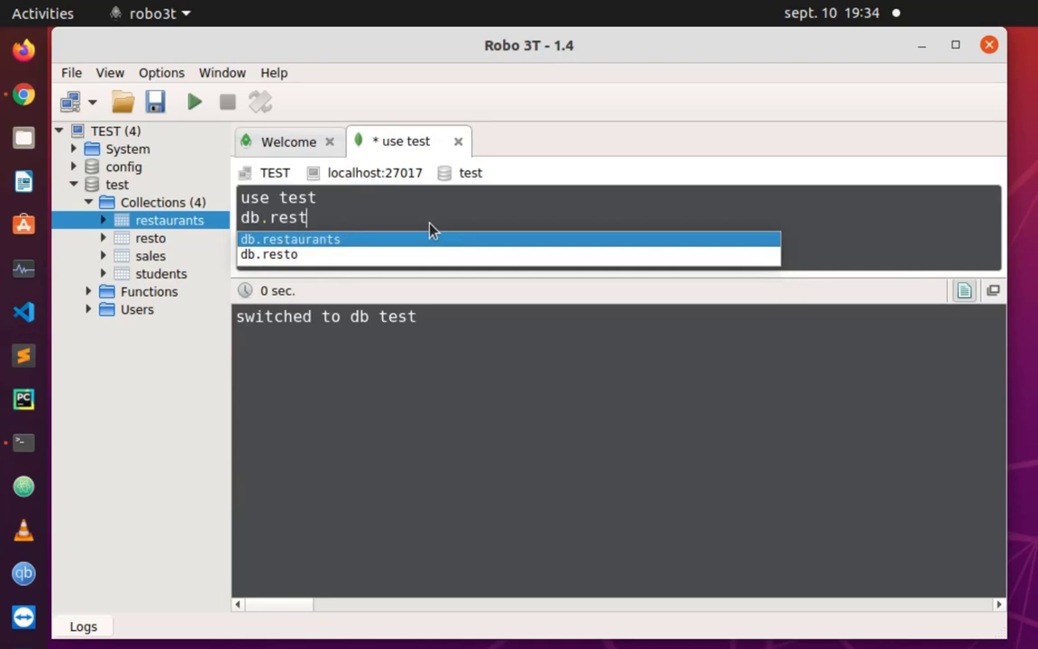
Step: Run 'db.restaurants.find()' and scroll through the returned restaurant documents
{"action": "left_click", "coordinate": [291, 238]}
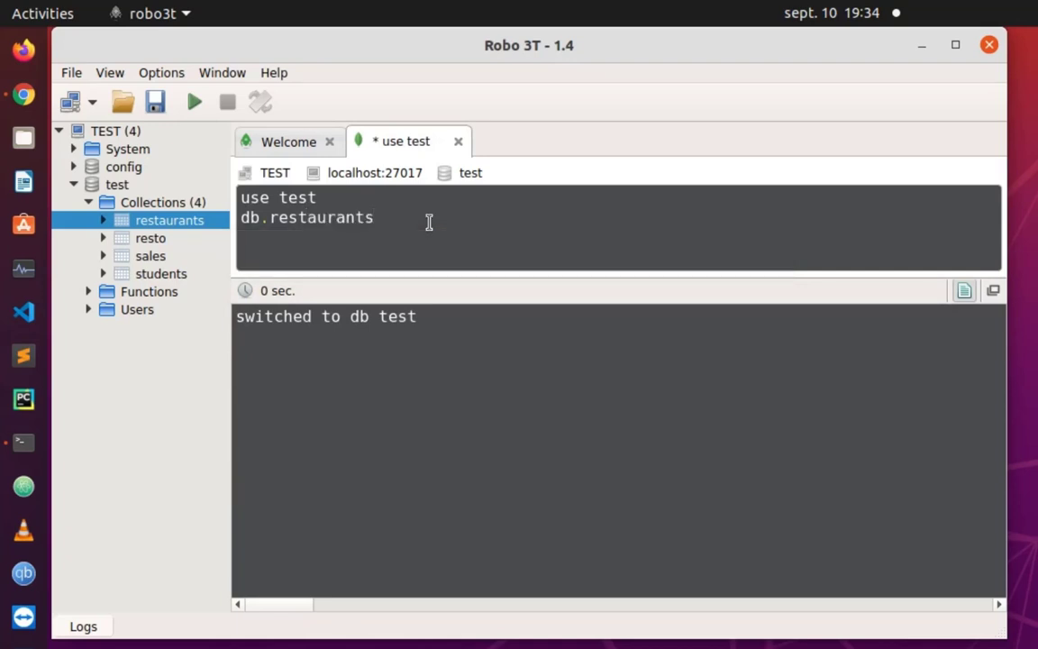
{"action": "type", "text": ".find("}
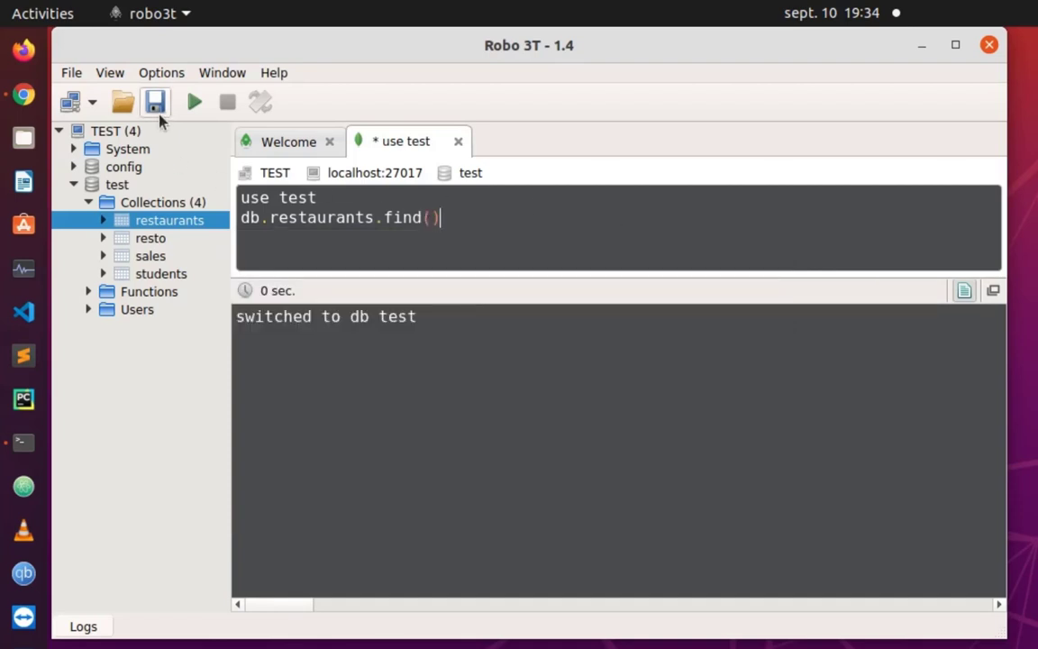
{"action": "left_click", "coordinate": [194, 100]}
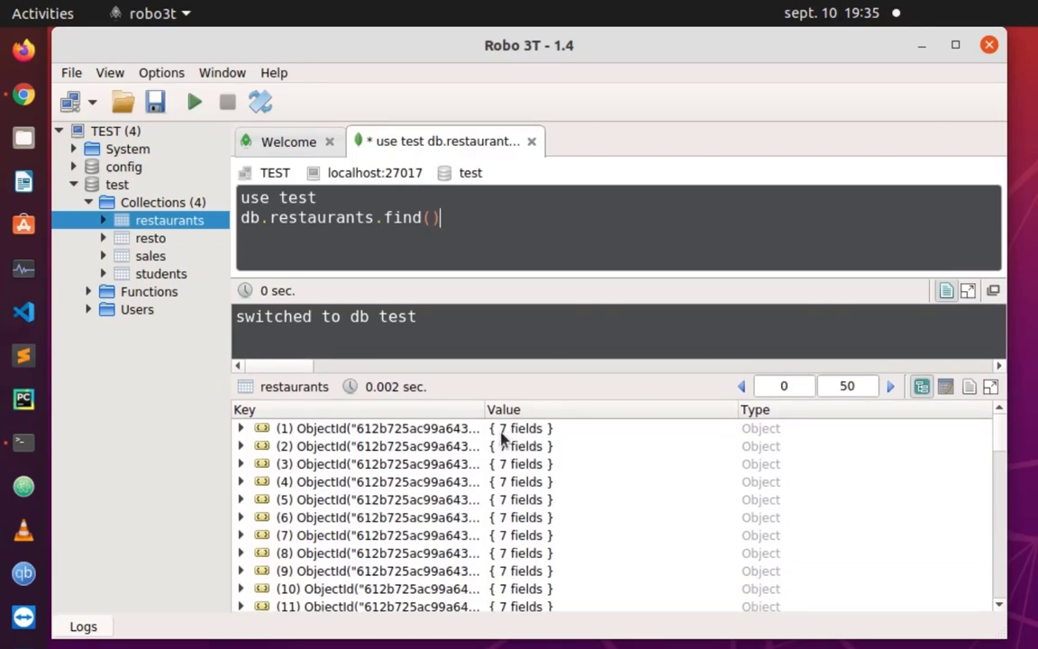
{"action": "mouse_move", "coordinate": [544, 495]}
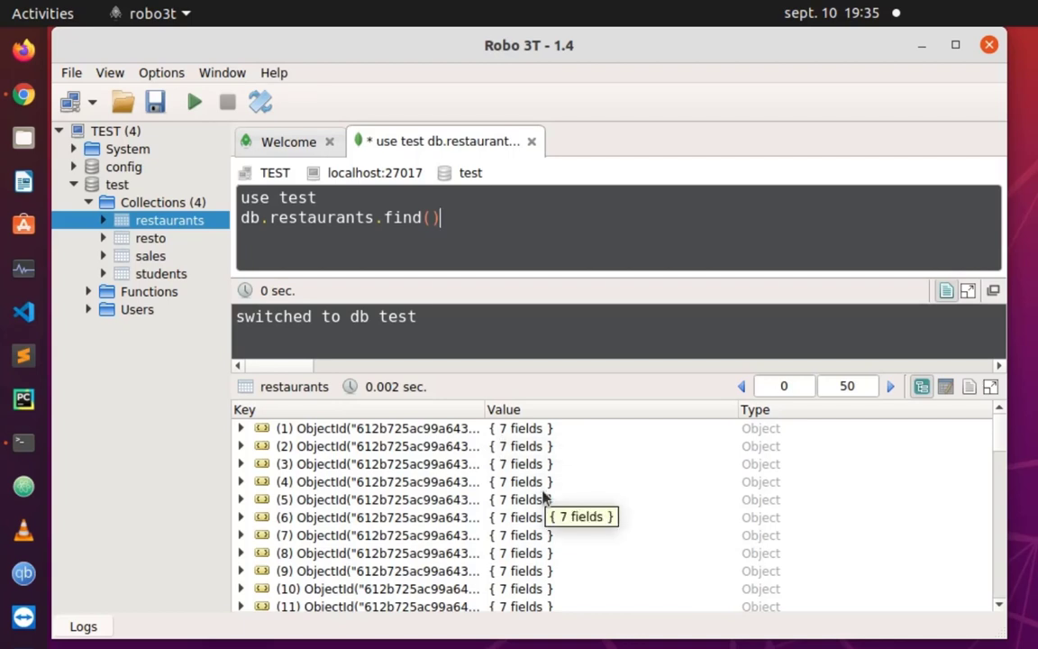
{"action": "scroll", "scroll_direction": "down", "scroll_amount": 3}
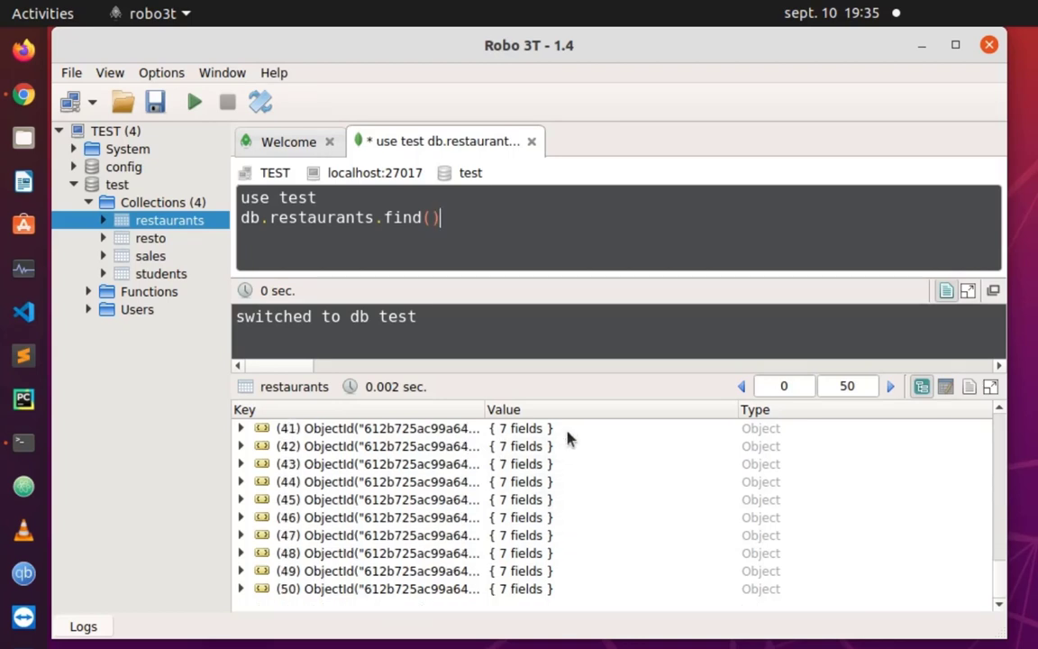
{"action": "mouse_move", "coordinate": [942, 393]}
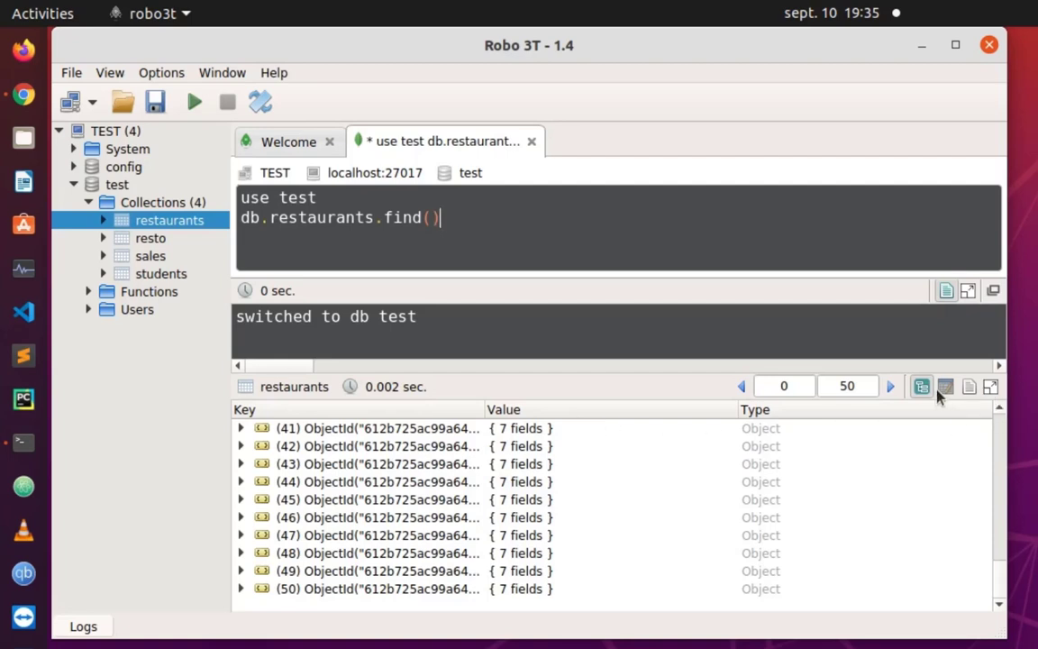
Step: Switch the db.restaurants.find() results to JSON text mode and scroll through the documents
{"action": "left_click", "coordinate": [970, 388]}
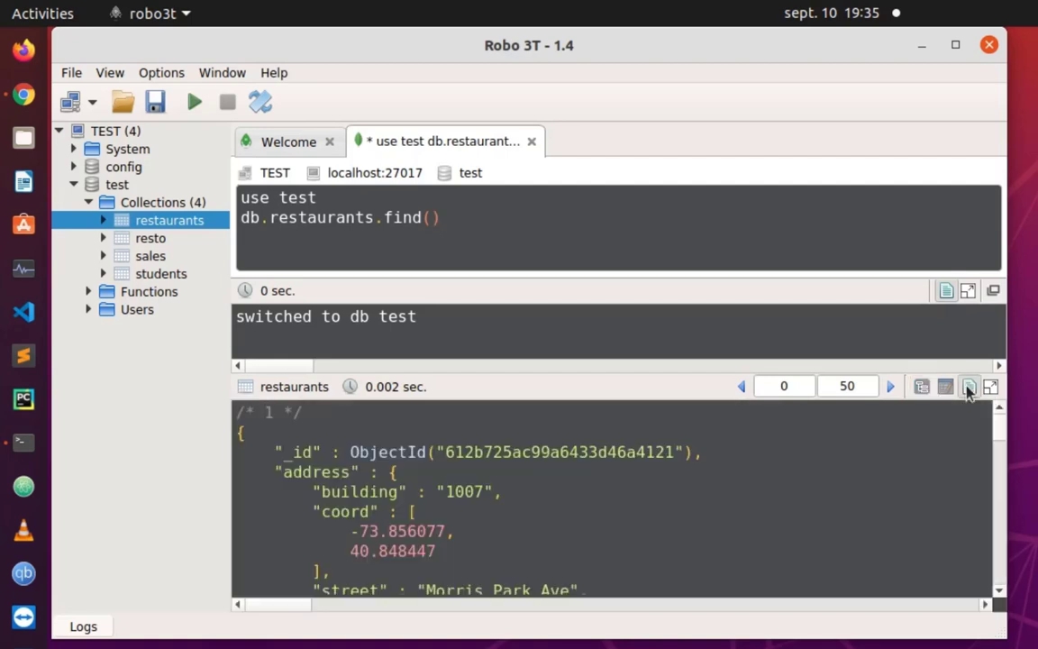
{"action": "left_click", "coordinate": [966, 385]}
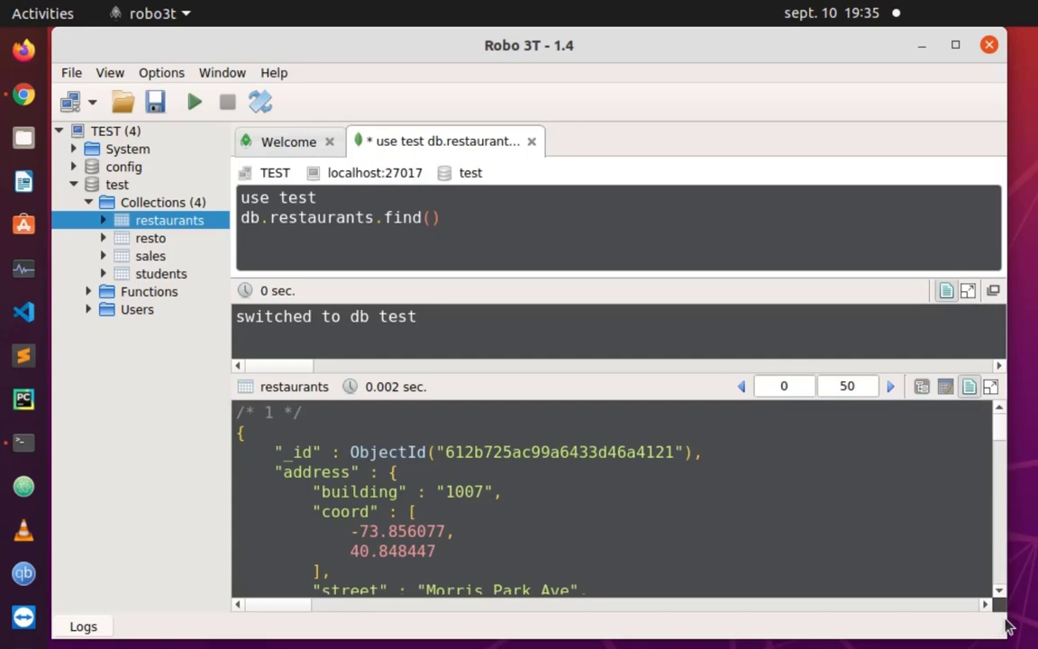
{"action": "scroll", "scroll_direction": "down", "scroll_amount": 3}
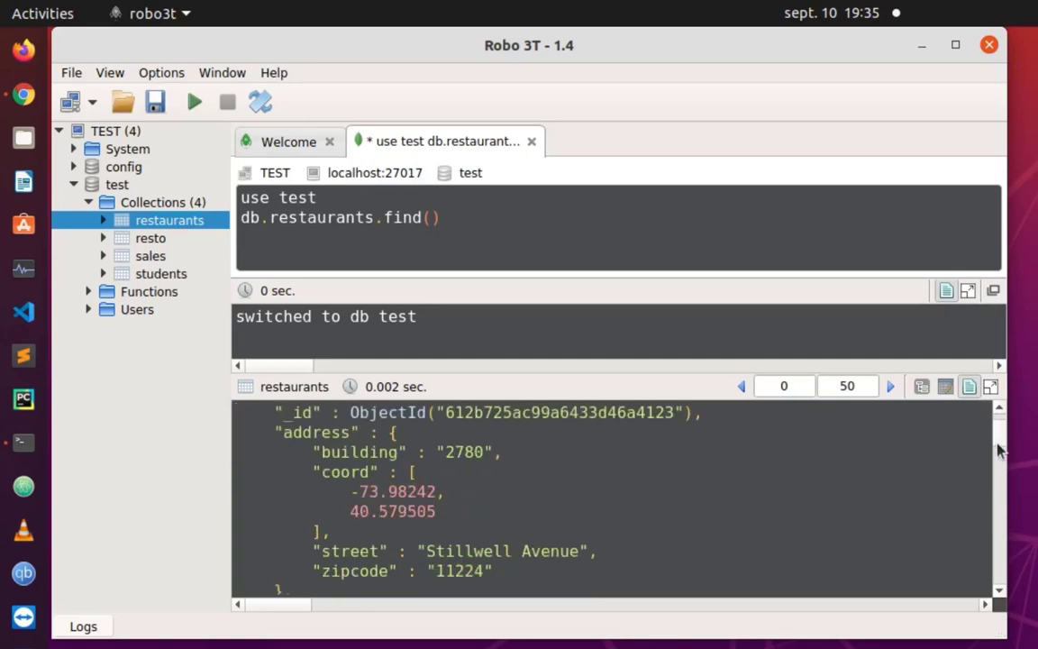
{"action": "scroll", "scroll_direction": "down", "scroll_amount": 3}
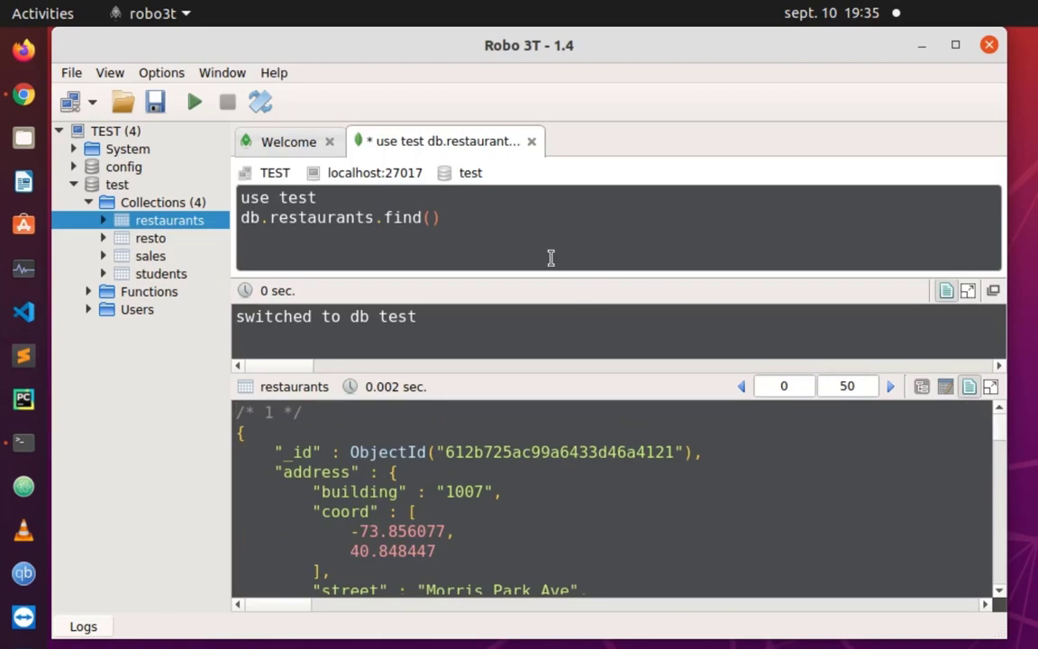
{"action": "mouse_move", "coordinate": [584, 69]}
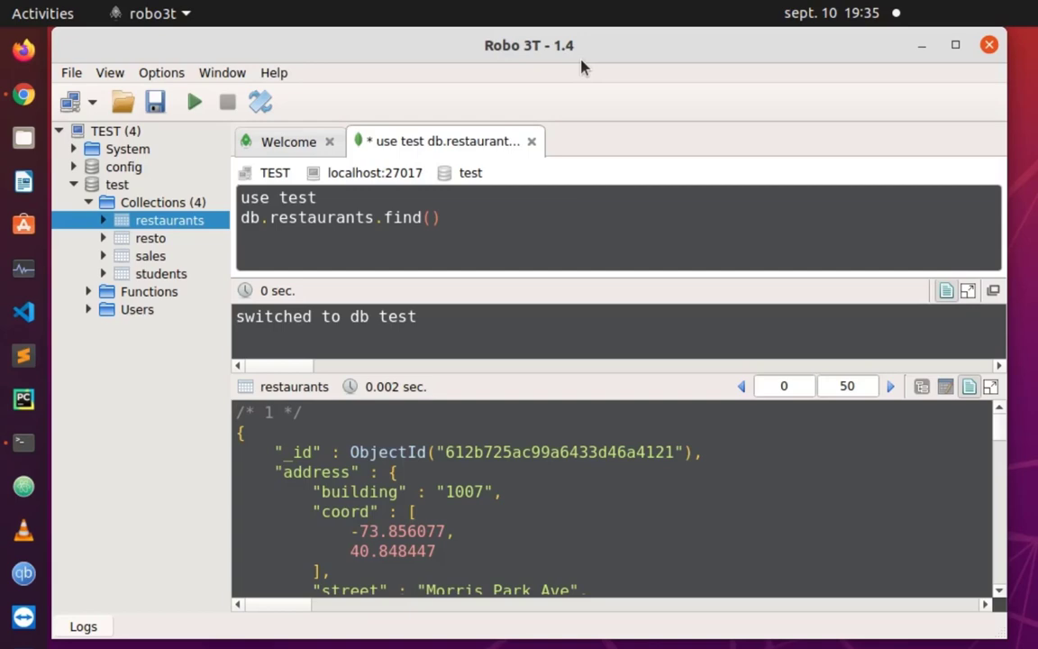
{"action": "mouse_move", "coordinate": [43, 108]}
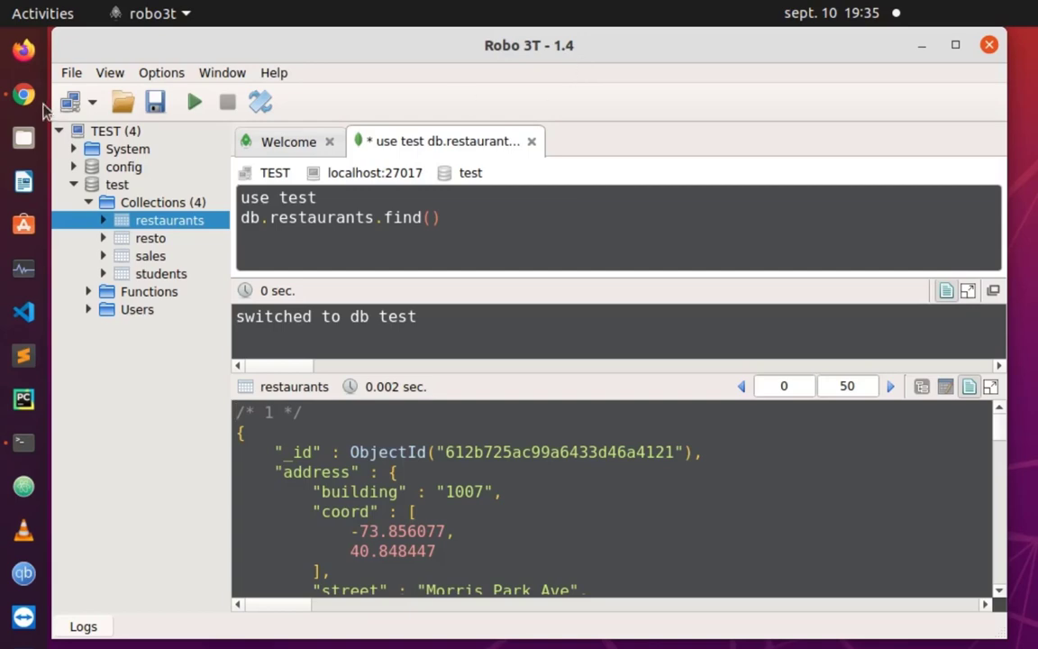
{"action": "left_click", "coordinate": [72, 72]}
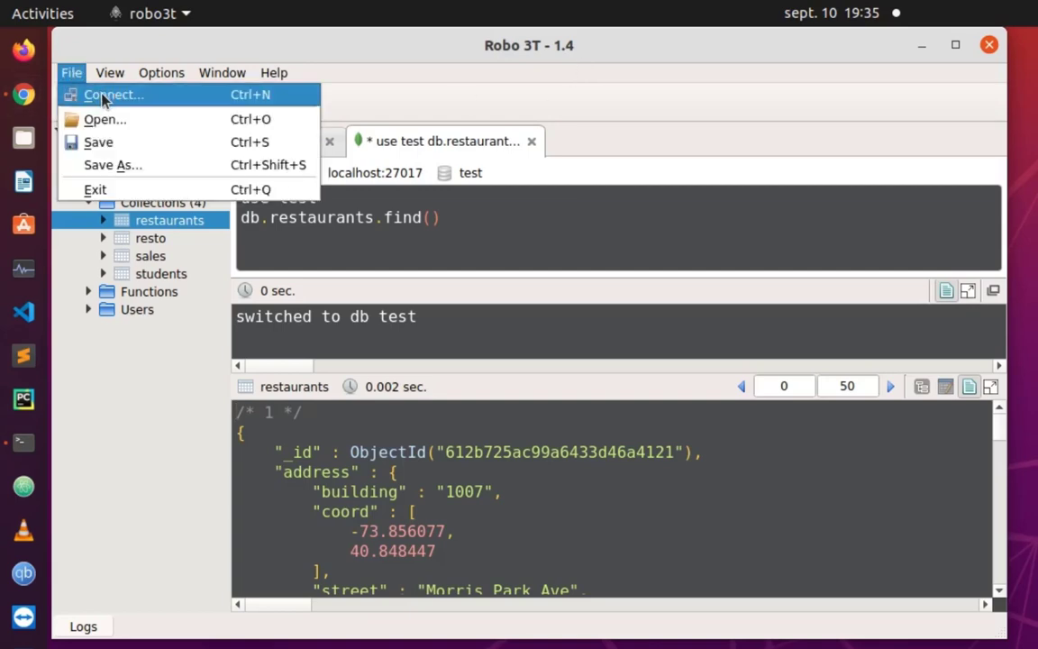
{"action": "left_click", "coordinate": [113, 94]}
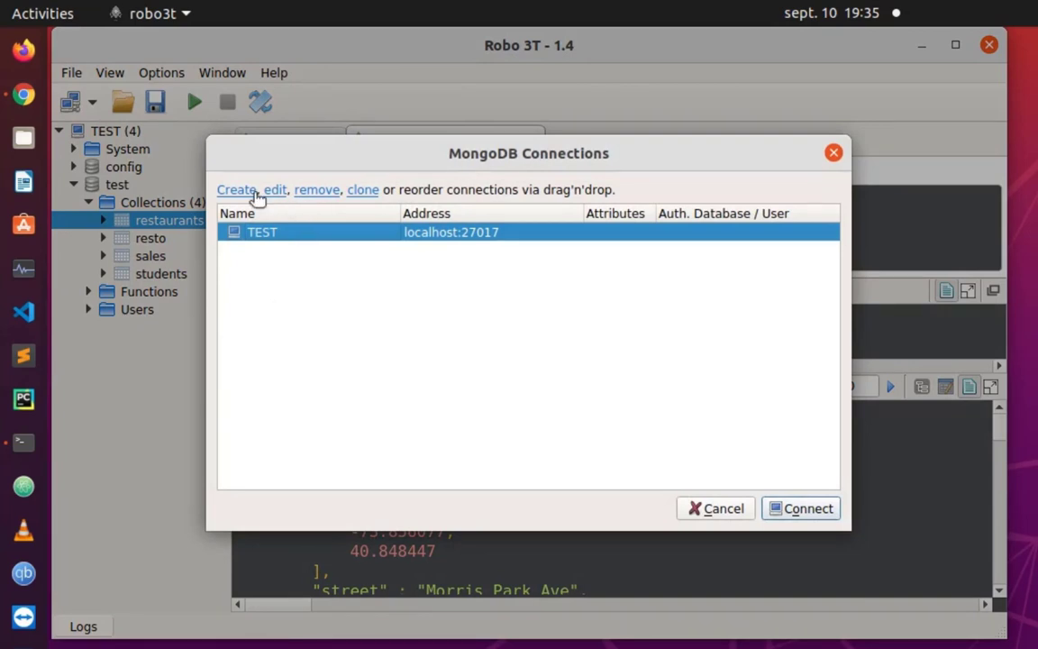
{"action": "left_click", "coordinate": [236, 189]}
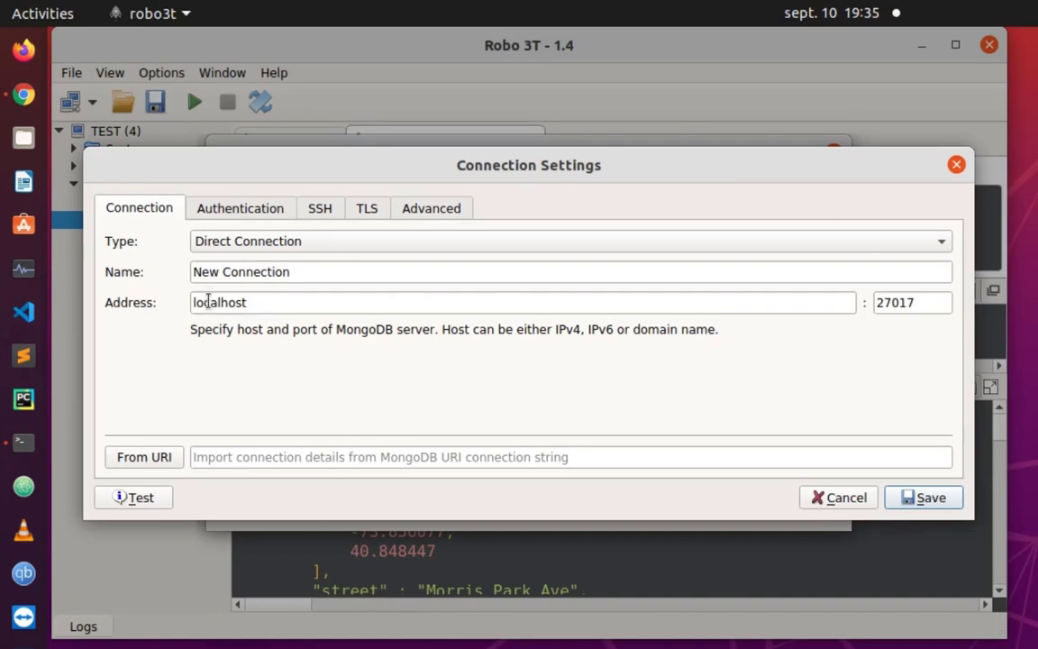
{"action": "mouse_move", "coordinate": [833, 519]}
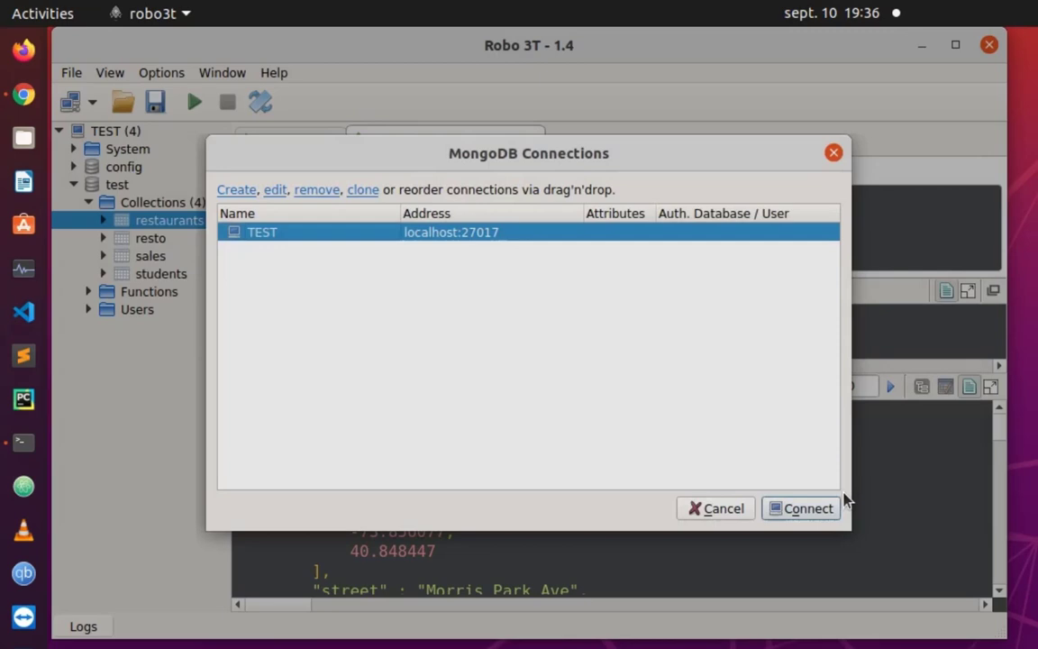
{"action": "left_click", "coordinate": [800, 508]}
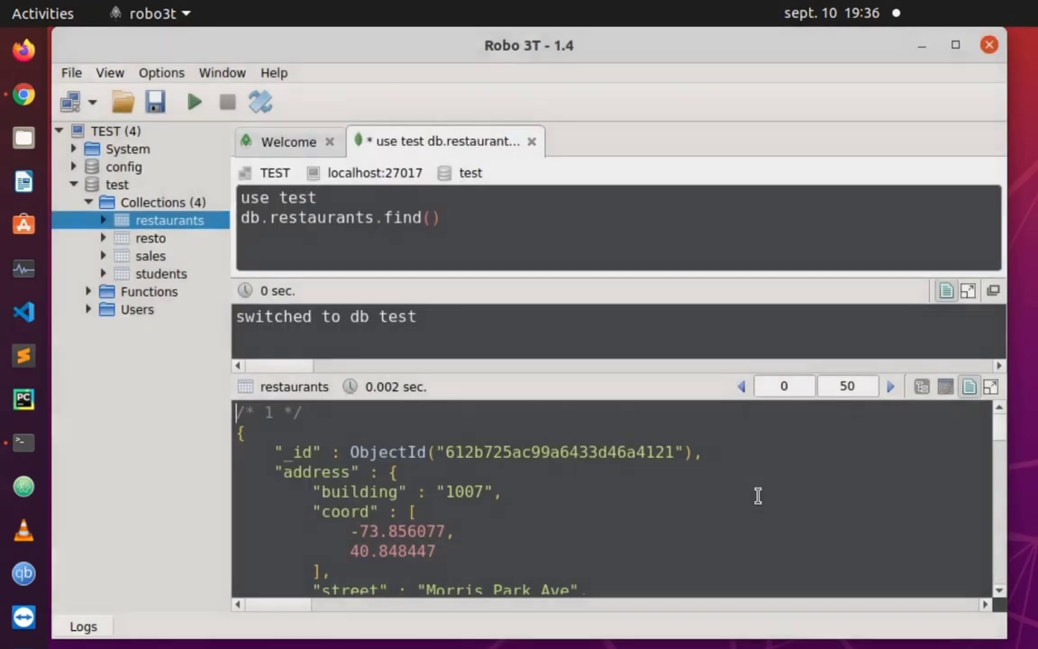
{"action": "mouse_move", "coordinate": [820, 465]}
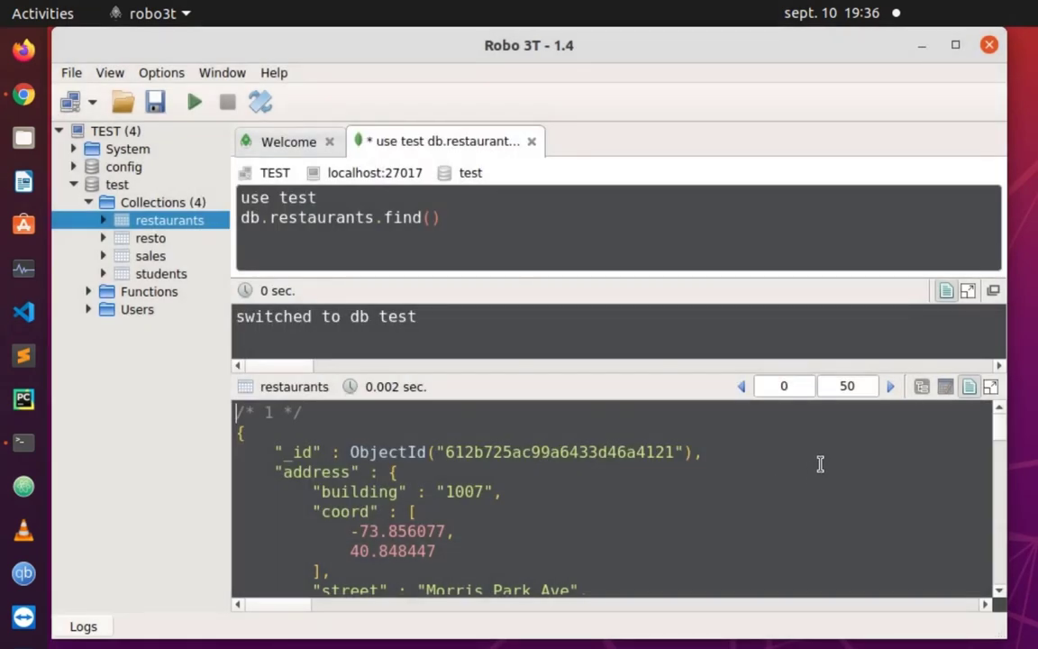